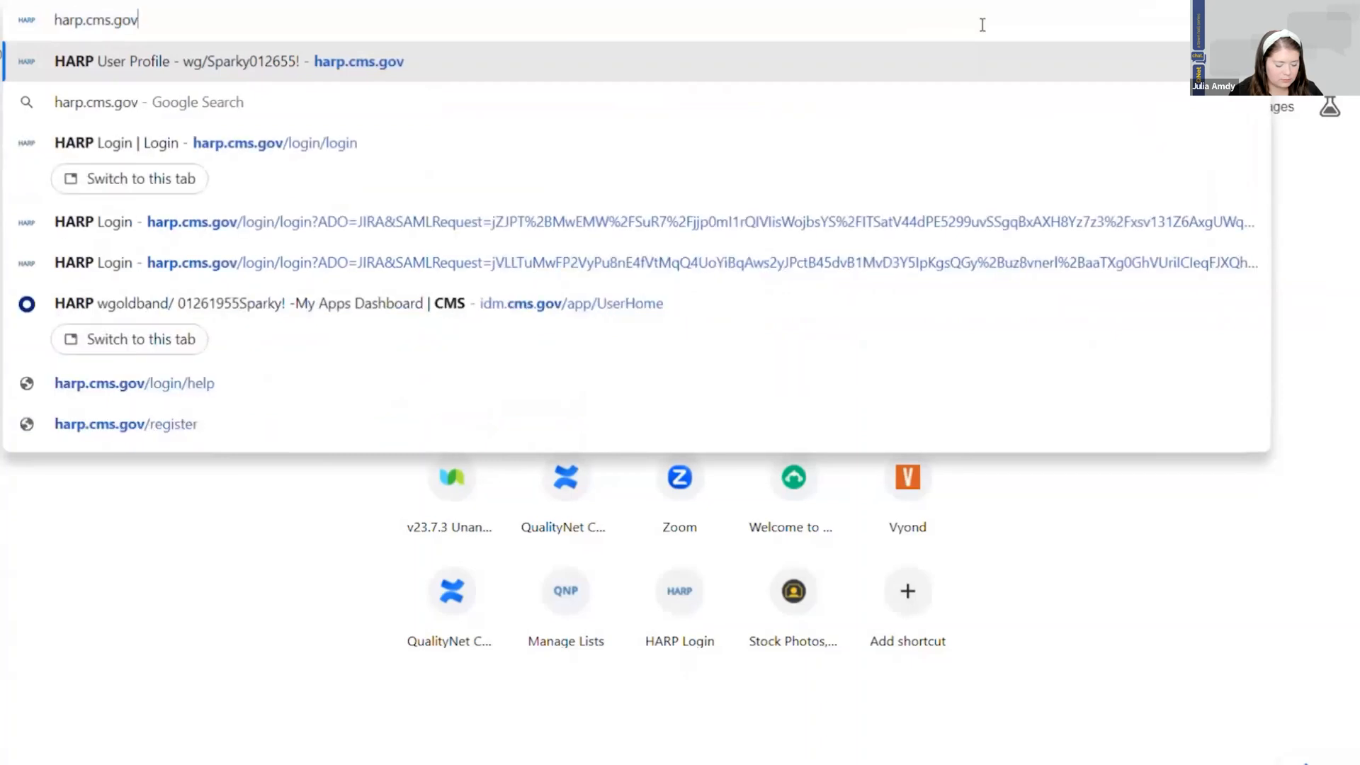
Step: Sign in to HARP with the security code and begin a new role request from User Roles
{"action": "left_click", "coordinate": [205, 143]}
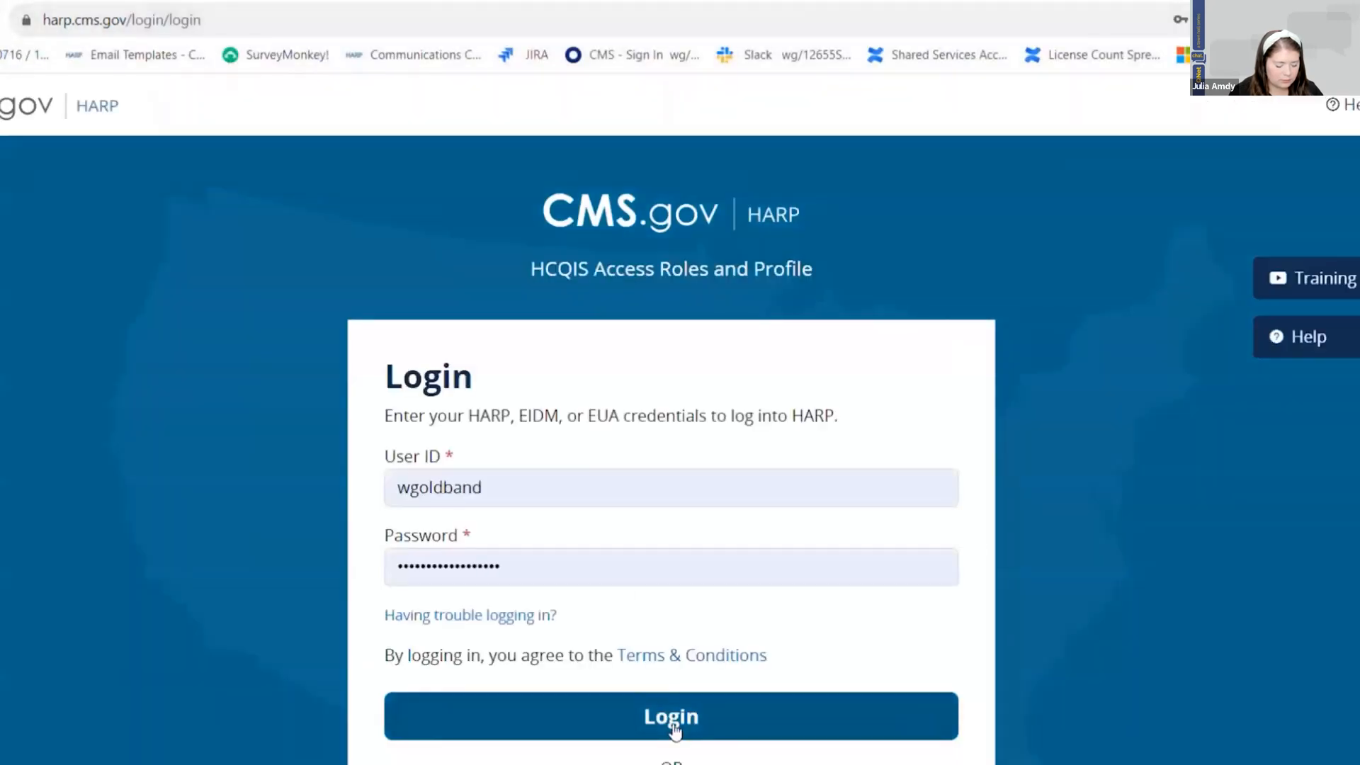
{"action": "left_click", "coordinate": [670, 715]}
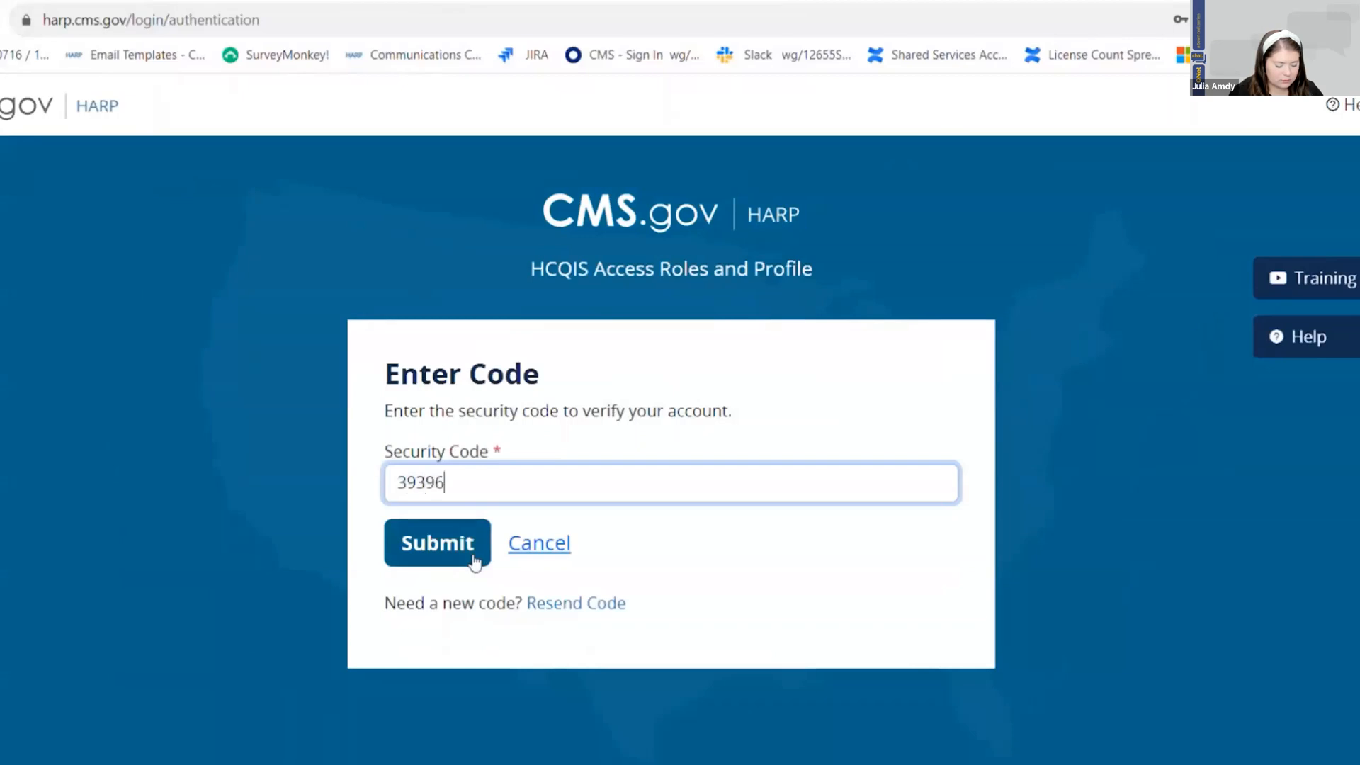
{"action": "left_click", "coordinate": [438, 543]}
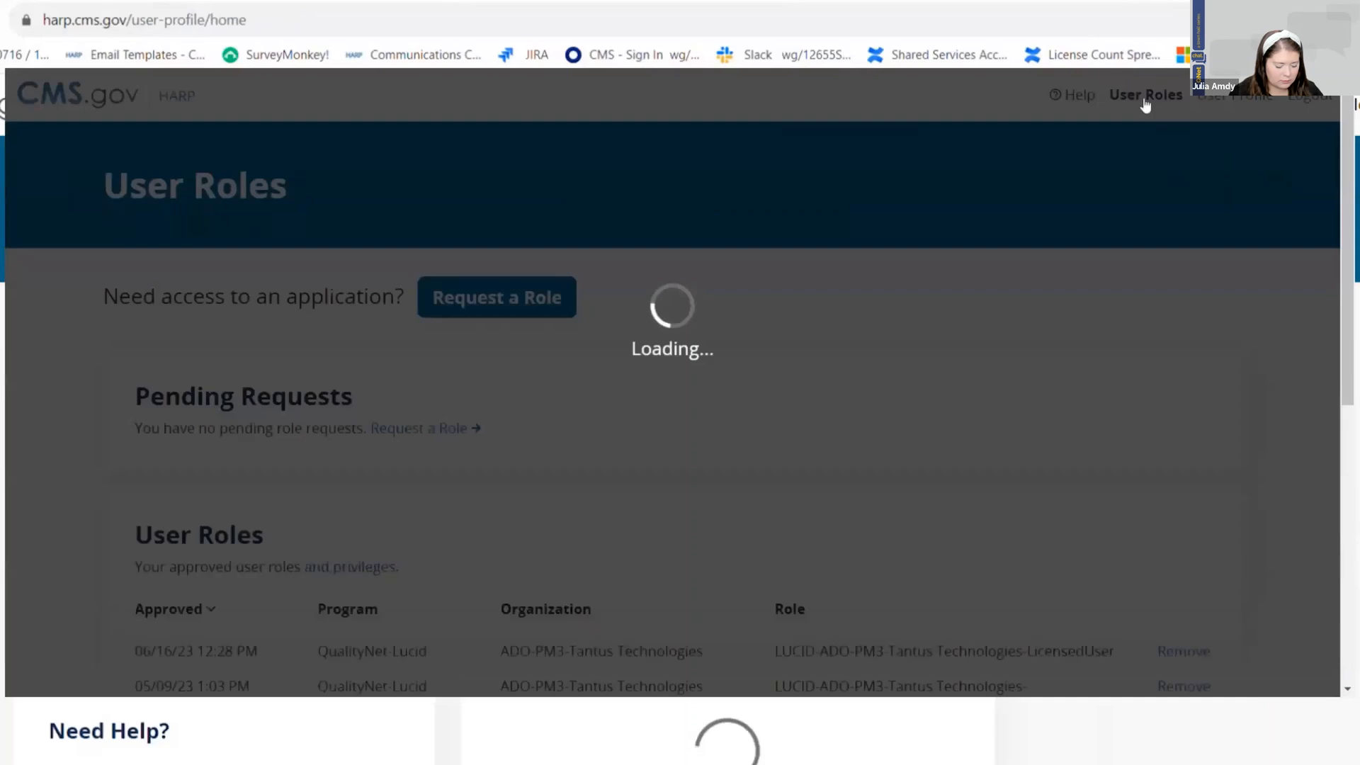
{"action": "left_click", "coordinate": [1144, 94]}
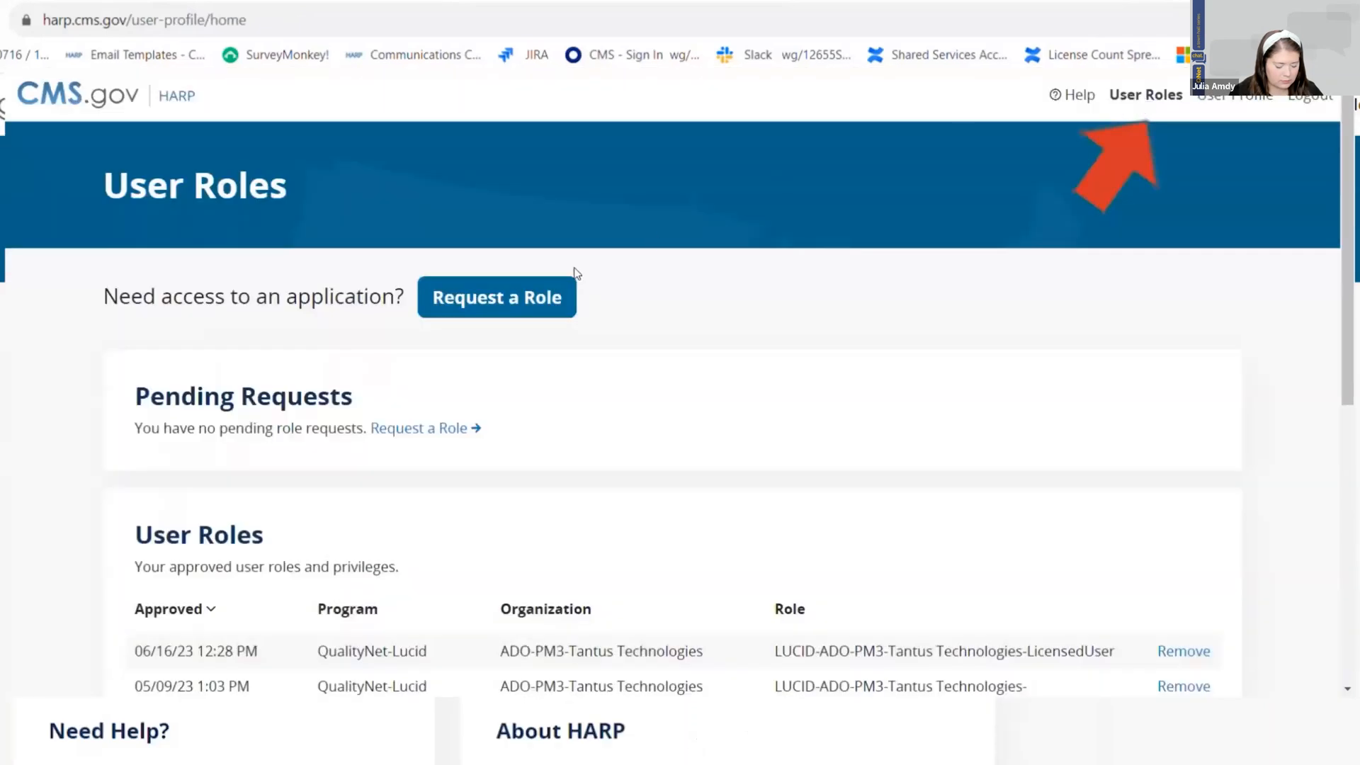
{"action": "left_click", "coordinate": [496, 296]}
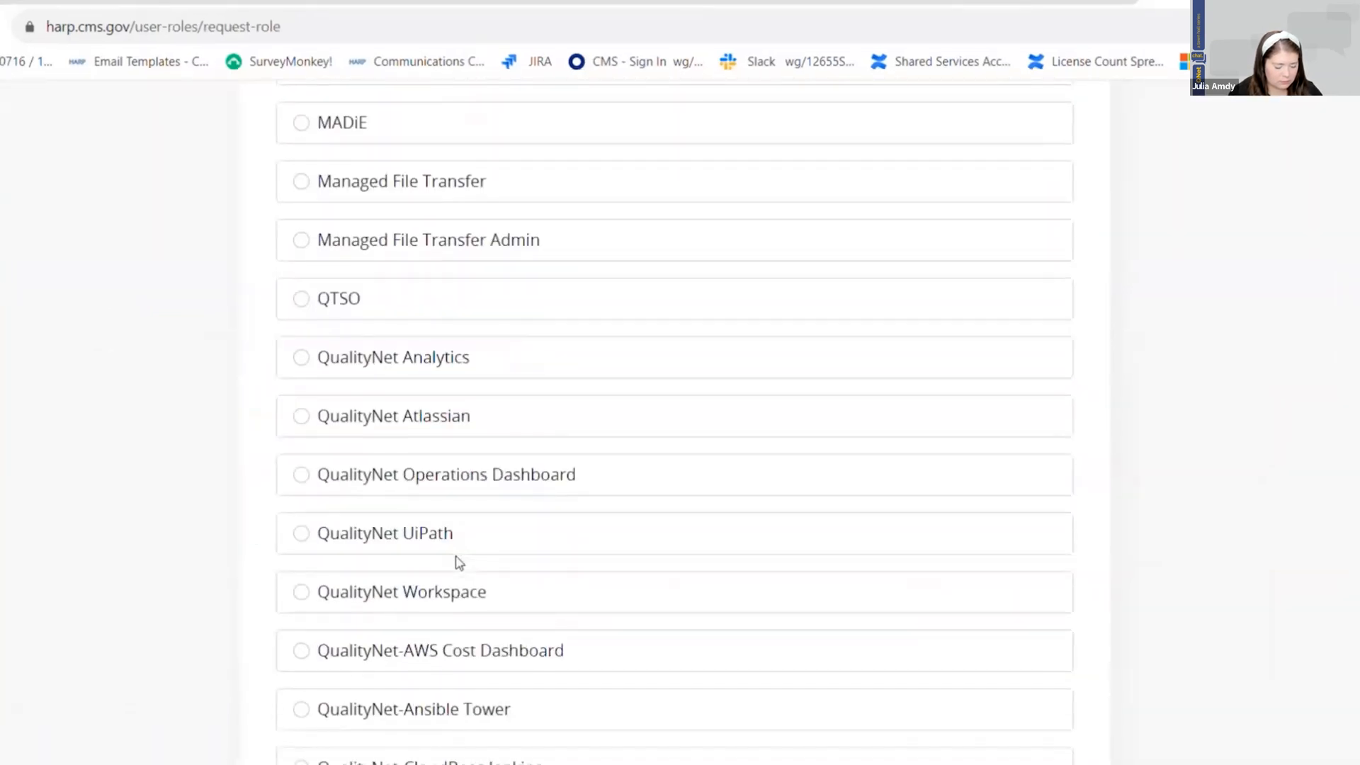
Step: Request the QualityNet-Lucid program under the CMS Federal organization and choose a Lucid role
{"action": "scroll", "scroll_direction": "down", "scroll_amount": 3}
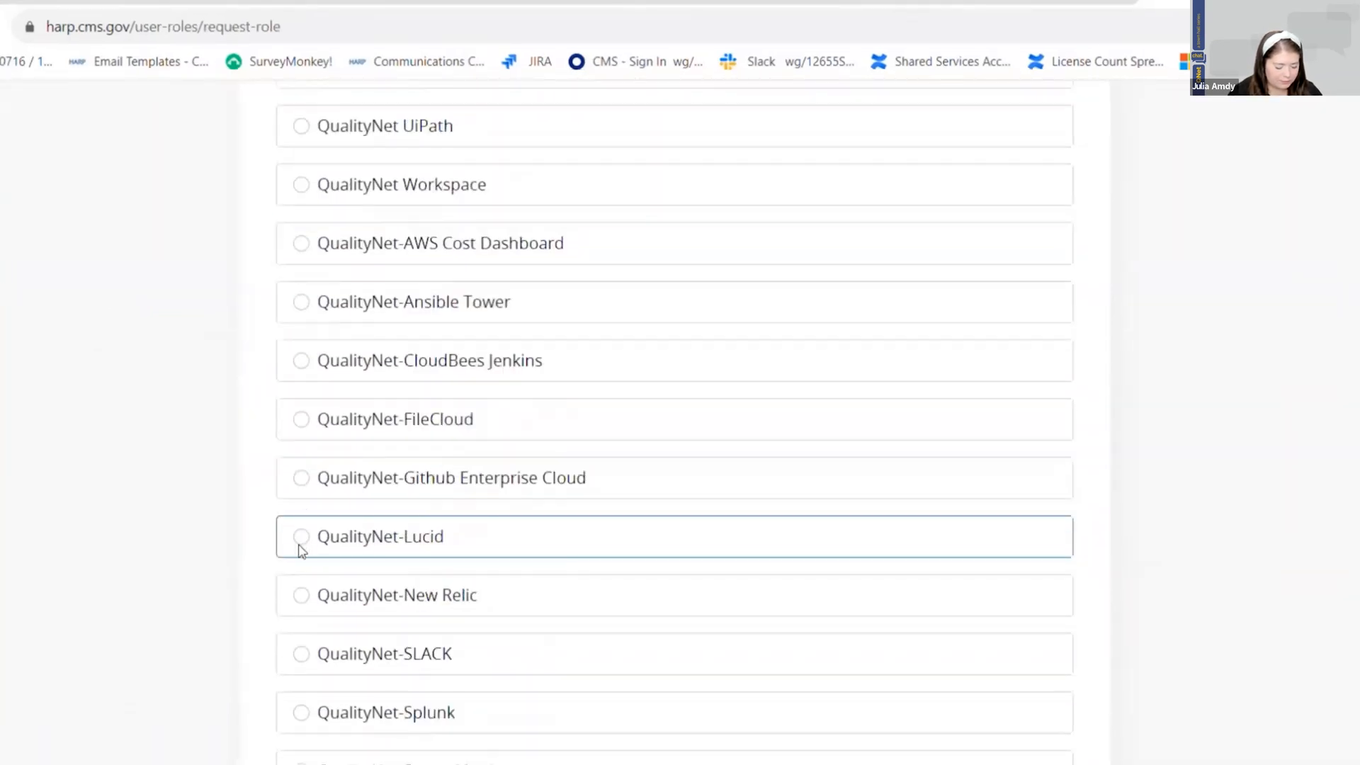
{"action": "left_click", "coordinate": [300, 535]}
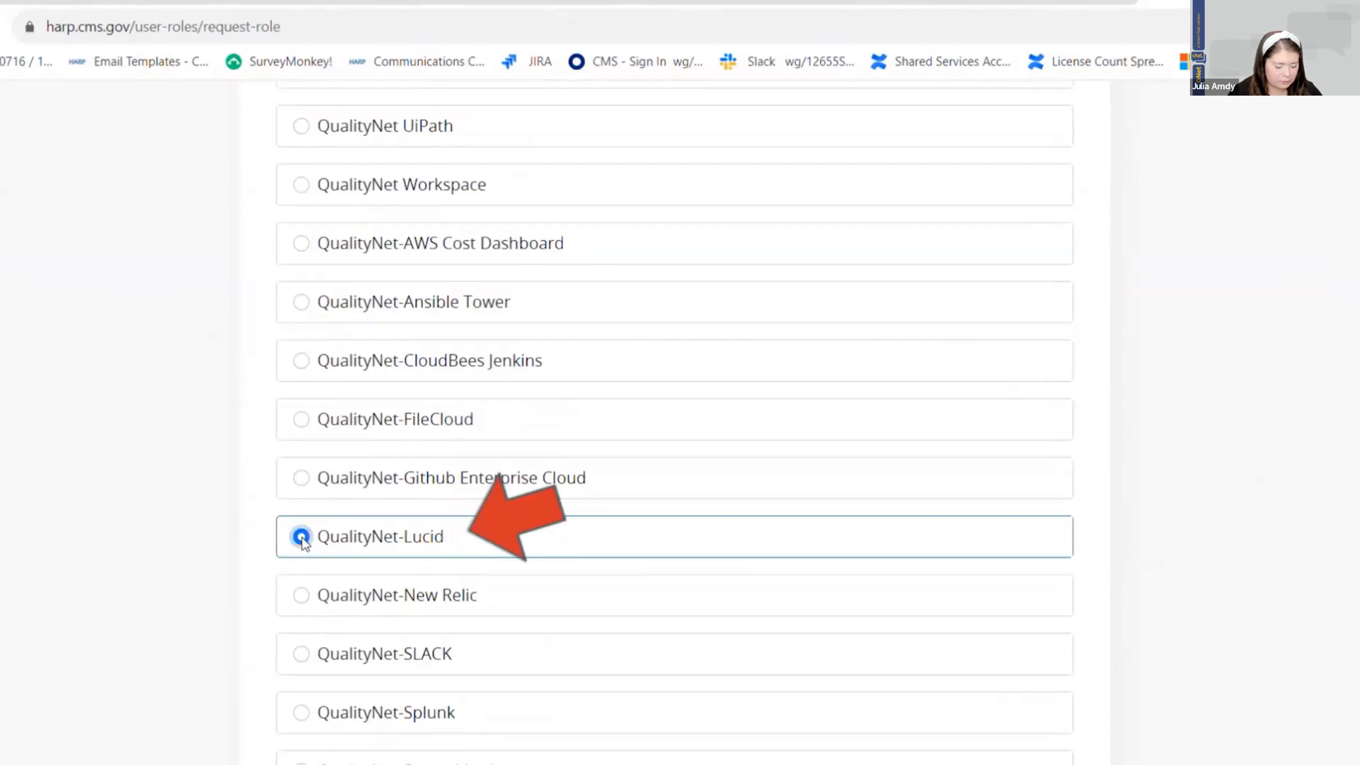
{"action": "scroll", "scroll_direction": "down", "scroll_amount": 3}
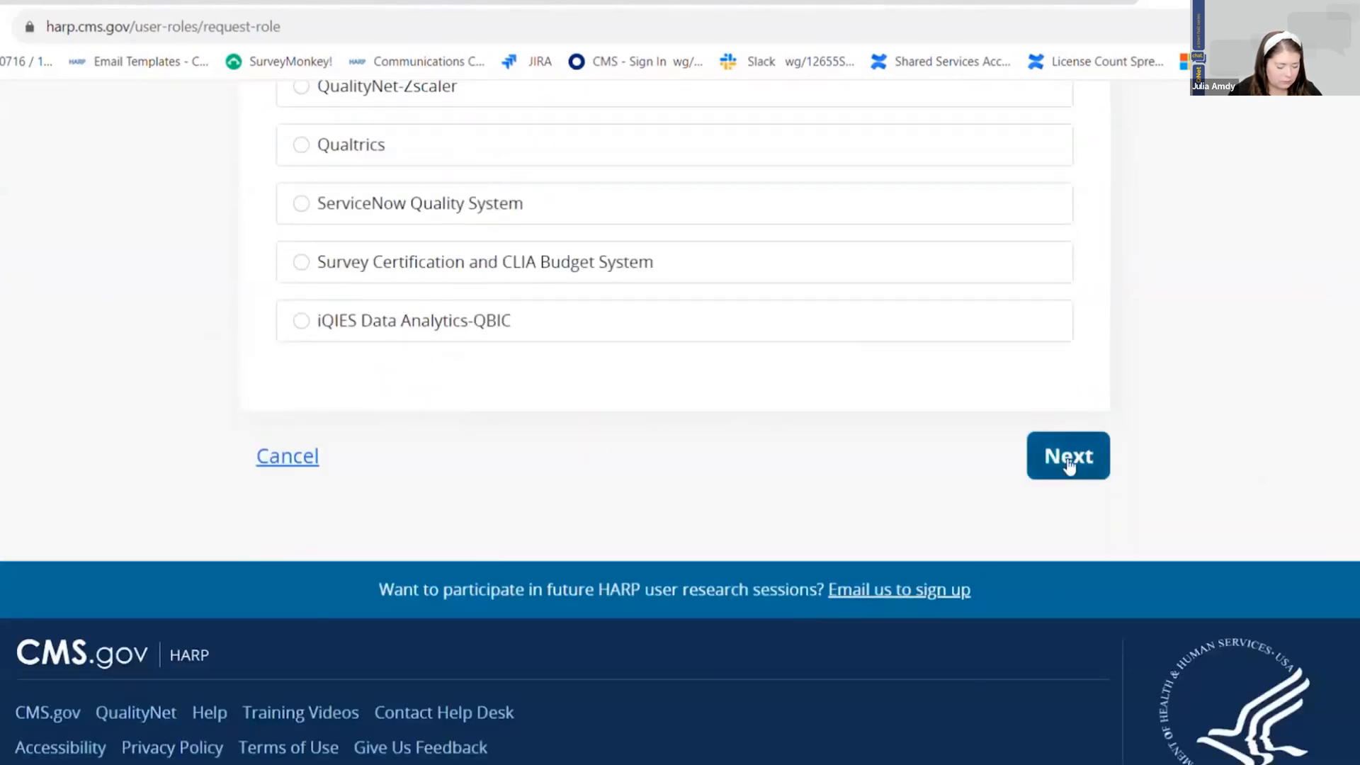
{"action": "left_click", "coordinate": [1068, 455]}
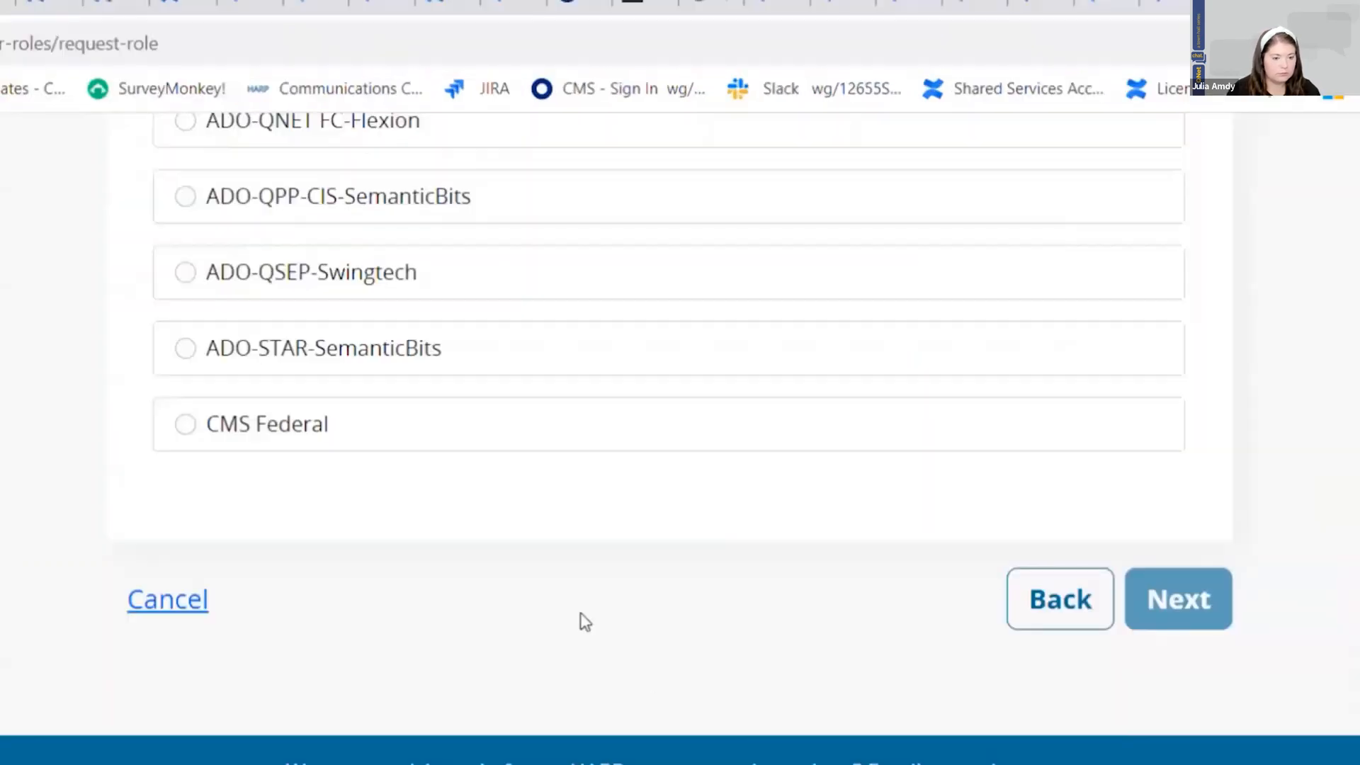
{"action": "left_click", "coordinate": [184, 424]}
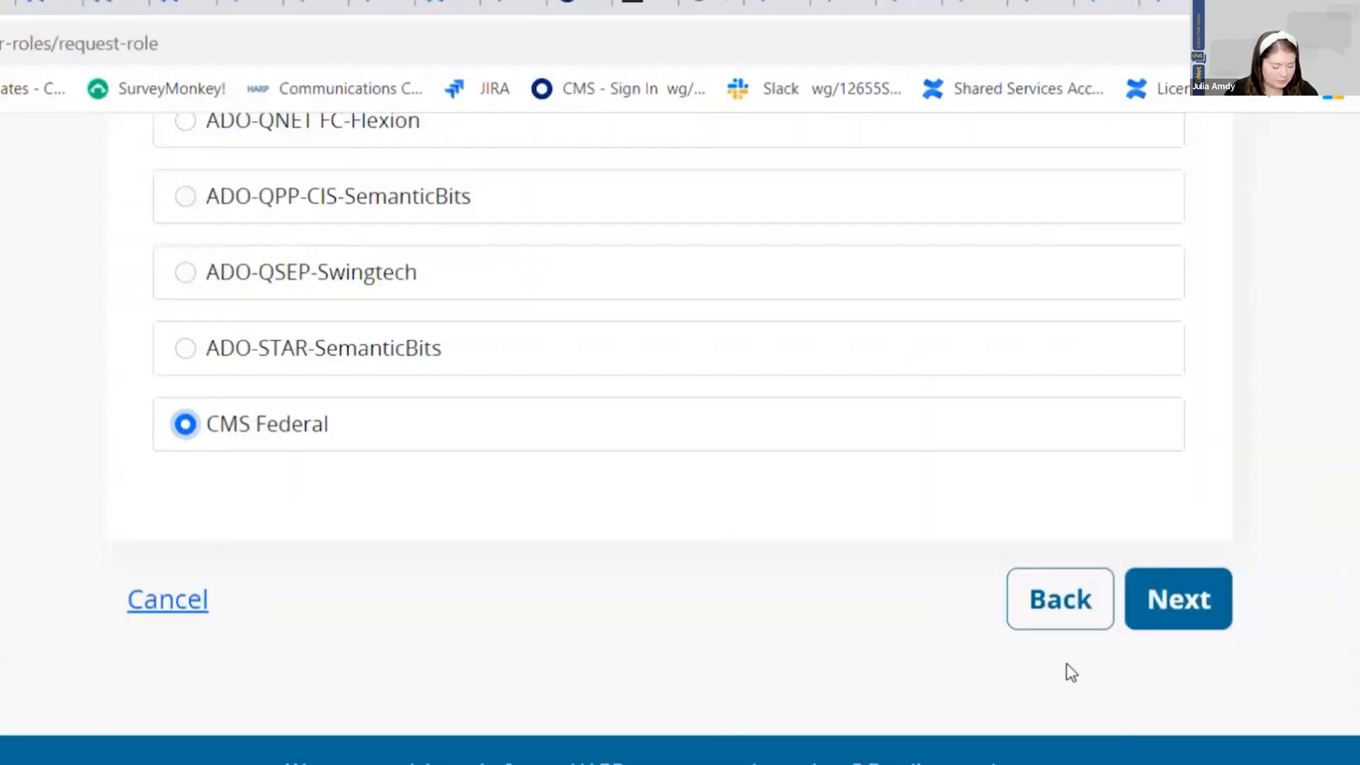
{"action": "left_click", "coordinate": [1177, 598]}
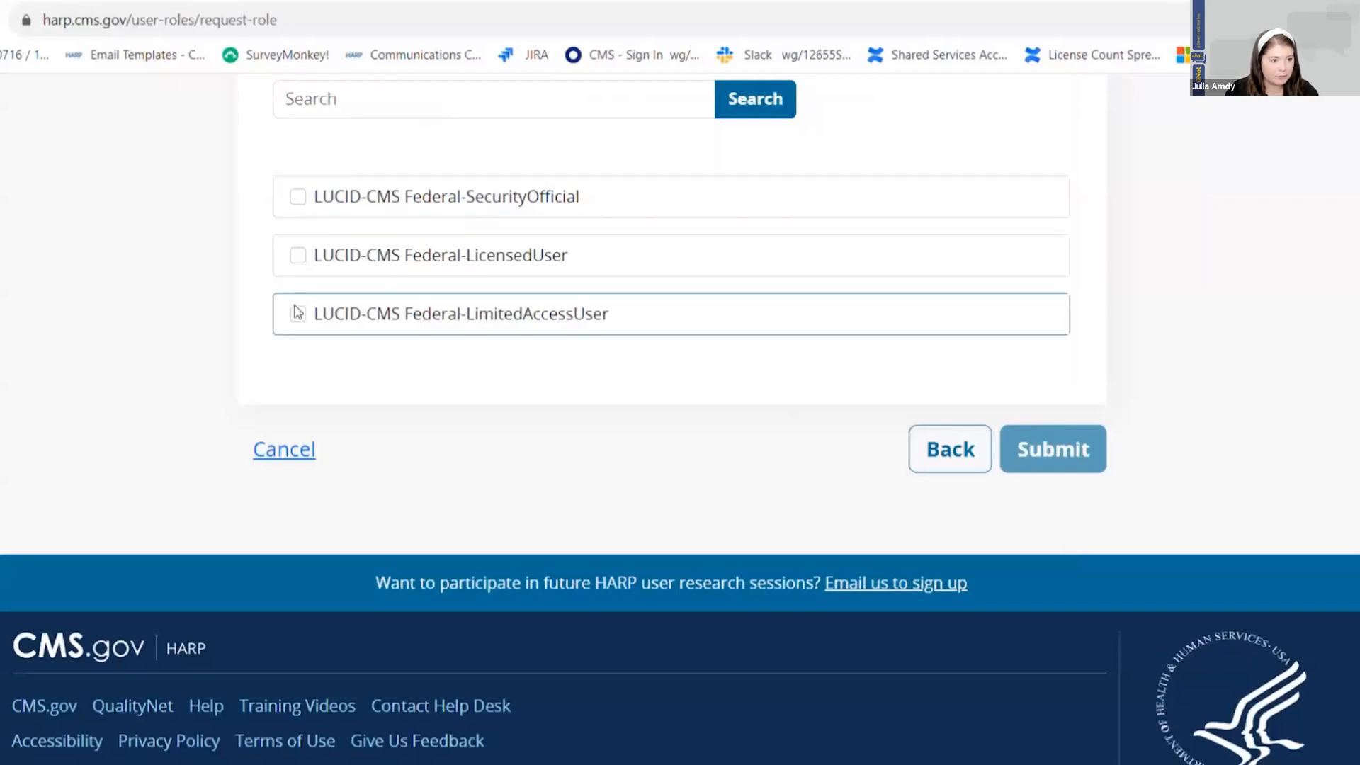
{"action": "left_click", "coordinate": [296, 313]}
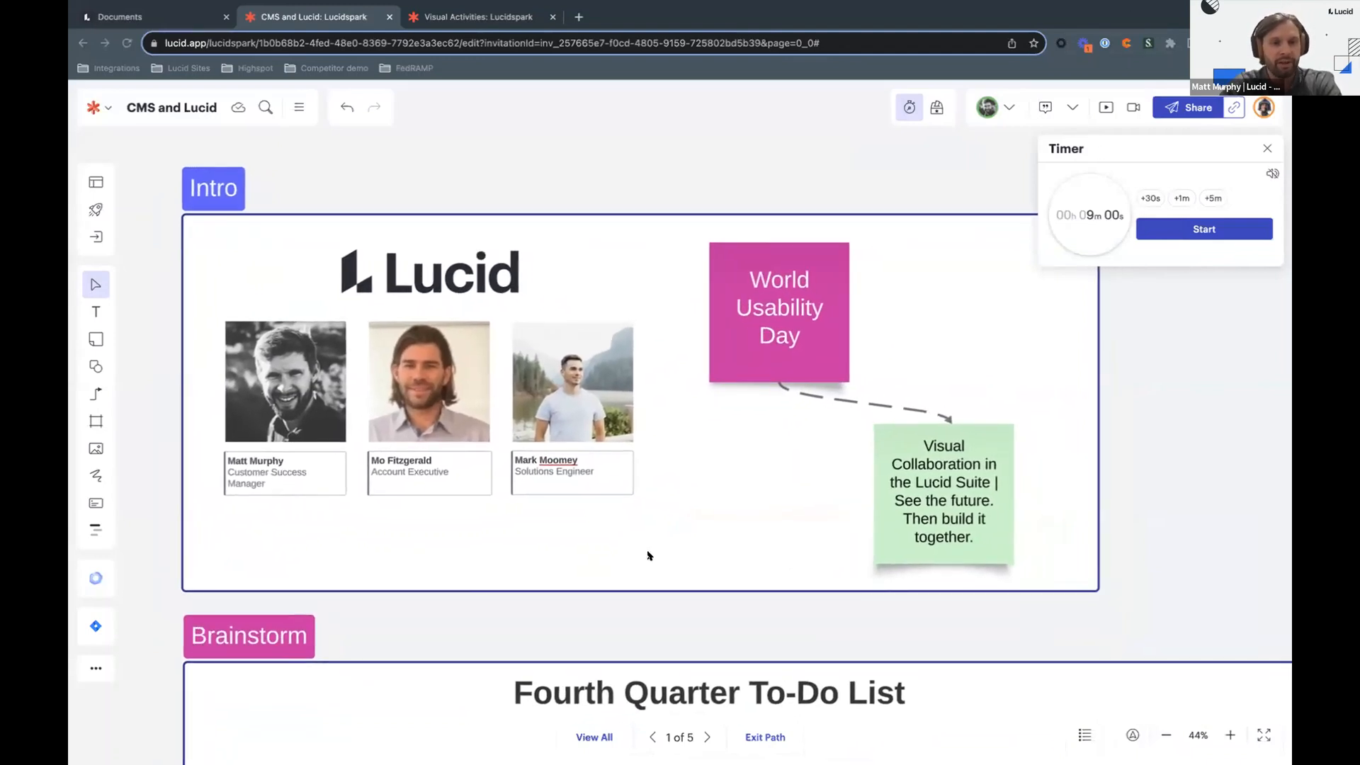
{"action": "left_click", "coordinate": [1229, 736]}
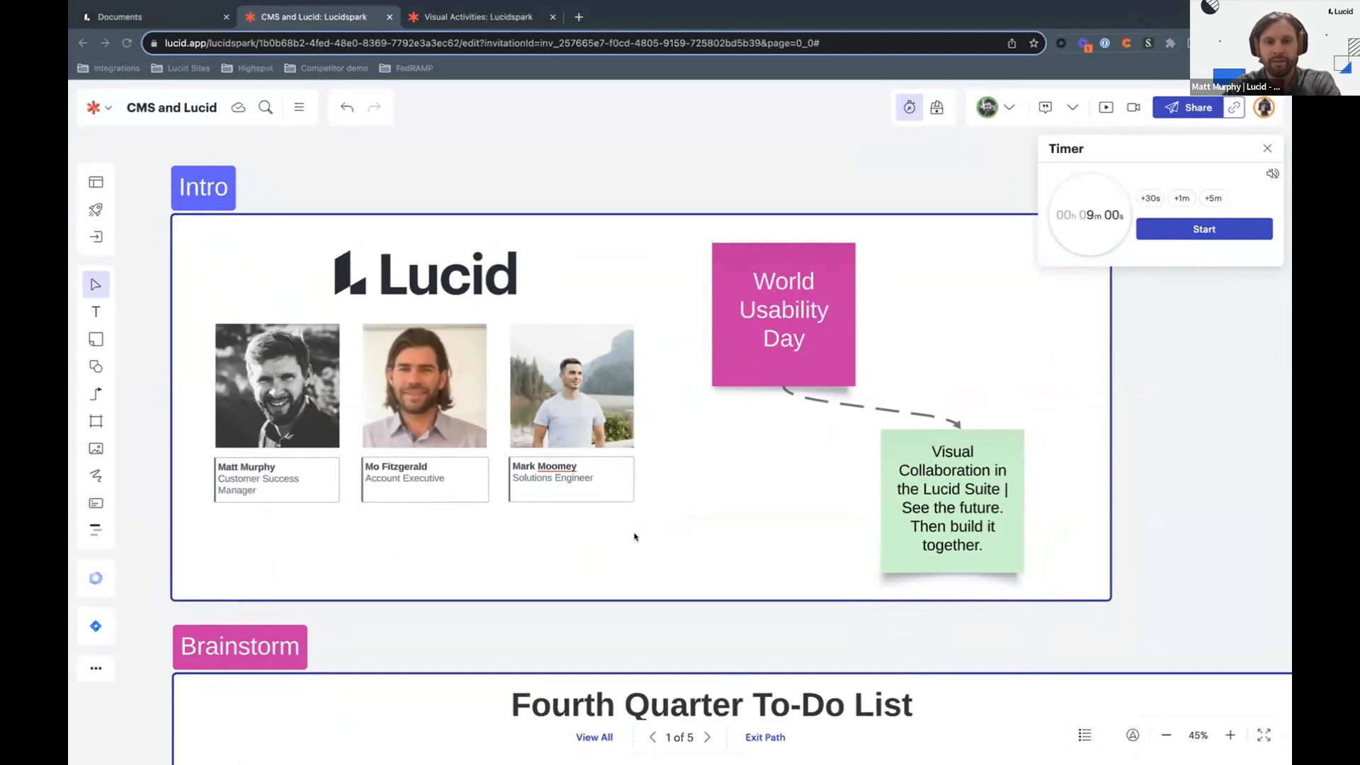
{"action": "mouse_move", "coordinate": [1021, 143]}
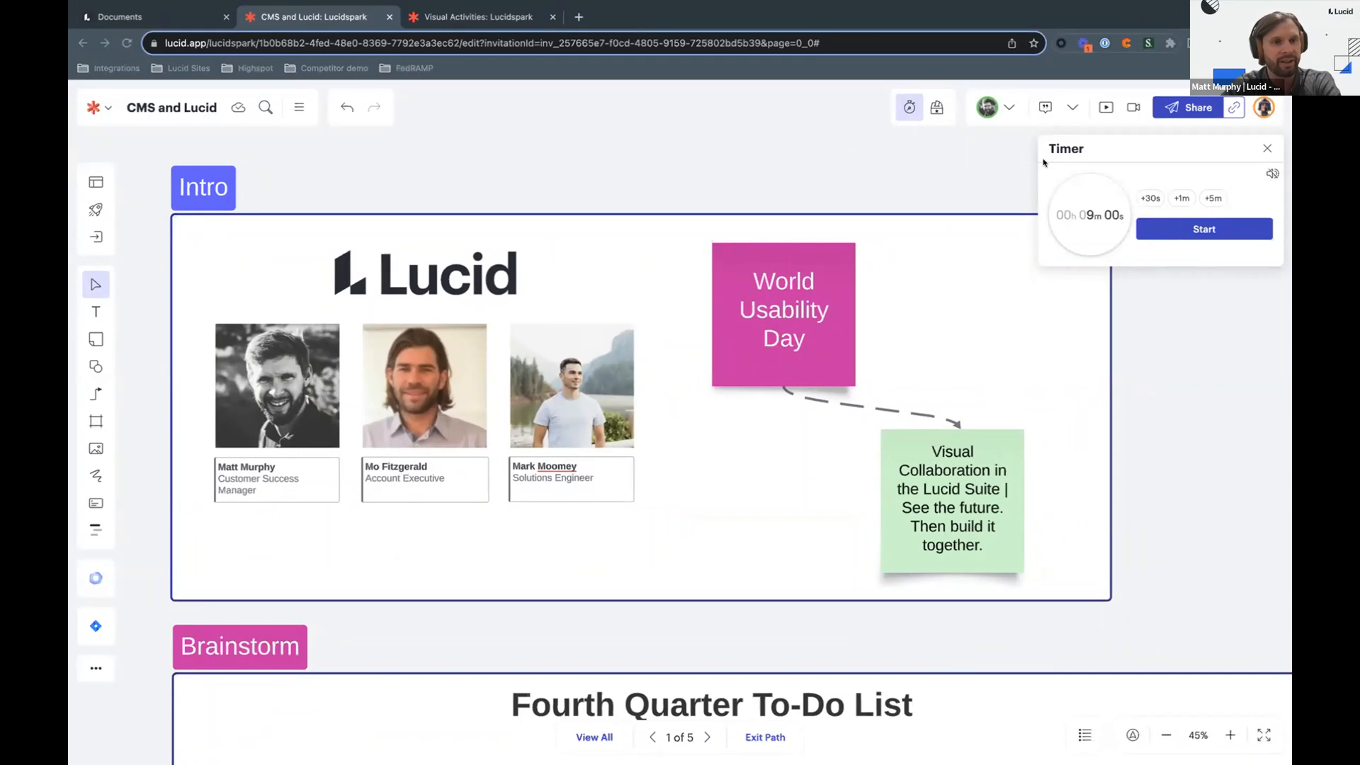
{"action": "mouse_move", "coordinate": [951, 270]}
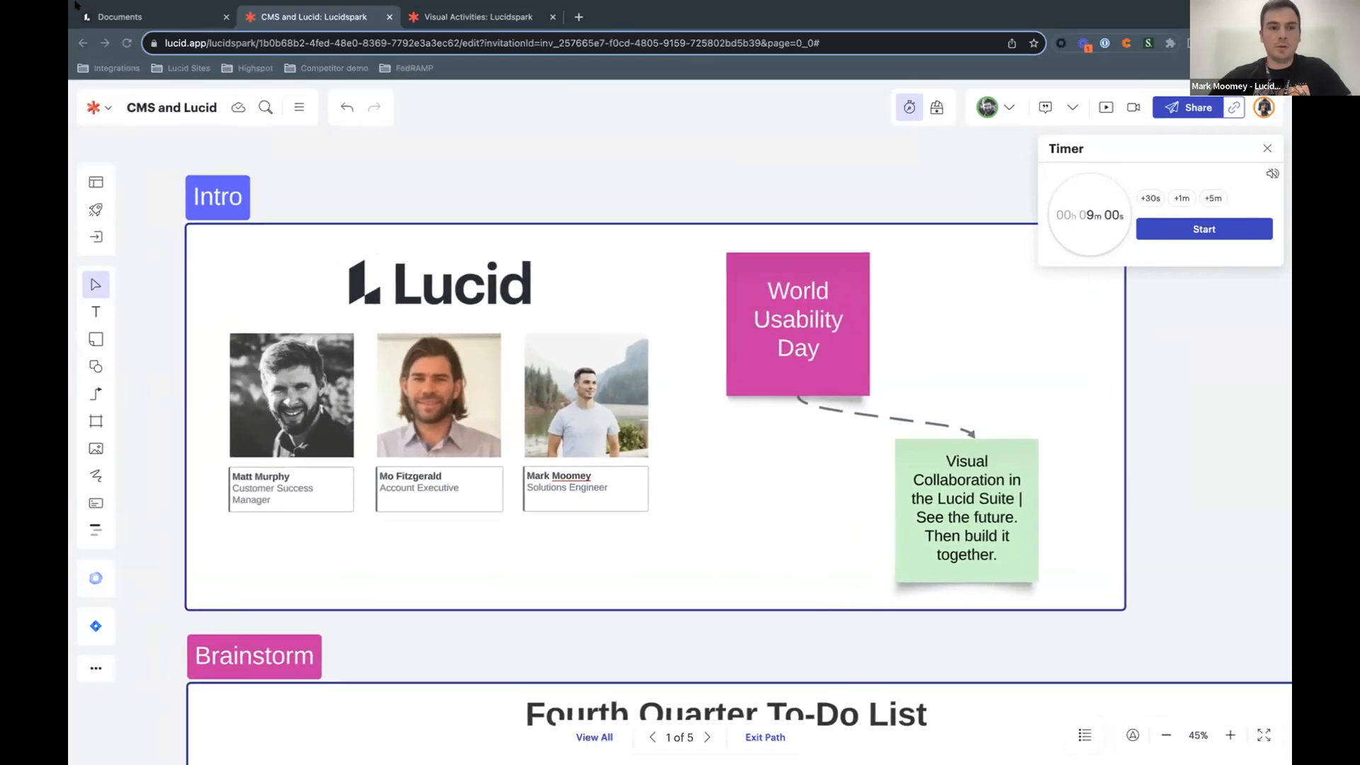
{"action": "left_click", "coordinate": [120, 15]}
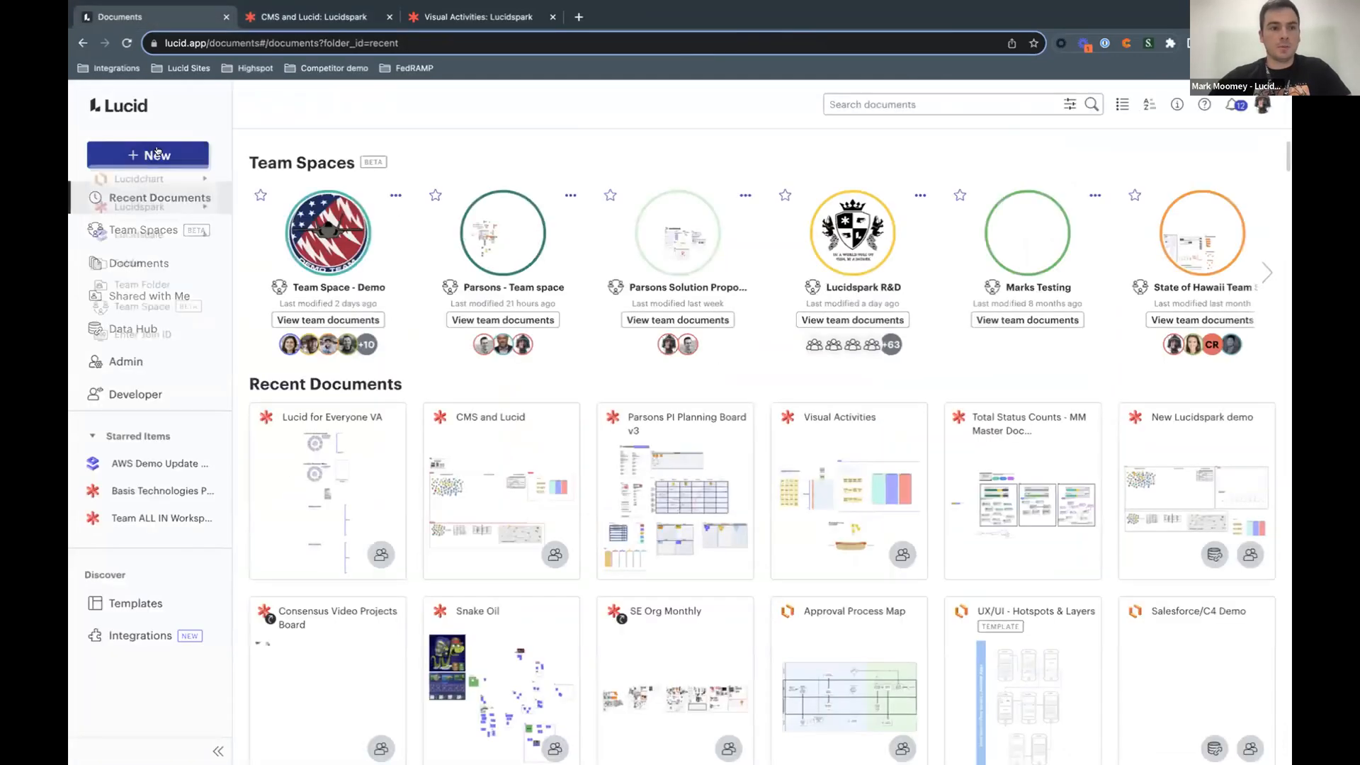
{"action": "left_click", "coordinate": [147, 156]}
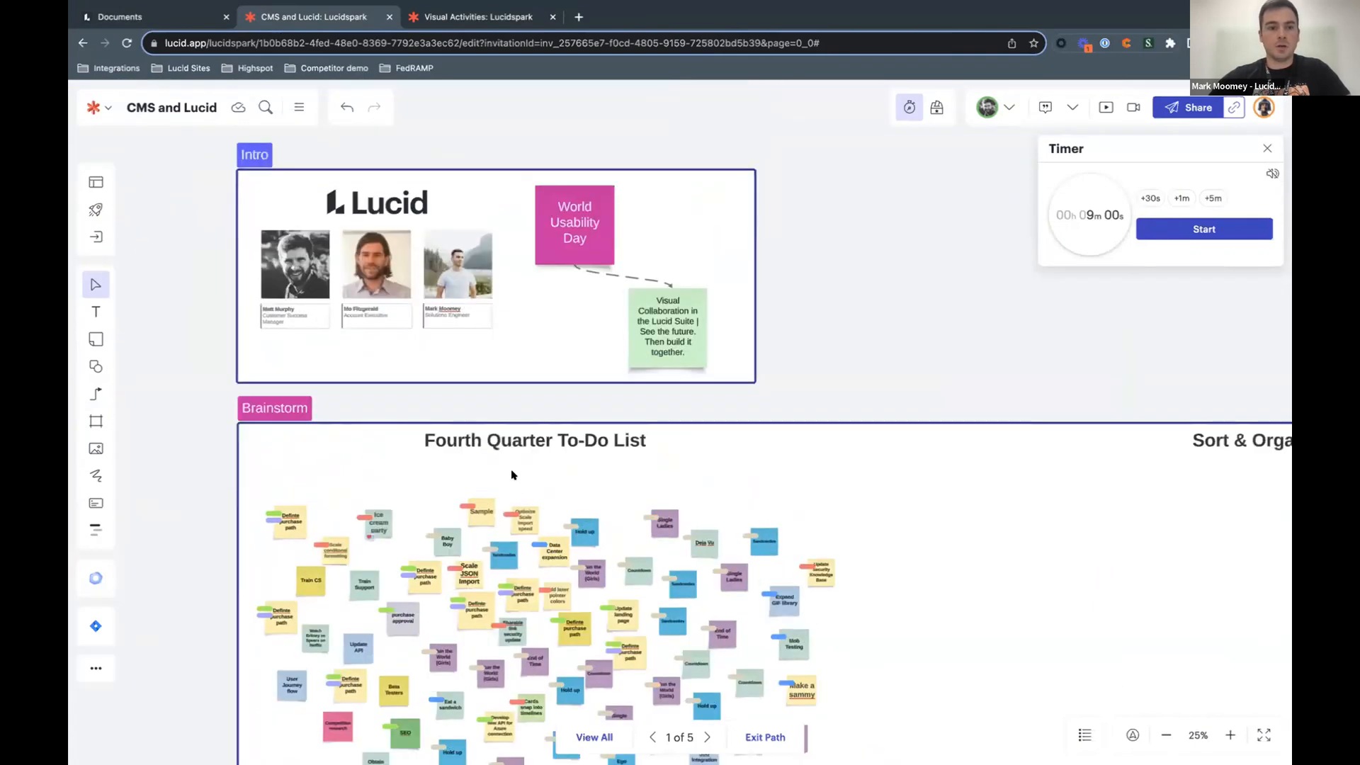
{"action": "left_click", "coordinate": [119, 17]}
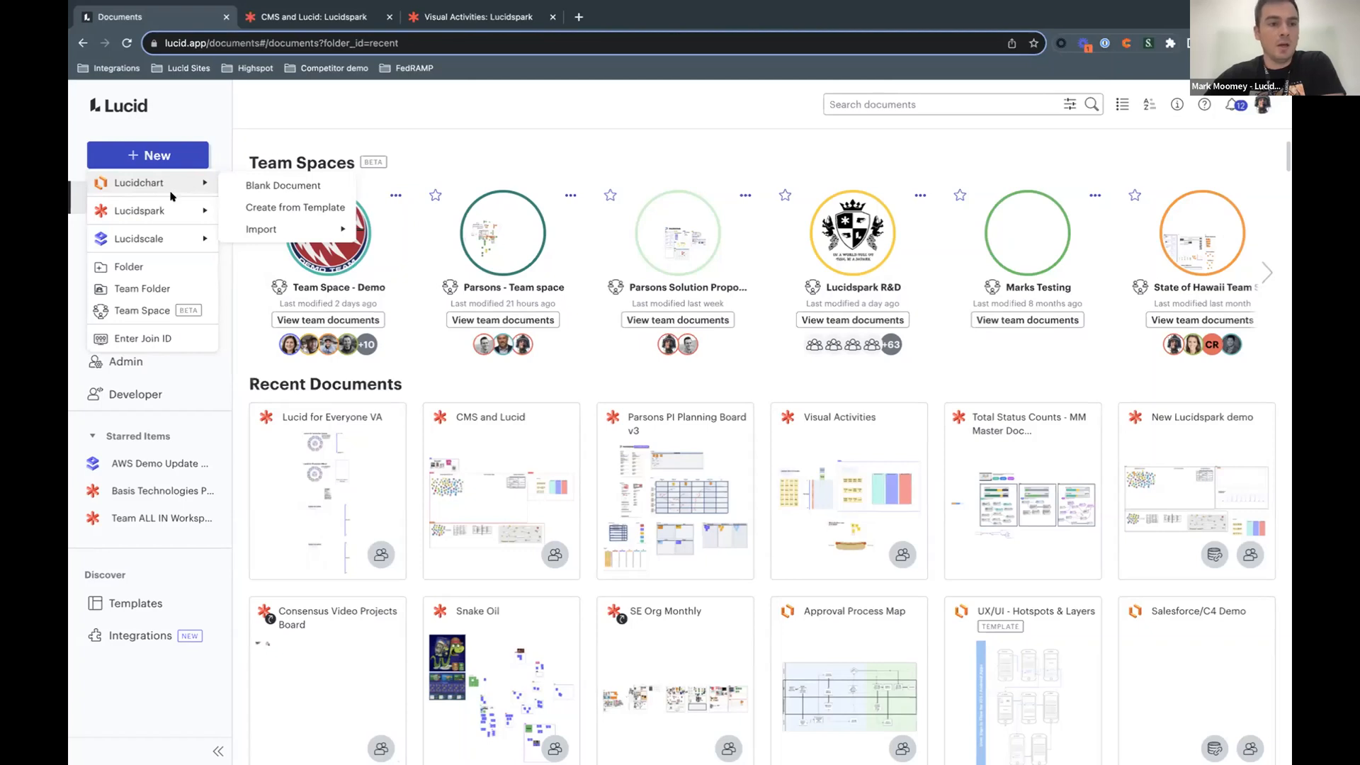
{"action": "mouse_move", "coordinate": [139, 211]}
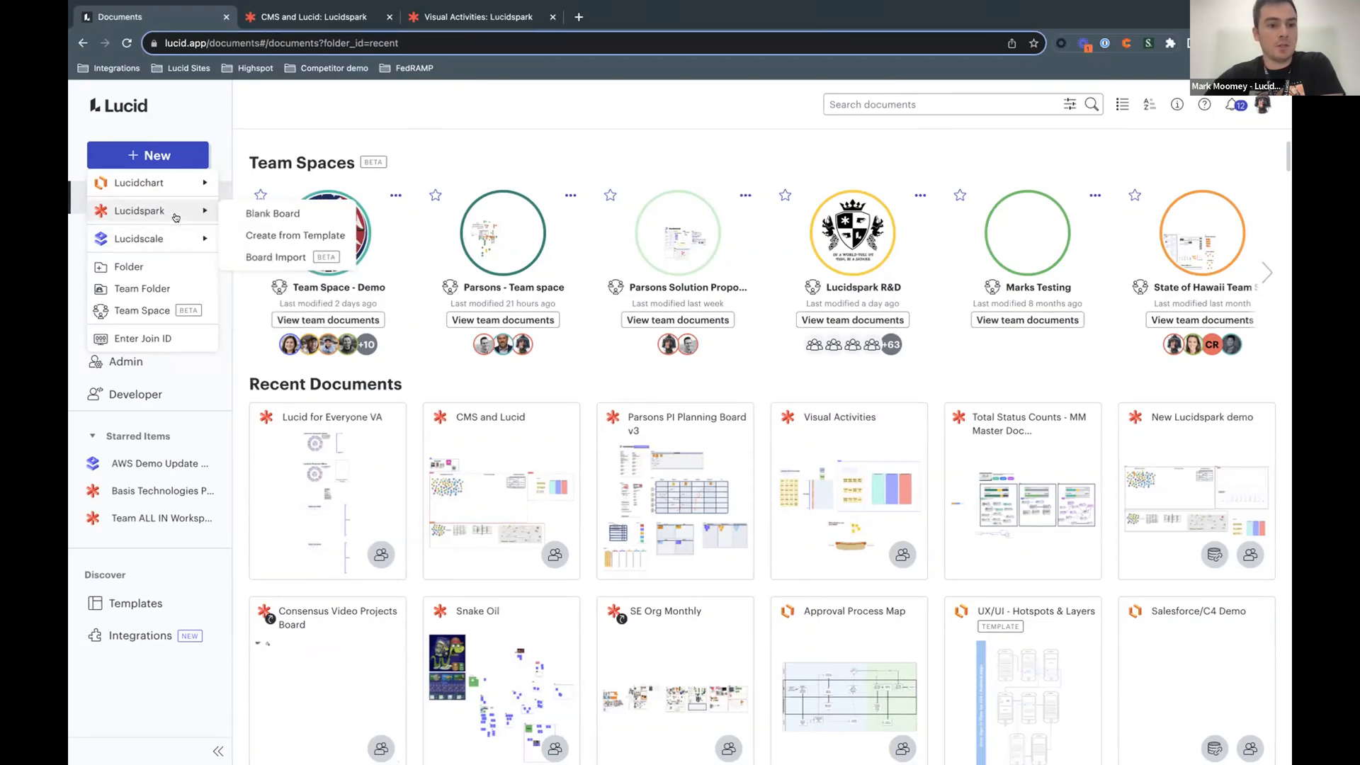
{"action": "mouse_move", "coordinate": [139, 238]}
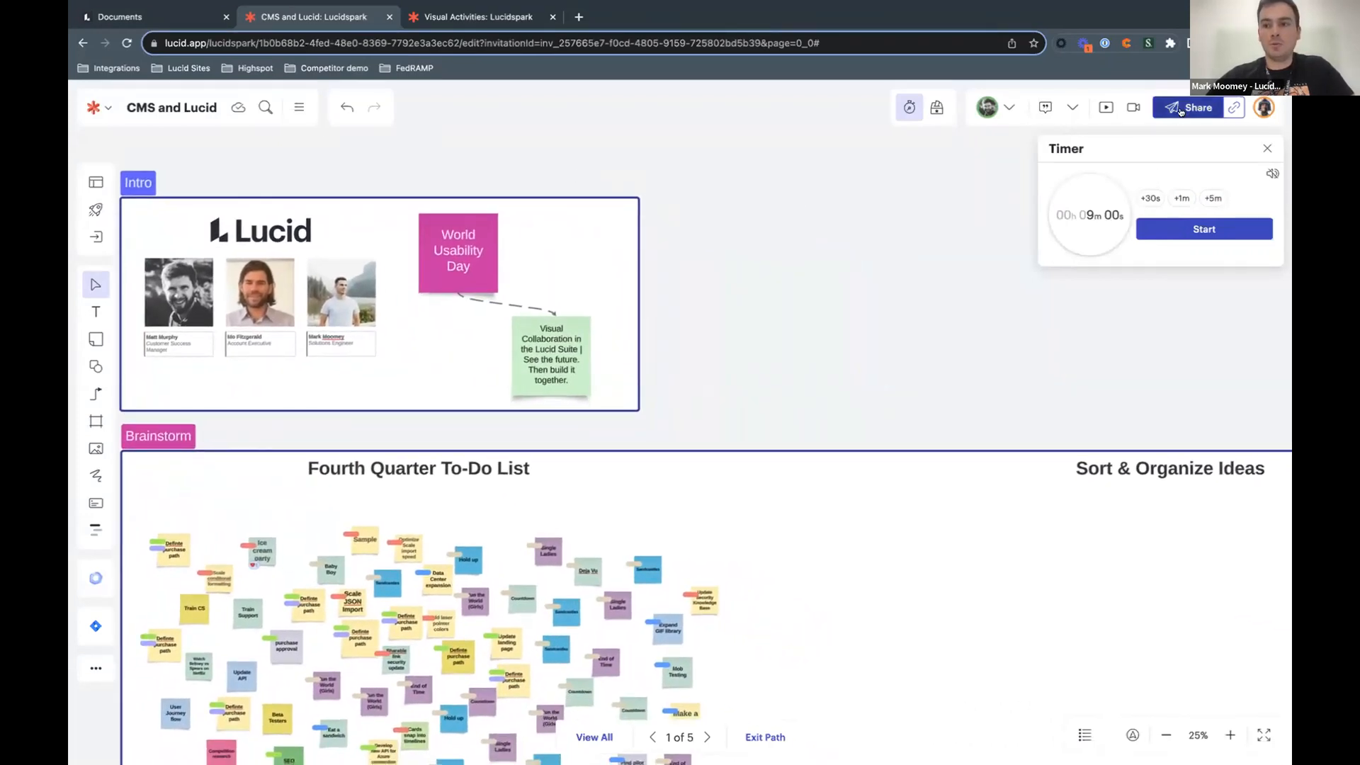
Step: Review the shareable link audience and permissions, keep it on guest edit access, and close sharing
{"action": "left_click", "coordinate": [1194, 107]}
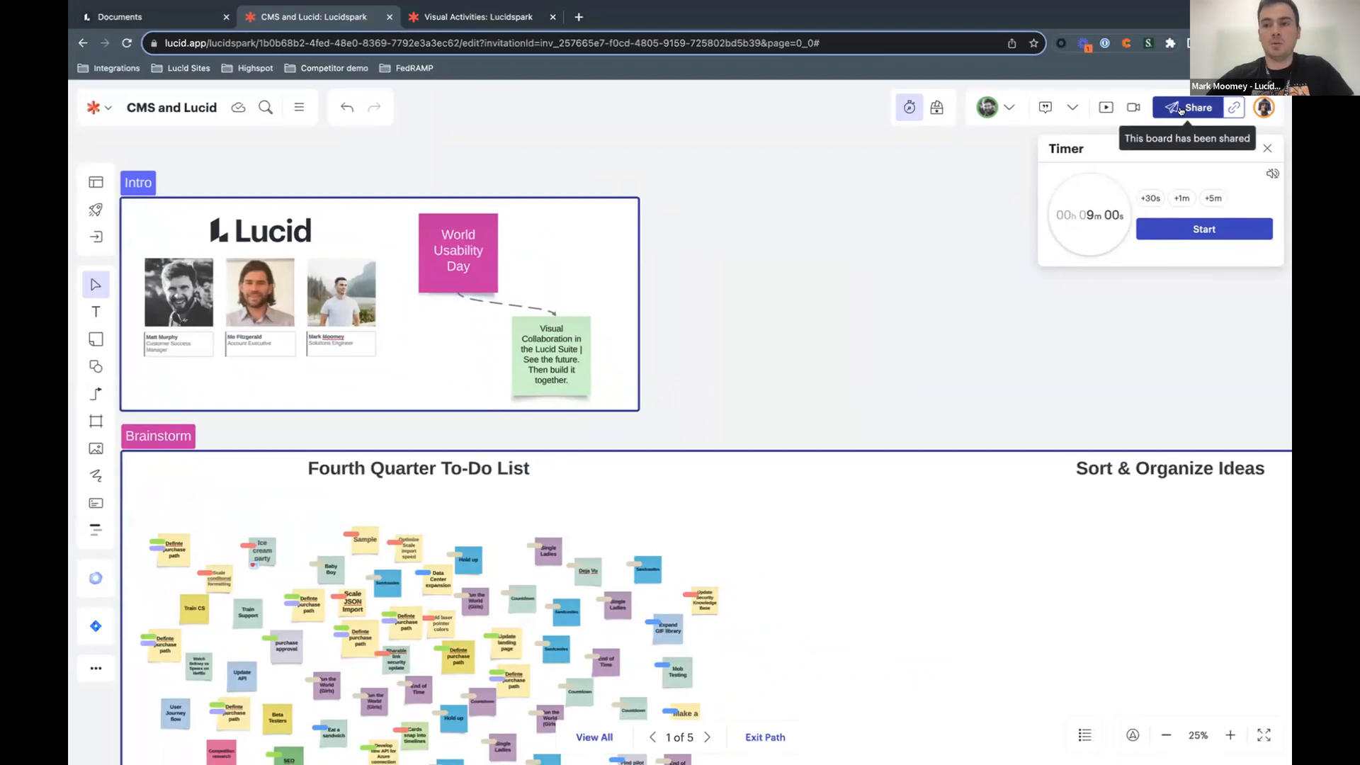
{"action": "left_click", "coordinate": [1195, 106]}
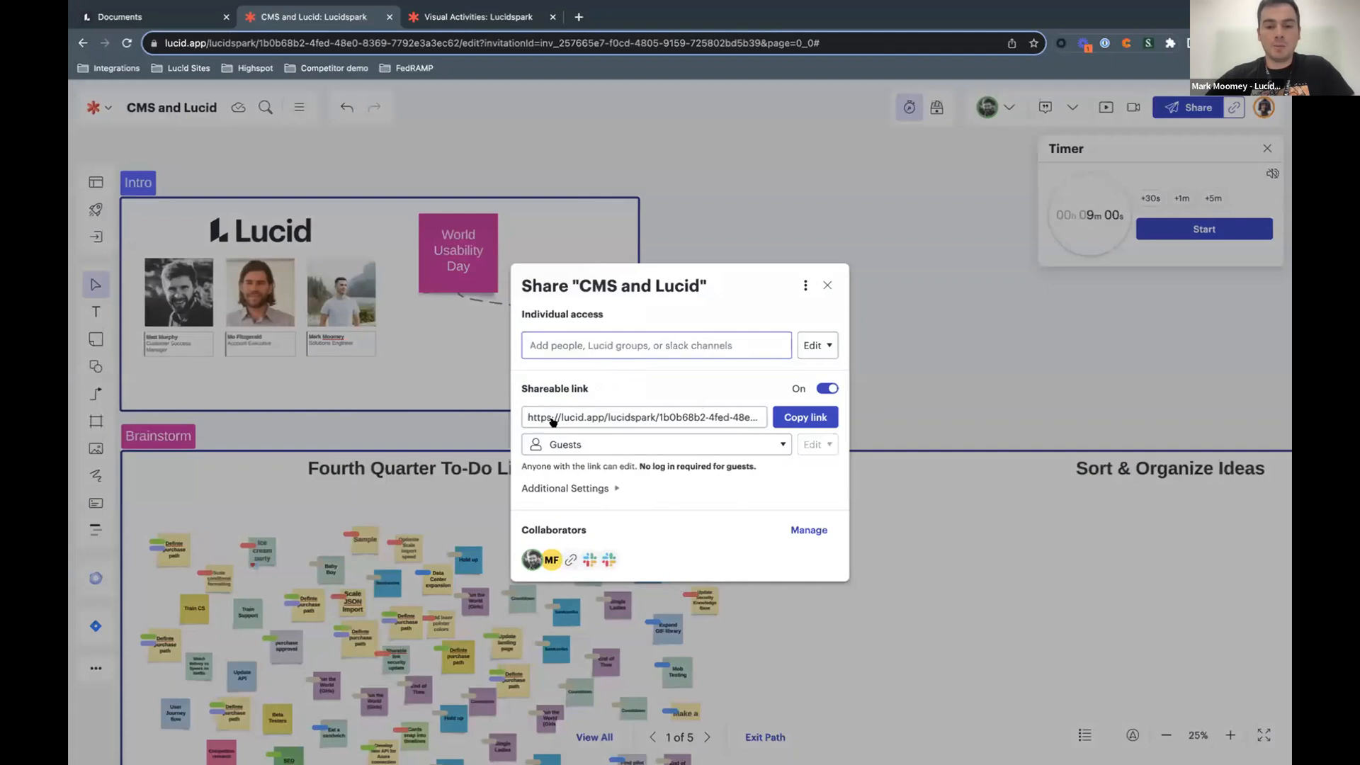
{"action": "left_click", "coordinate": [653, 443]}
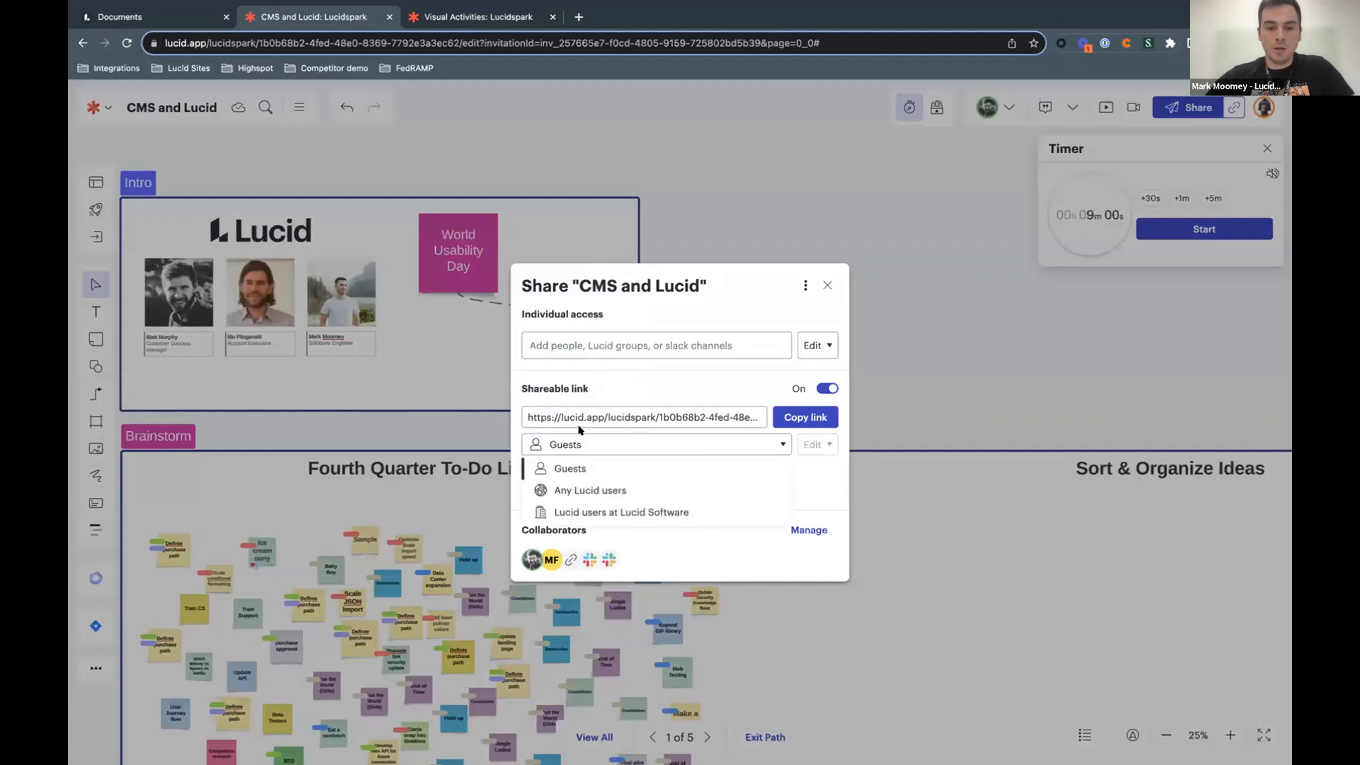
{"action": "left_click", "coordinate": [621, 511]}
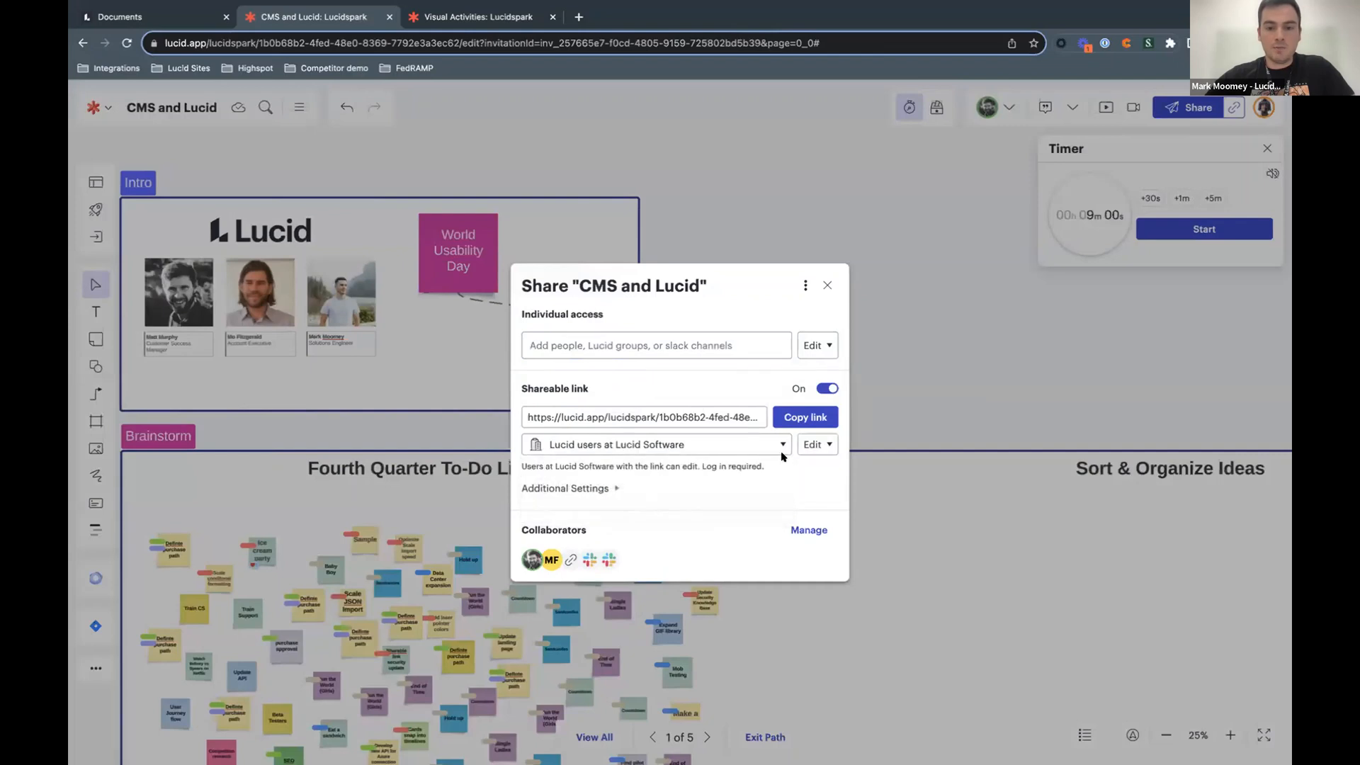
{"action": "left_click", "coordinate": [815, 443]}
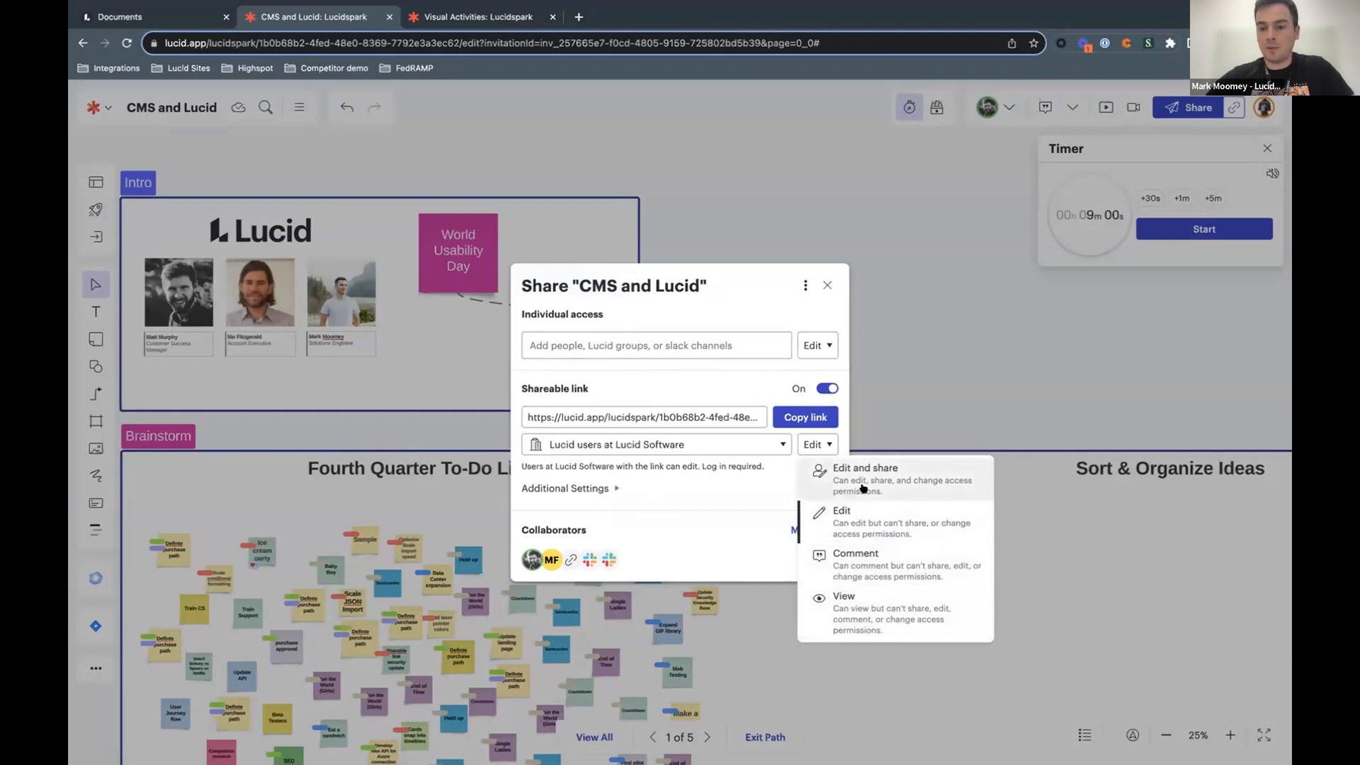
{"action": "mouse_move", "coordinate": [857, 612]}
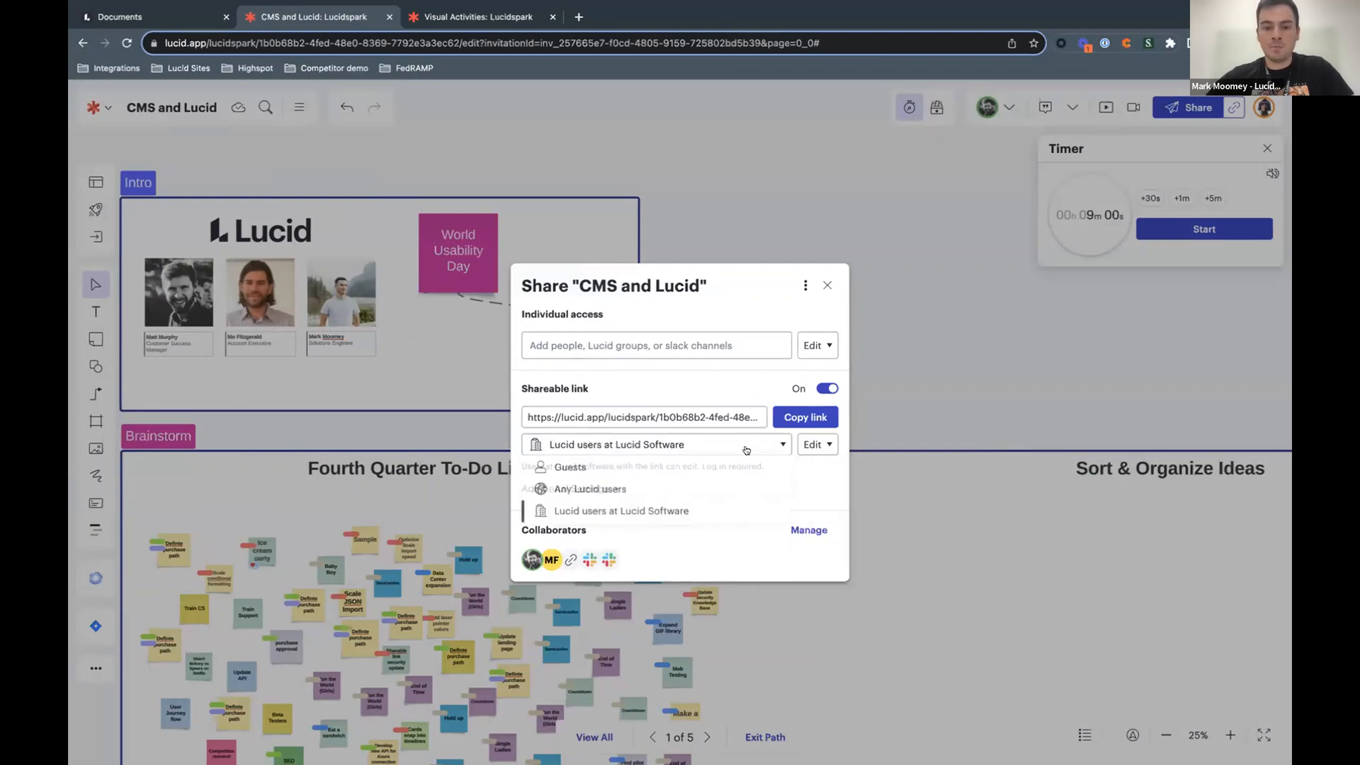
{"action": "left_click", "coordinate": [569, 466]}
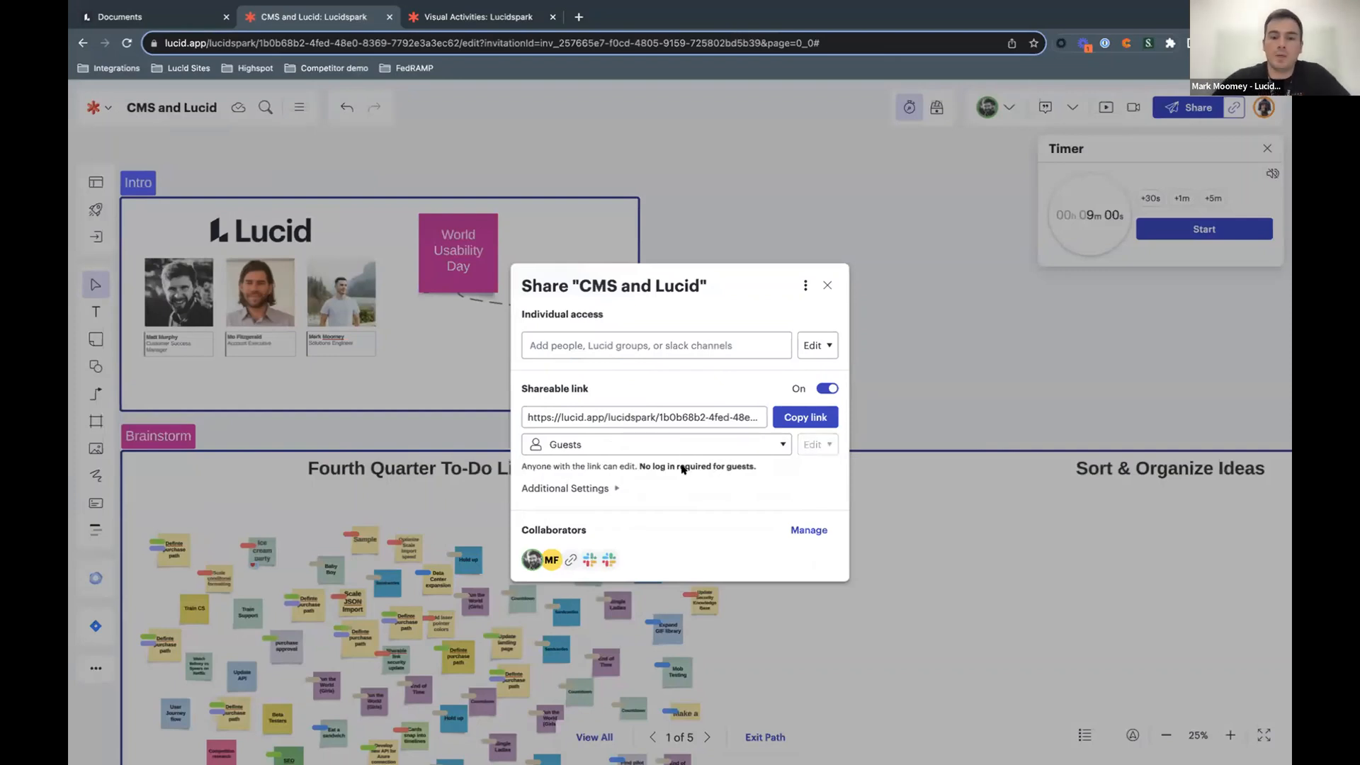
{"action": "mouse_move", "coordinate": [597, 443]}
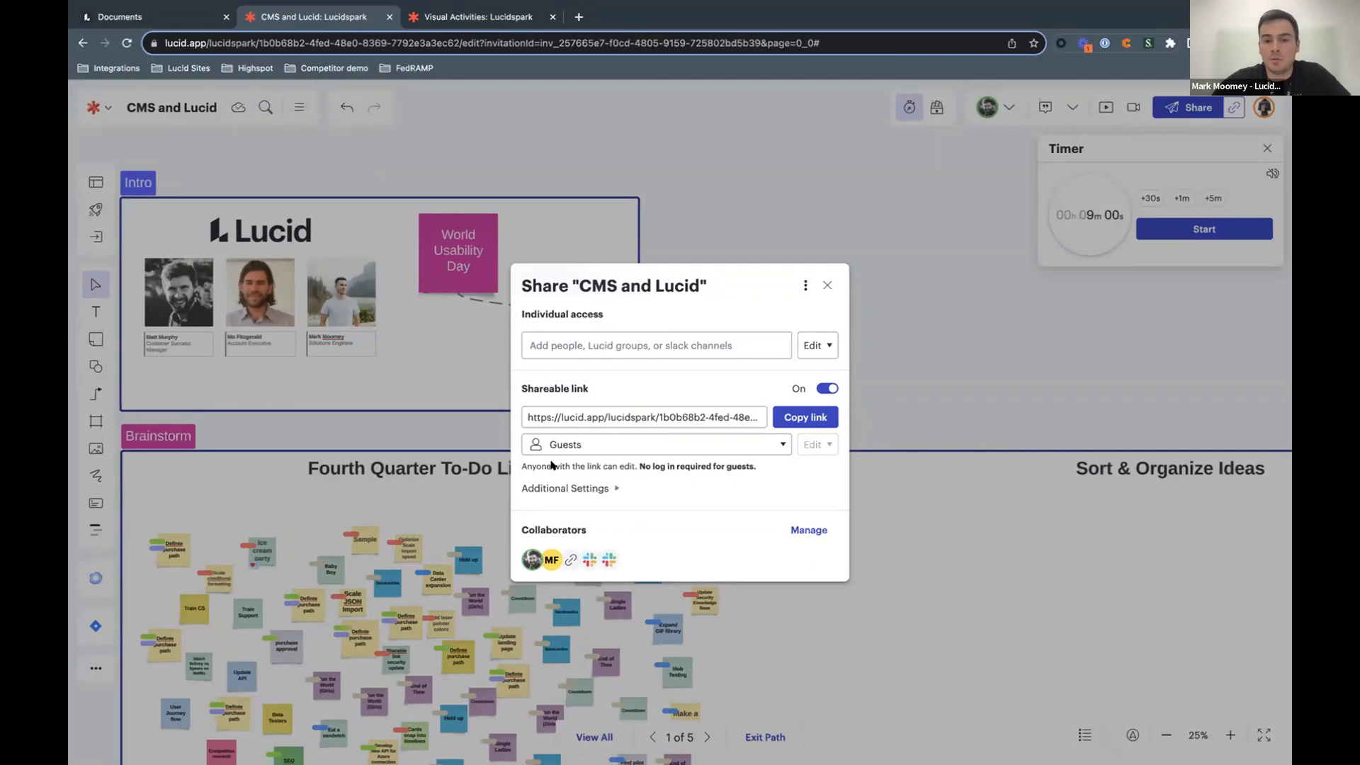
{"action": "mouse_move", "coordinate": [617, 462]}
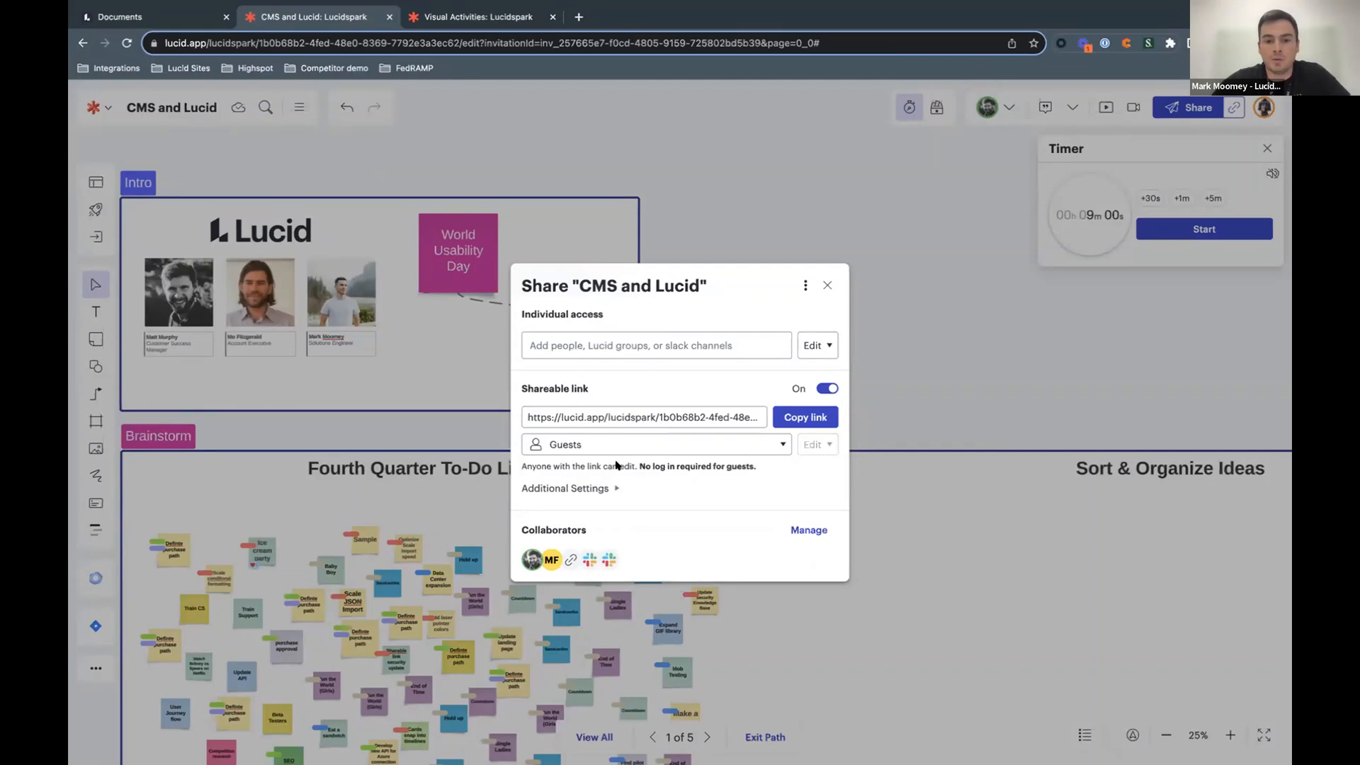
{"action": "mouse_move", "coordinate": [593, 482]}
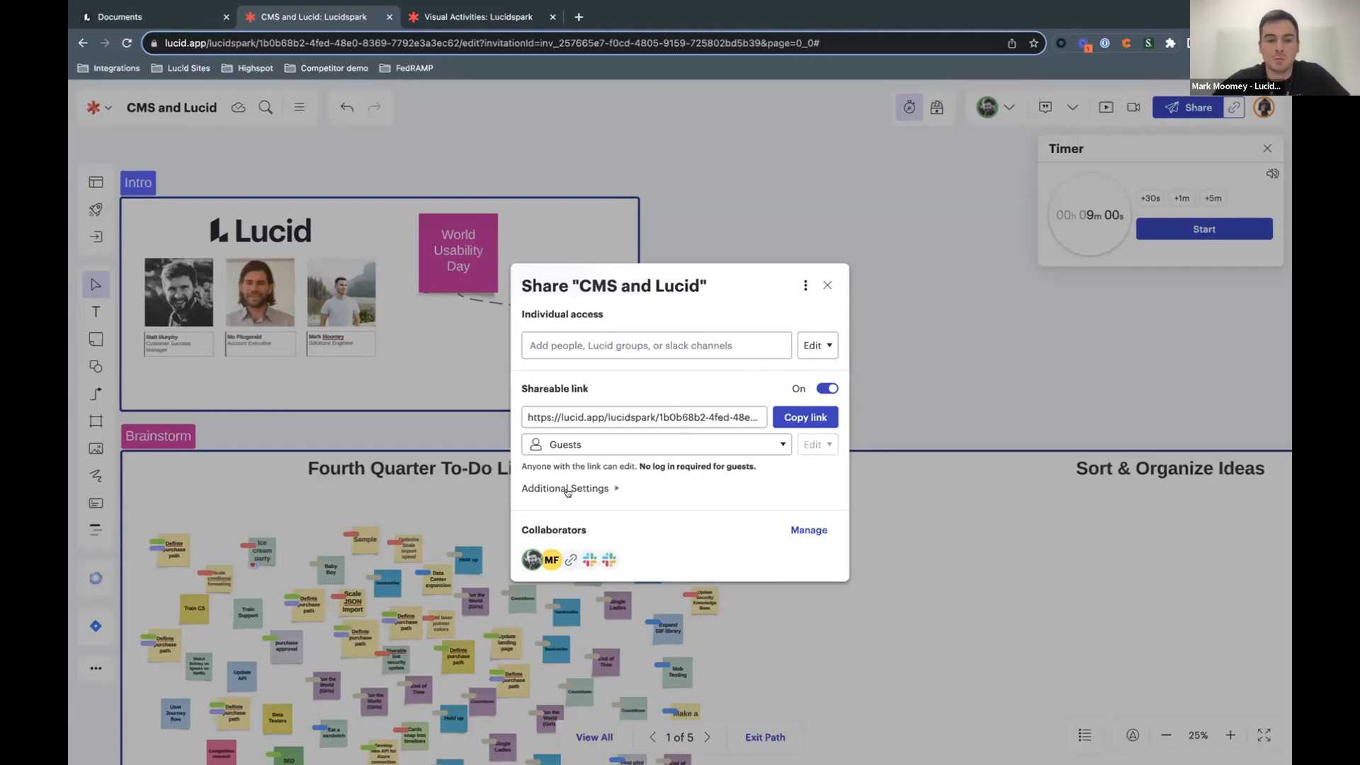
{"action": "mouse_move", "coordinate": [565, 489]}
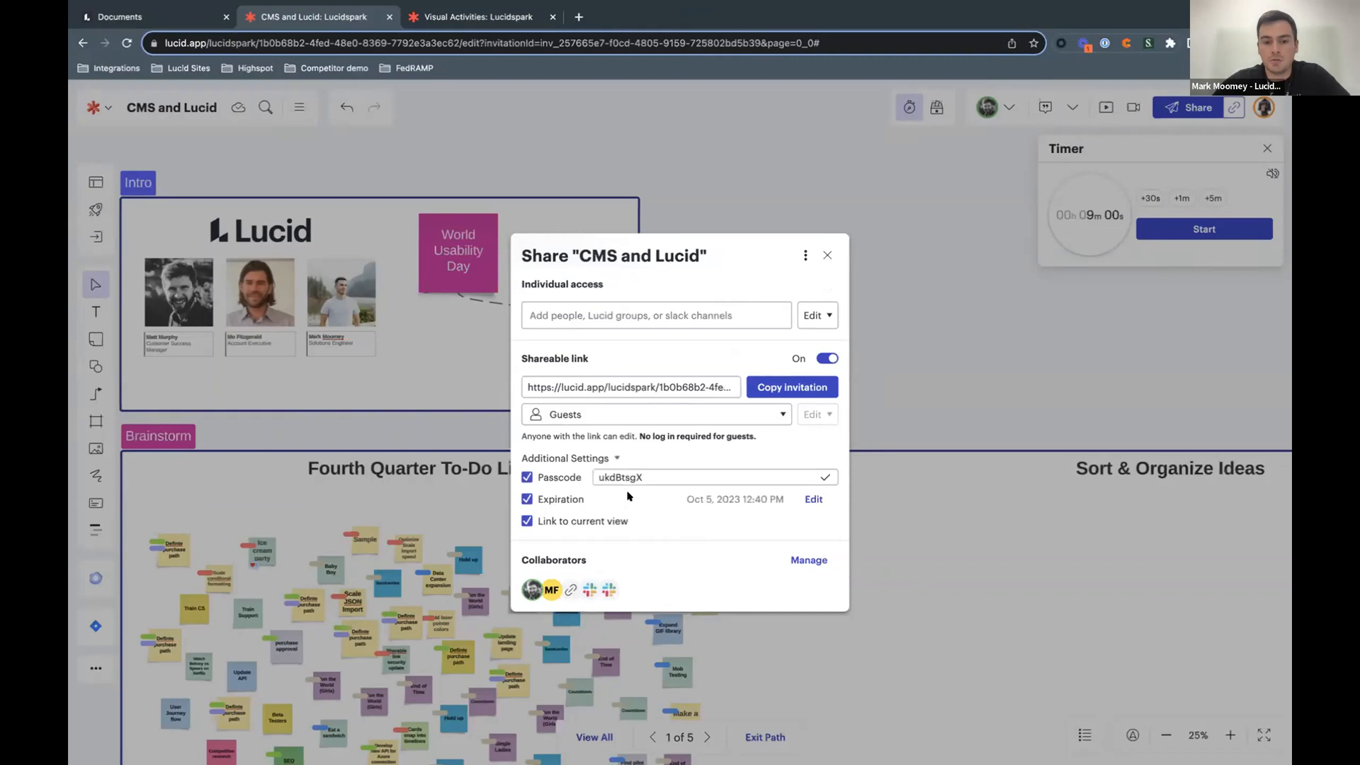
{"action": "mouse_move", "coordinate": [623, 493]}
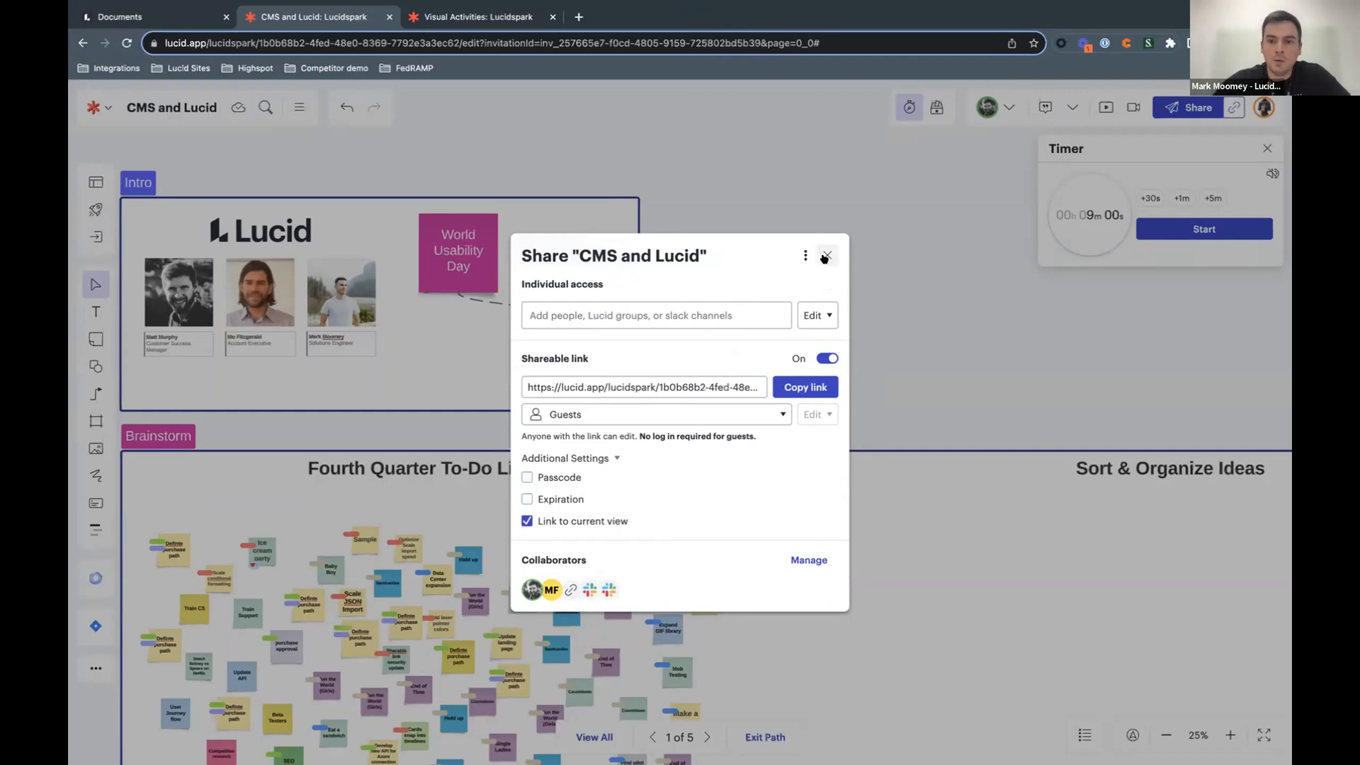
{"action": "left_click", "coordinate": [824, 257]}
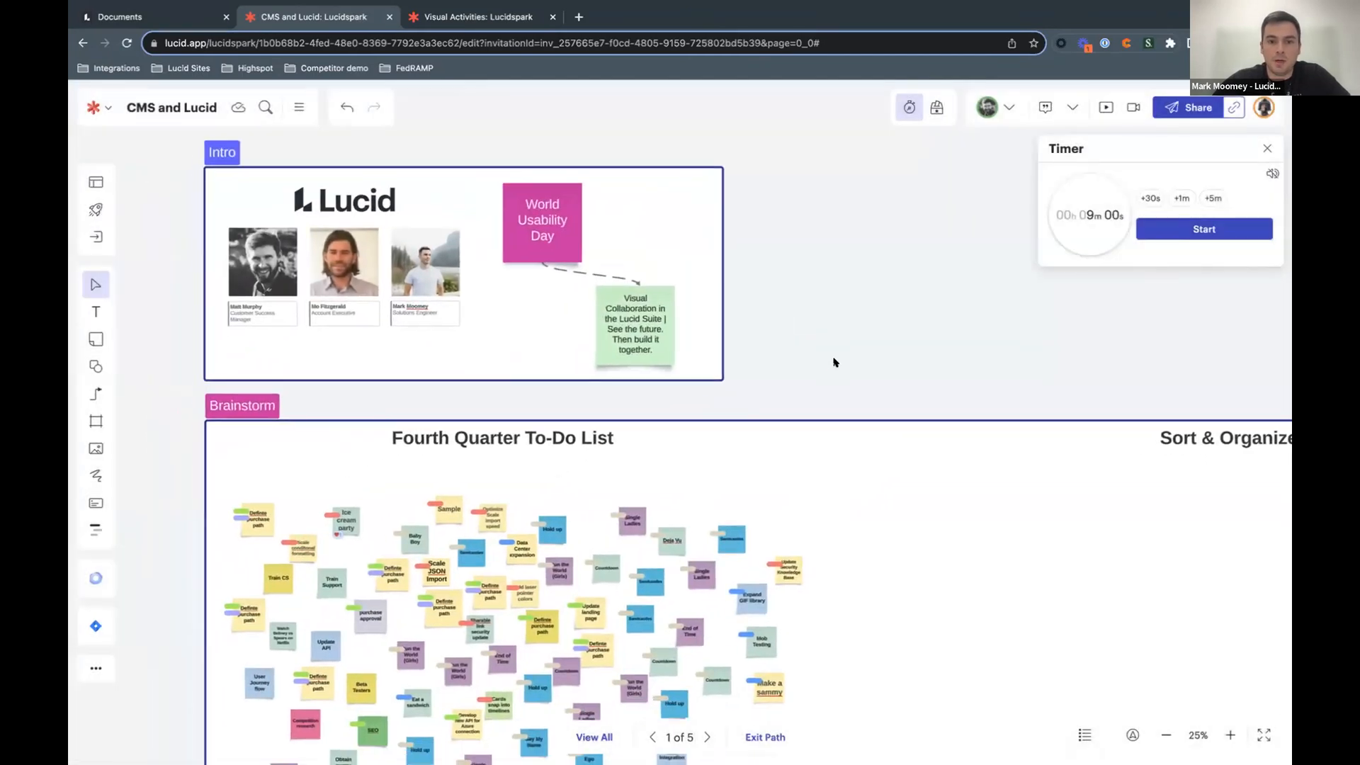
{"action": "left_click", "coordinate": [95, 183]}
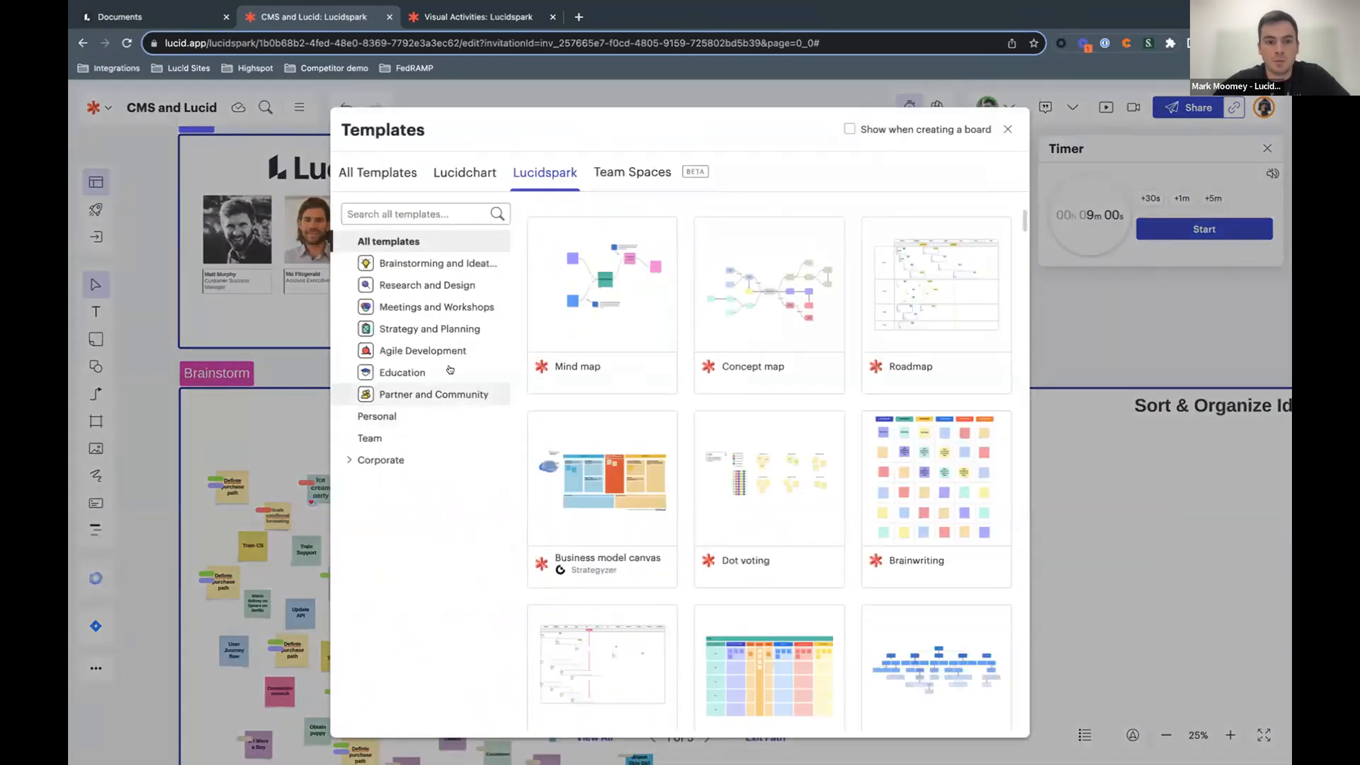
{"action": "left_click", "coordinate": [427, 285]}
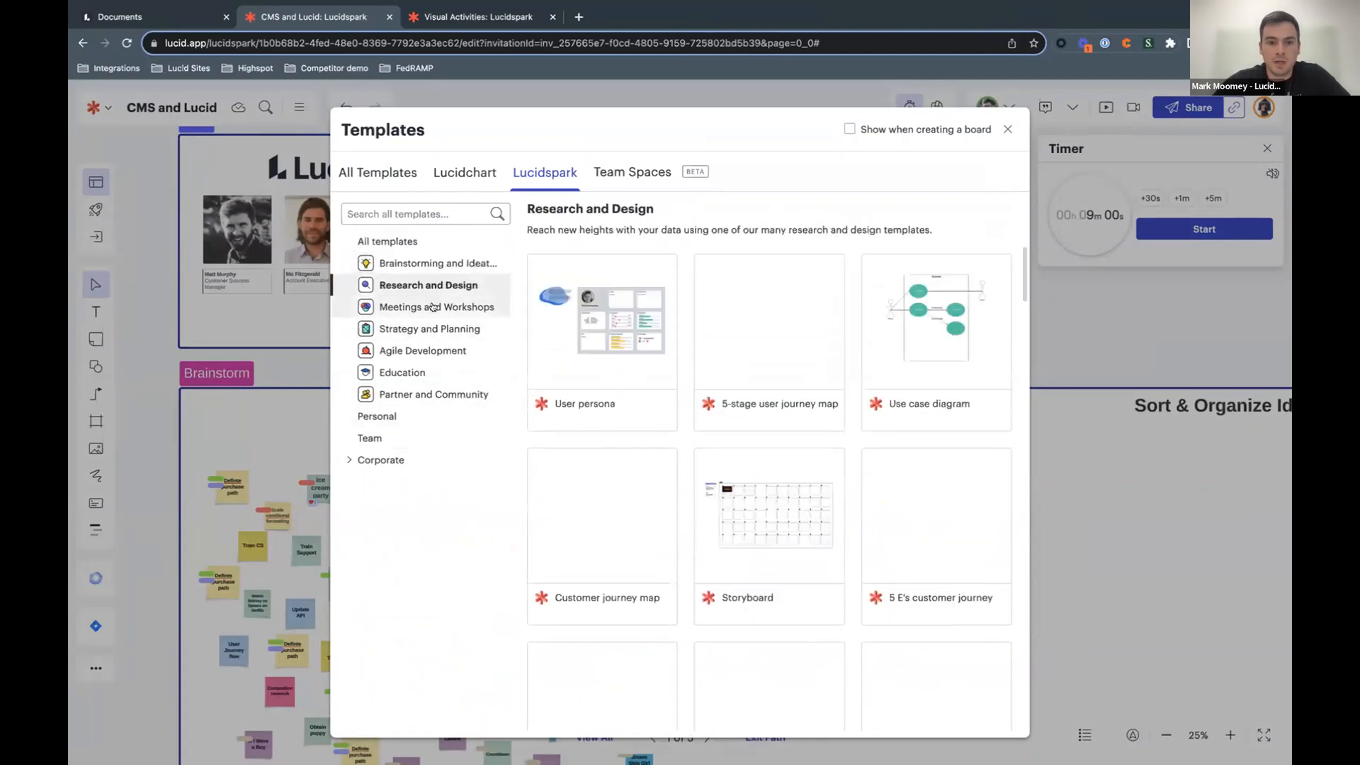
{"action": "left_click", "coordinate": [429, 327]}
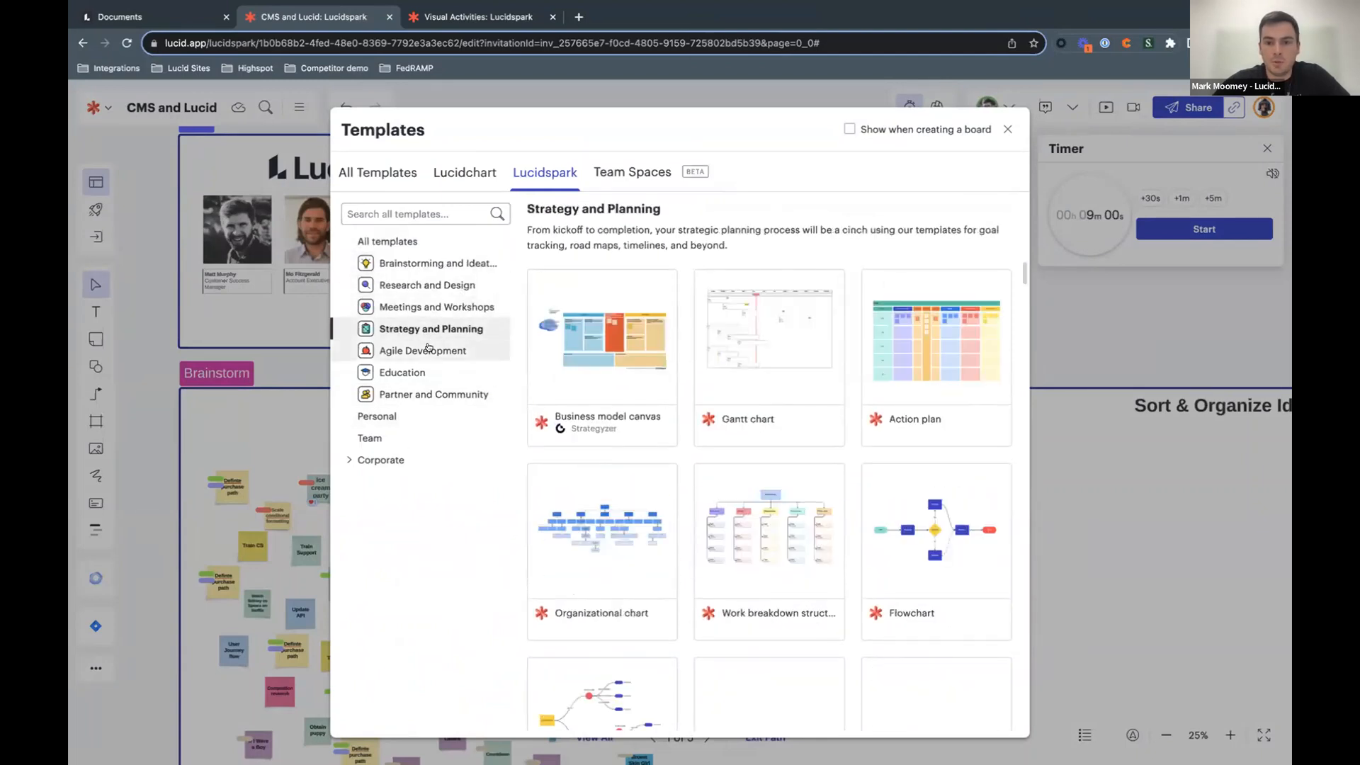
{"action": "left_click", "coordinate": [401, 372]}
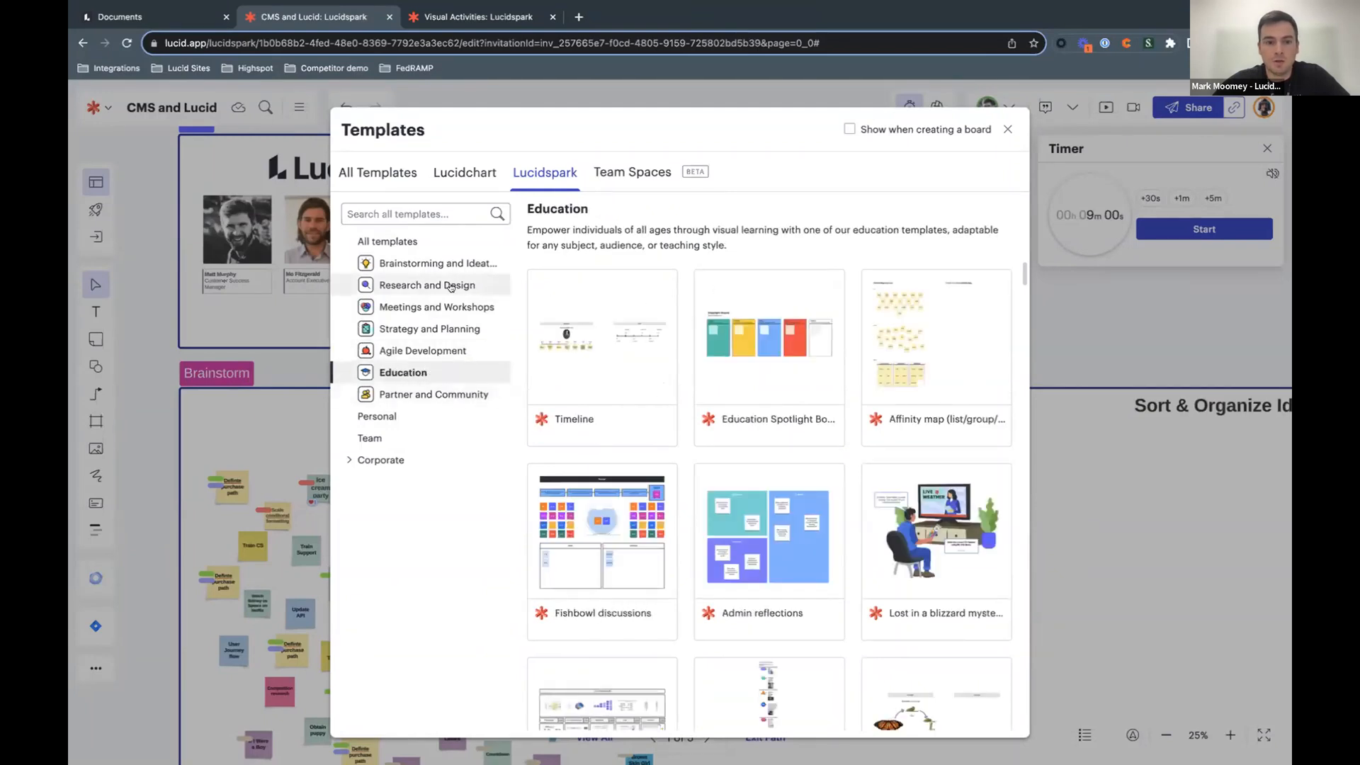
{"action": "mouse_move", "coordinate": [437, 264]}
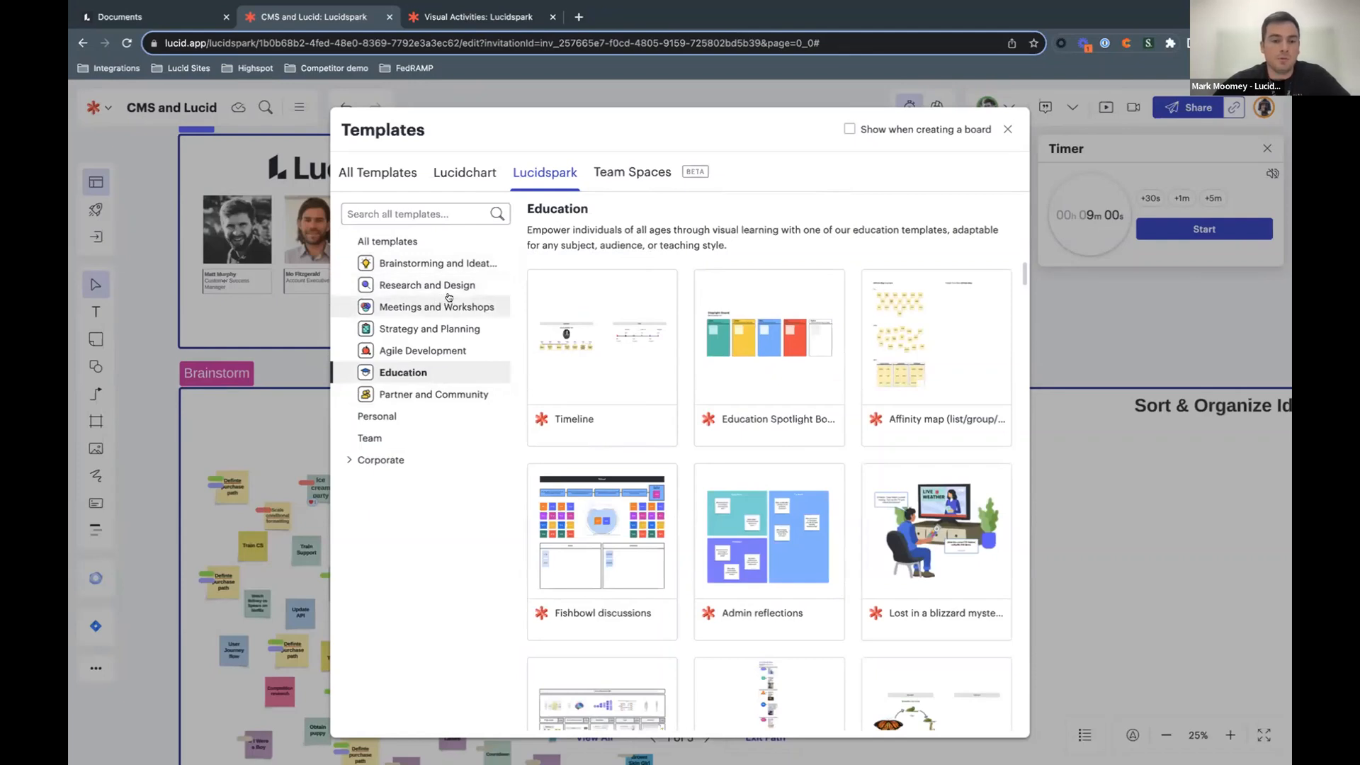
{"action": "mouse_move", "coordinate": [767, 338]}
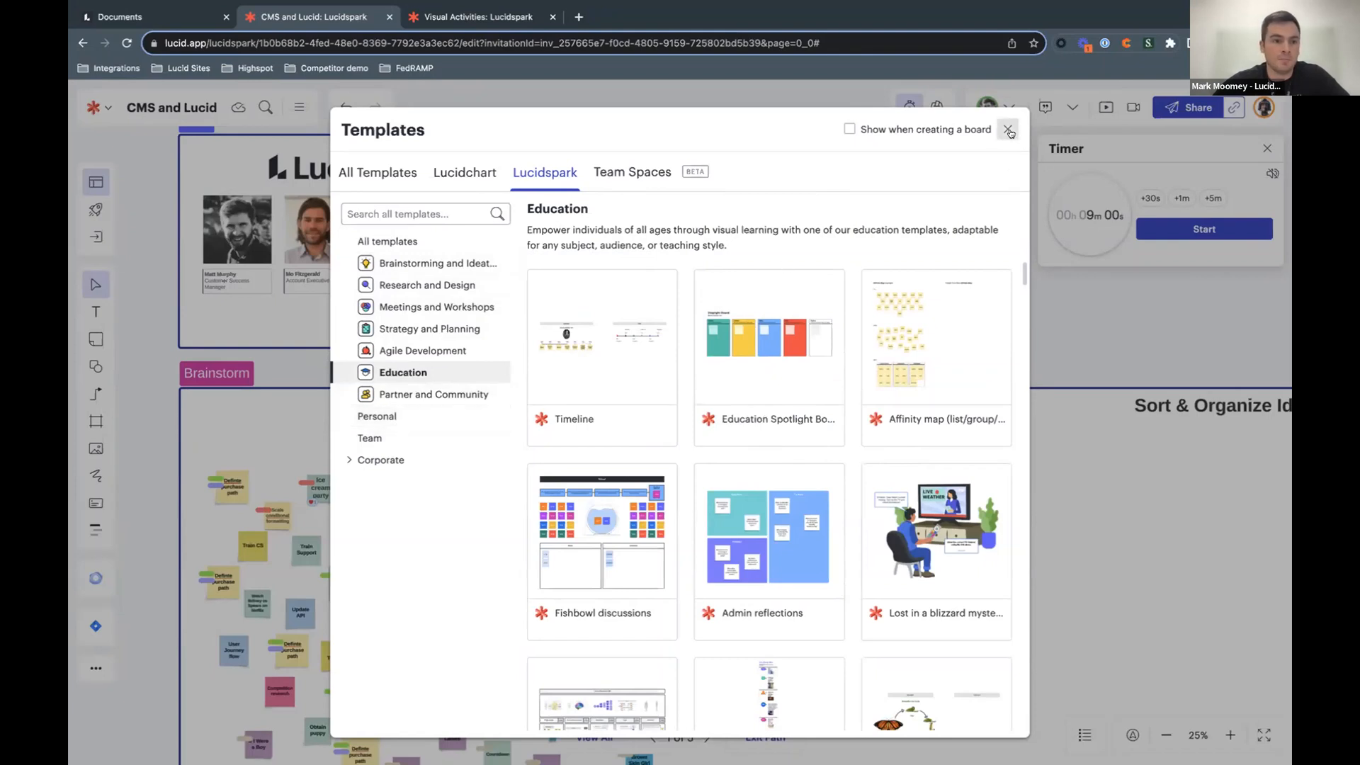
{"action": "left_click", "coordinate": [1008, 129]}
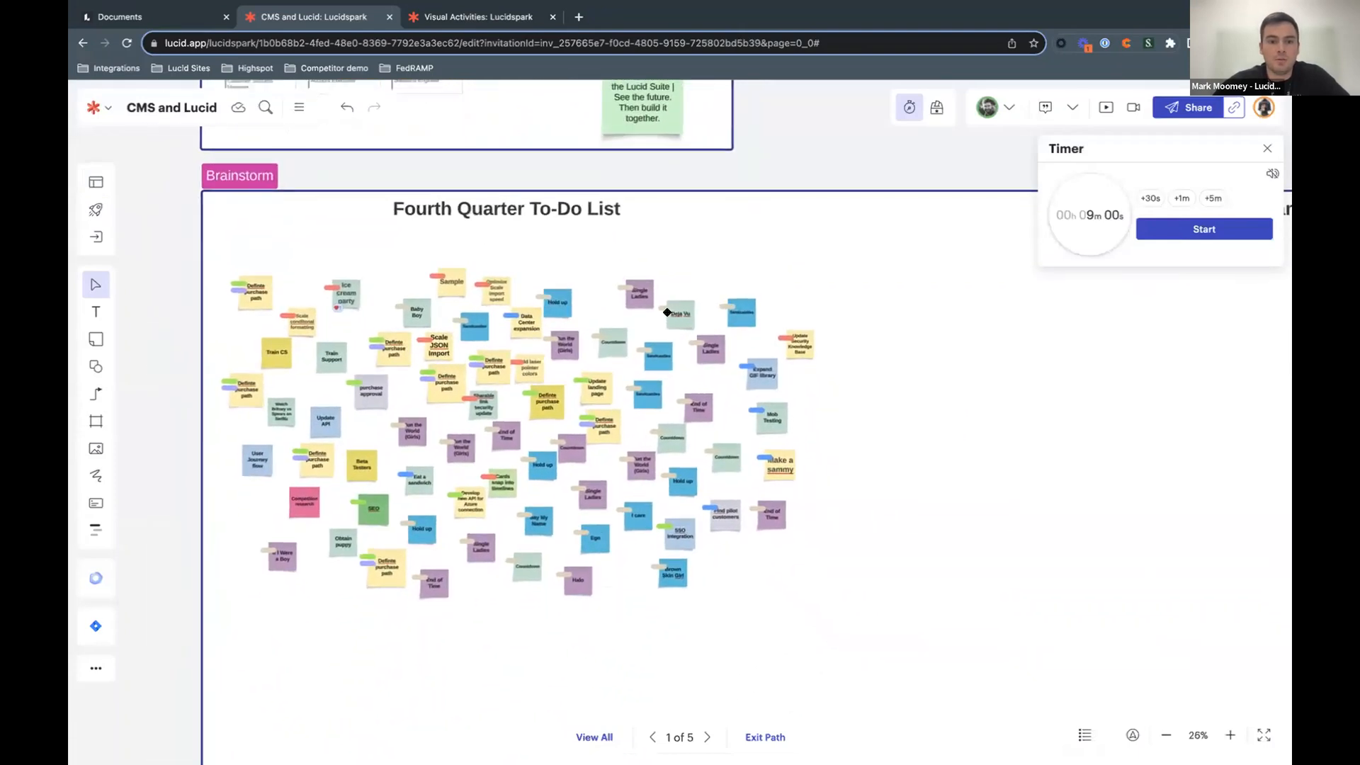
Step: Start the nine-minute timer and add a 'great ideas' sticky note to the Fourth Quarter To-Do List
{"action": "left_click", "coordinate": [1229, 735]}
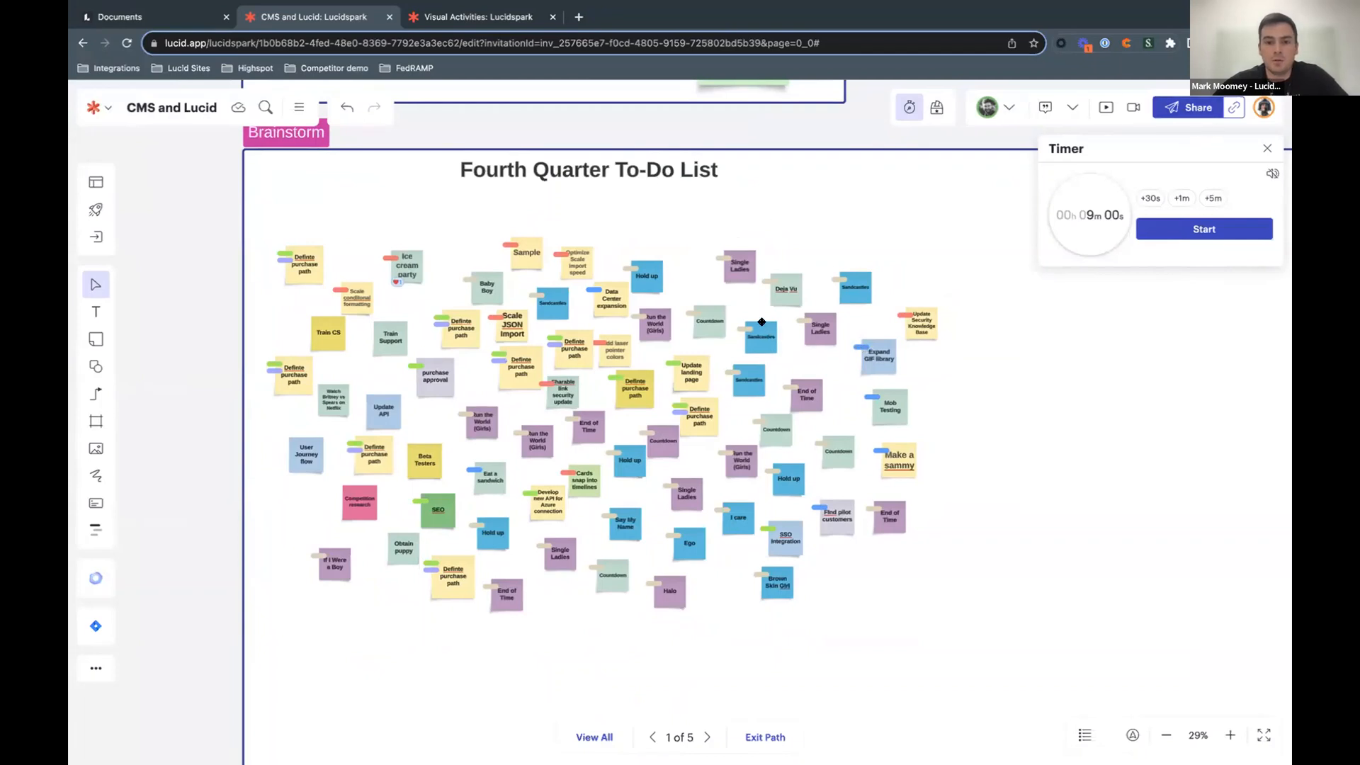
{"action": "left_click", "coordinate": [1204, 230]}
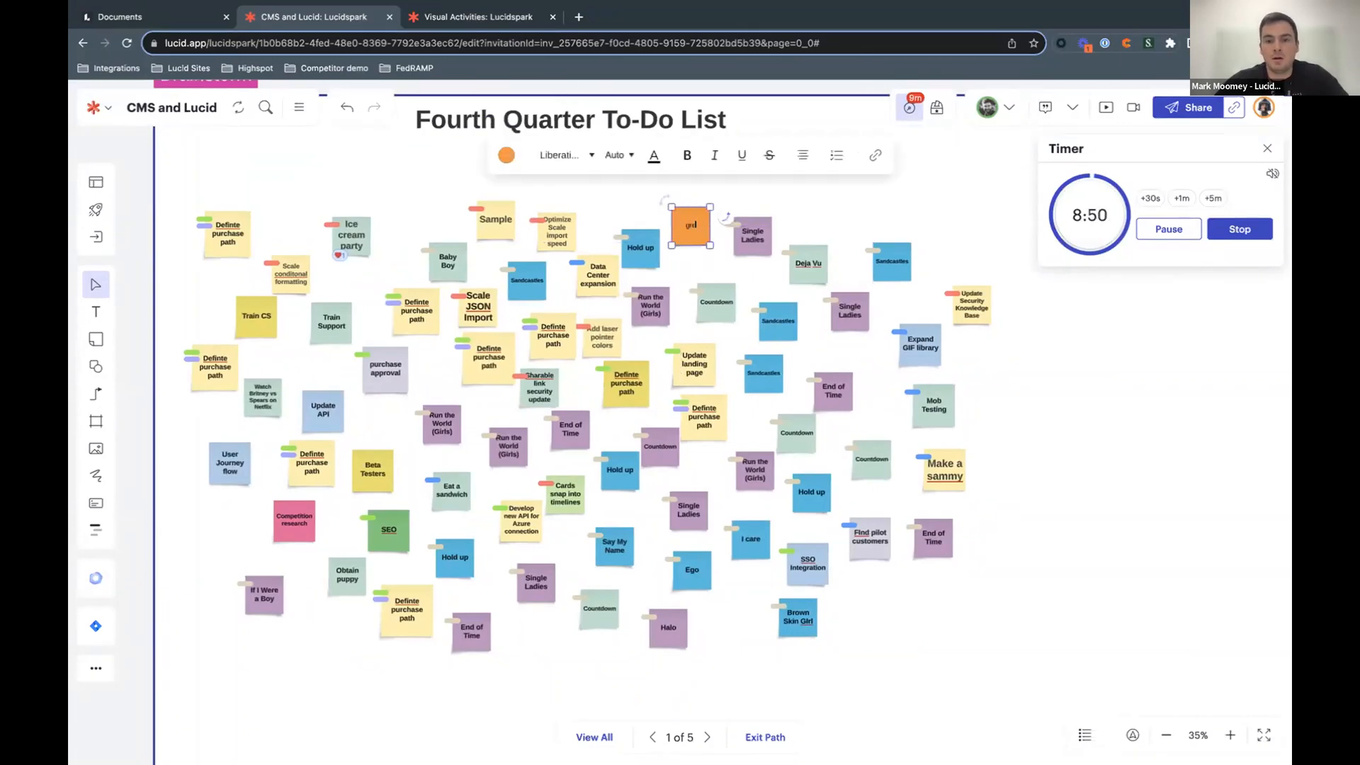
{"action": "type", "text": "great ideas"}
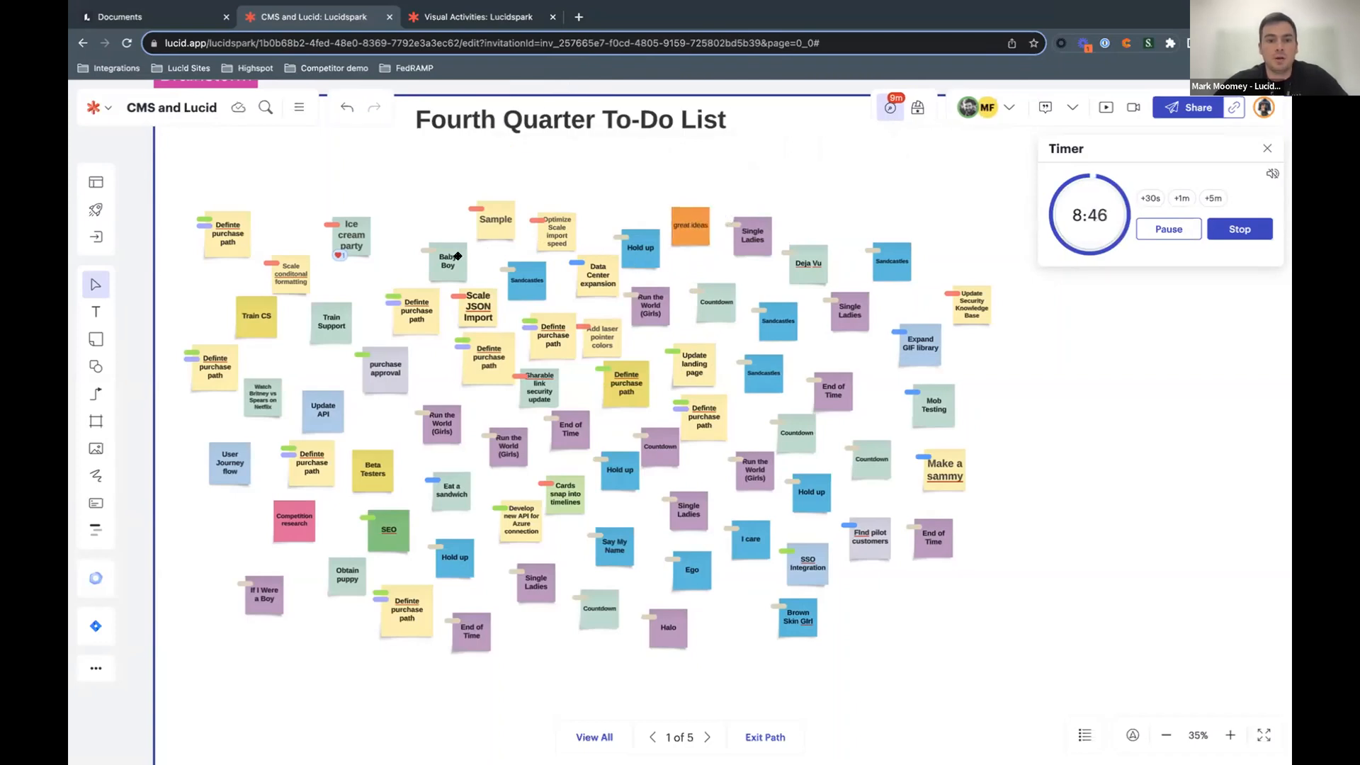
{"action": "left_click", "coordinate": [420, 191]}
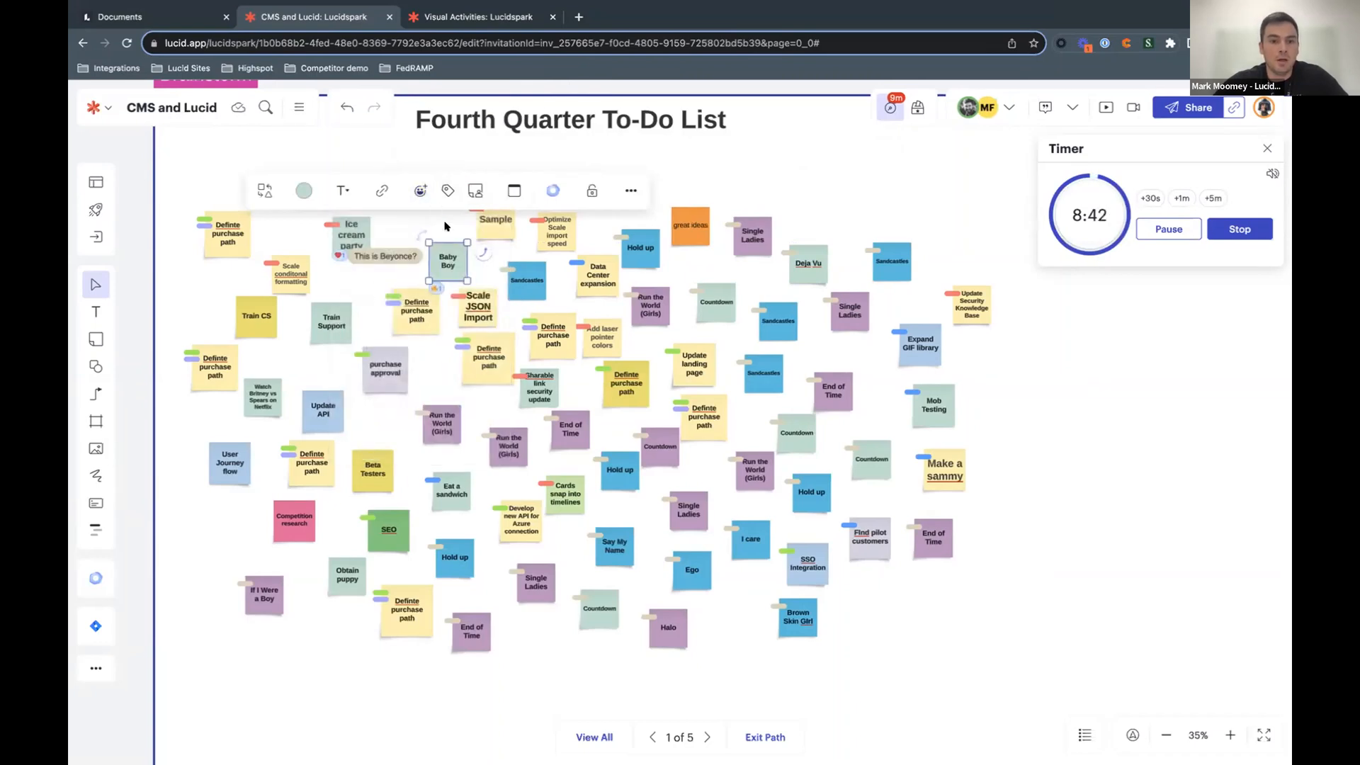
{"action": "left_click", "coordinate": [527, 209]}
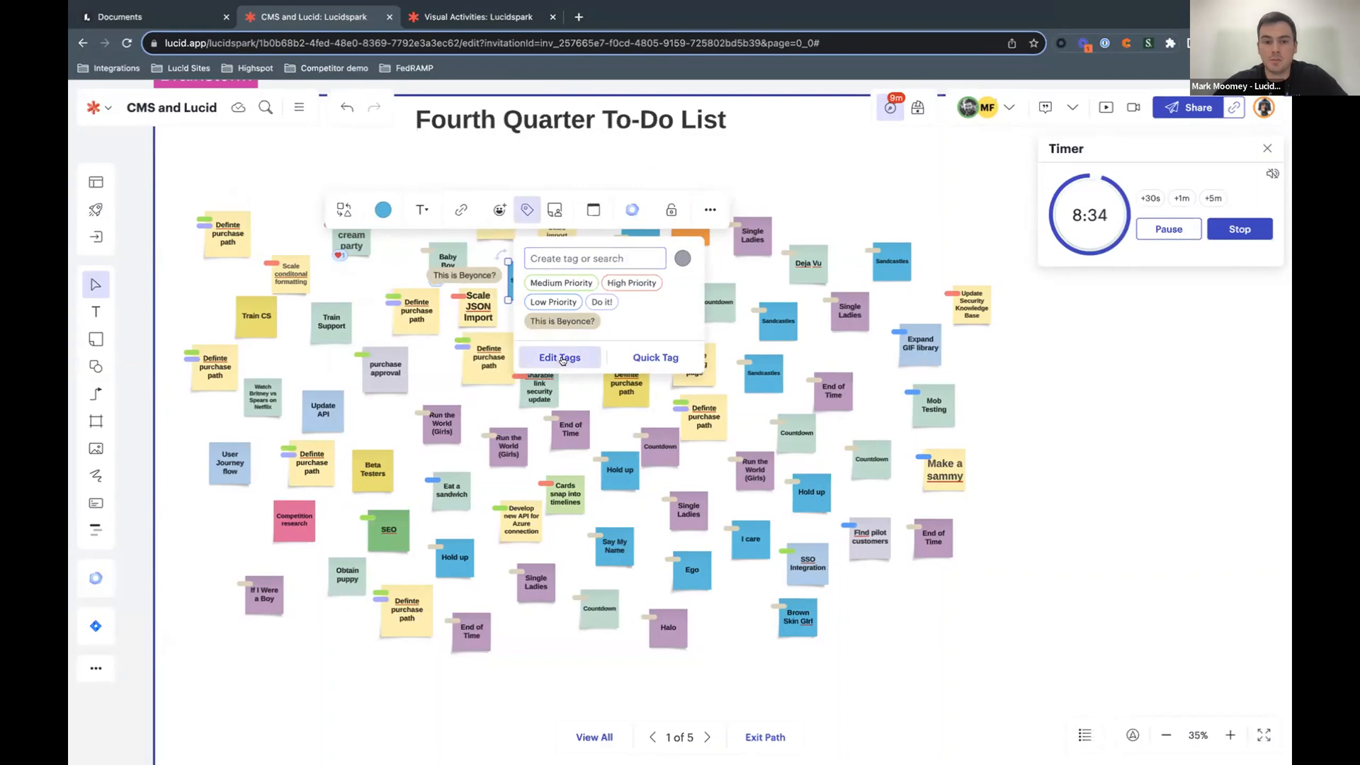
{"action": "left_click", "coordinate": [560, 357]}
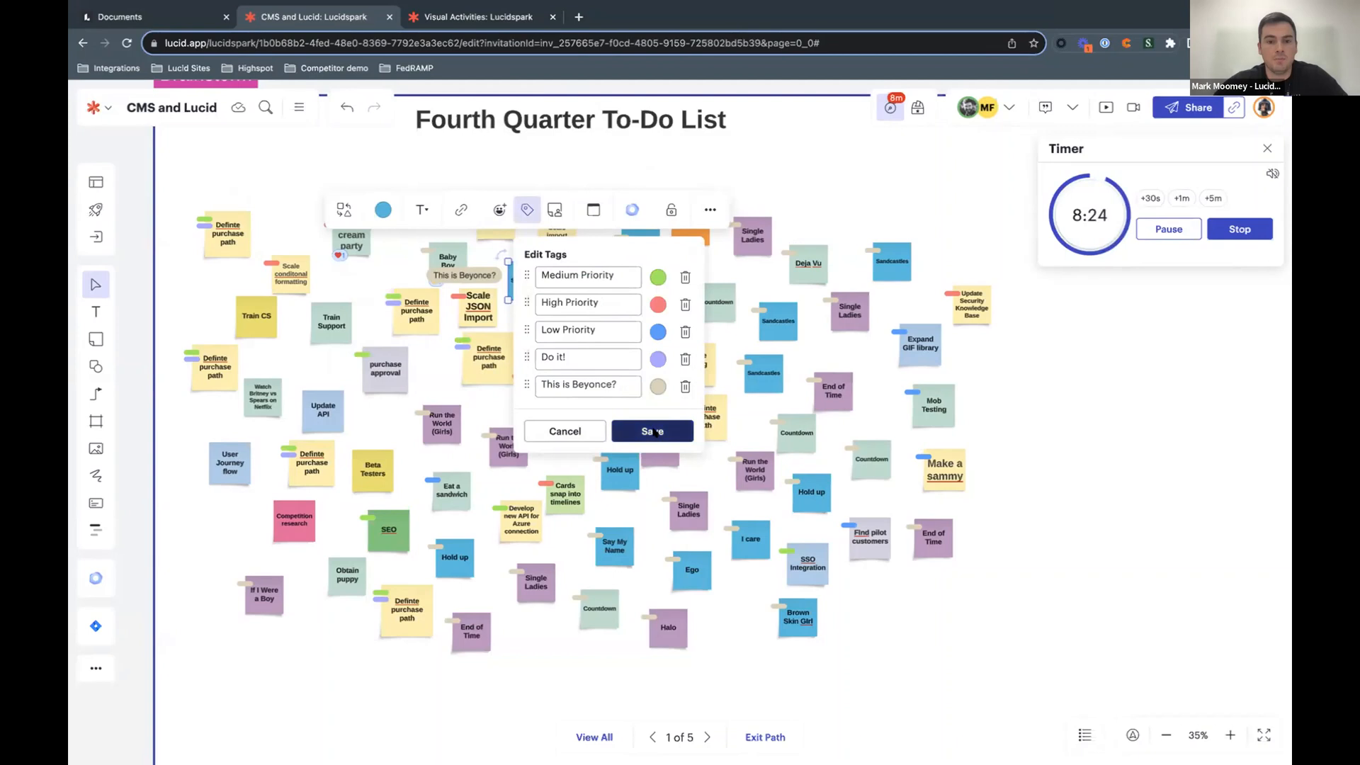
{"action": "left_click", "coordinate": [563, 430]}
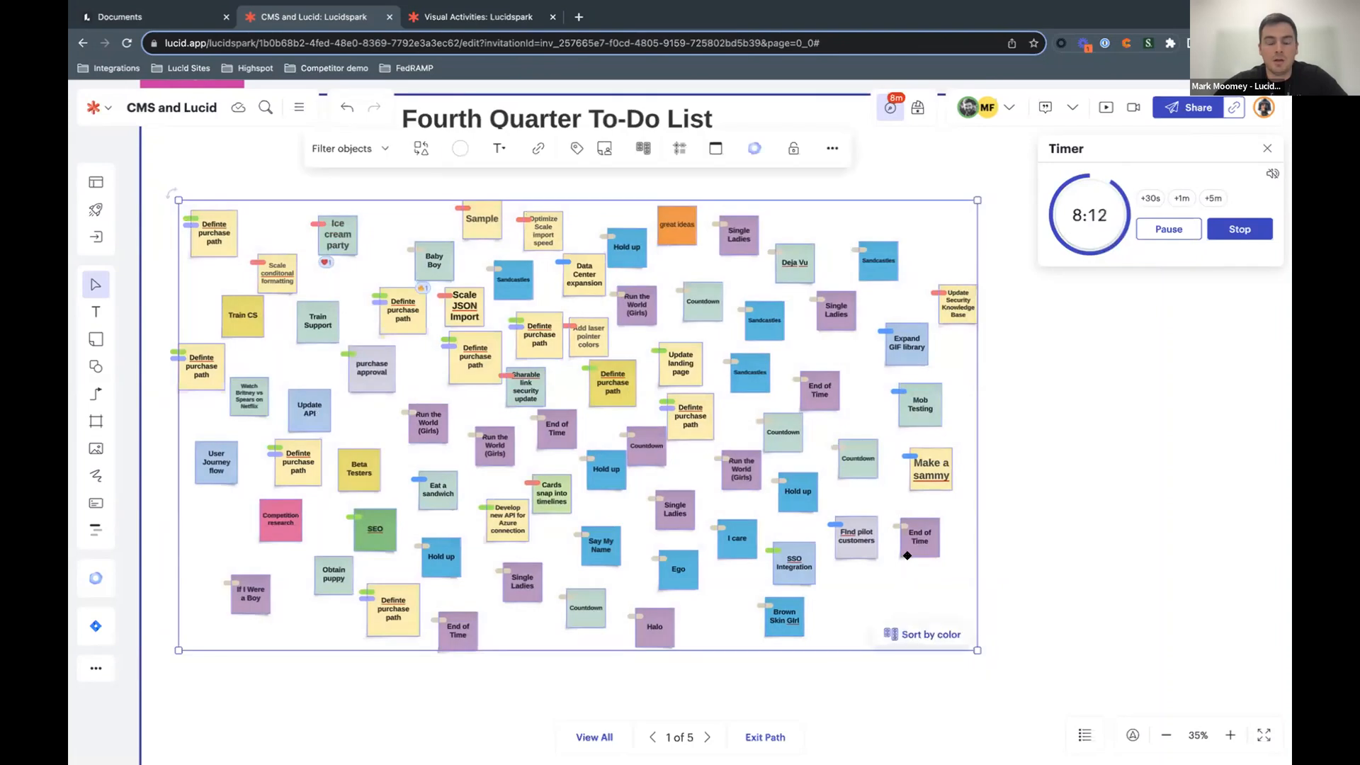
{"action": "mouse_move", "coordinate": [665, 349]}
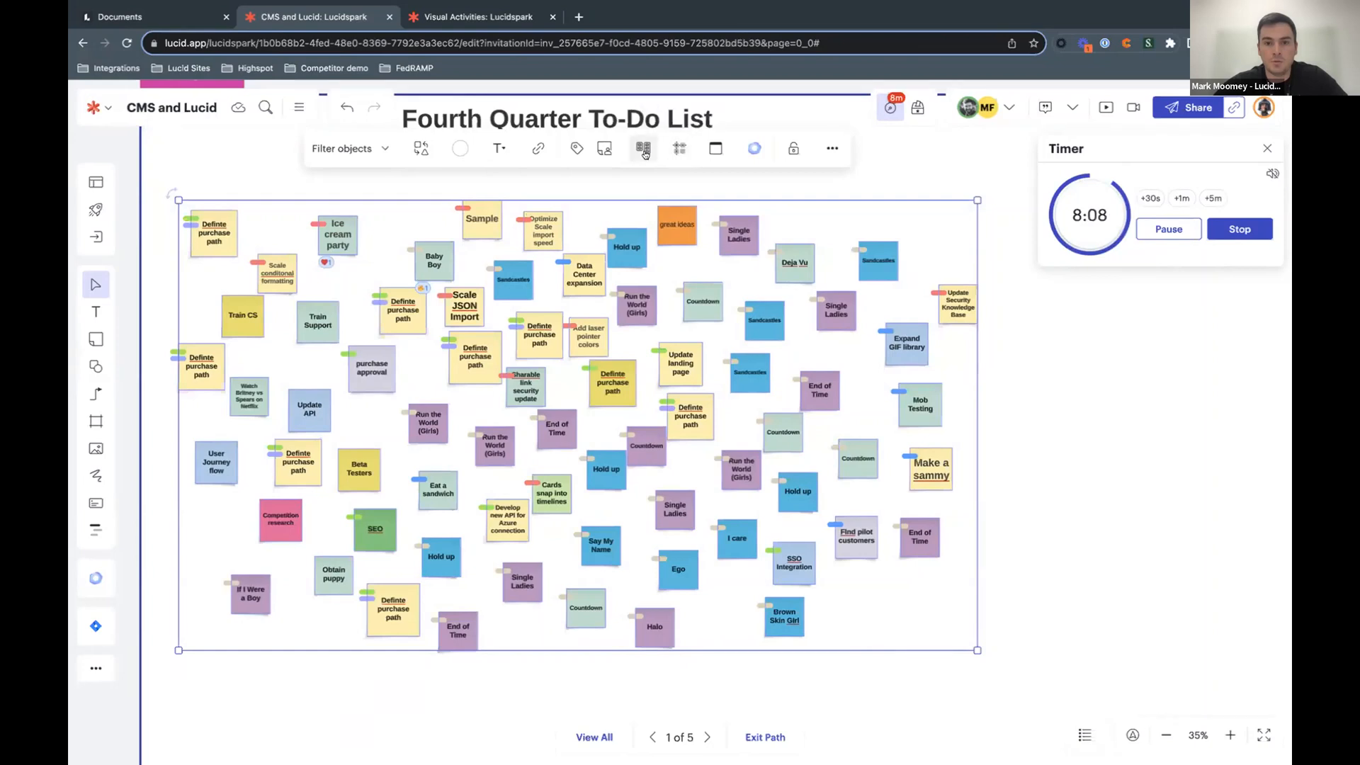
Step: Place the nine selected to-do notes into a Dynamic matrix container
{"action": "left_click", "coordinate": [641, 147]}
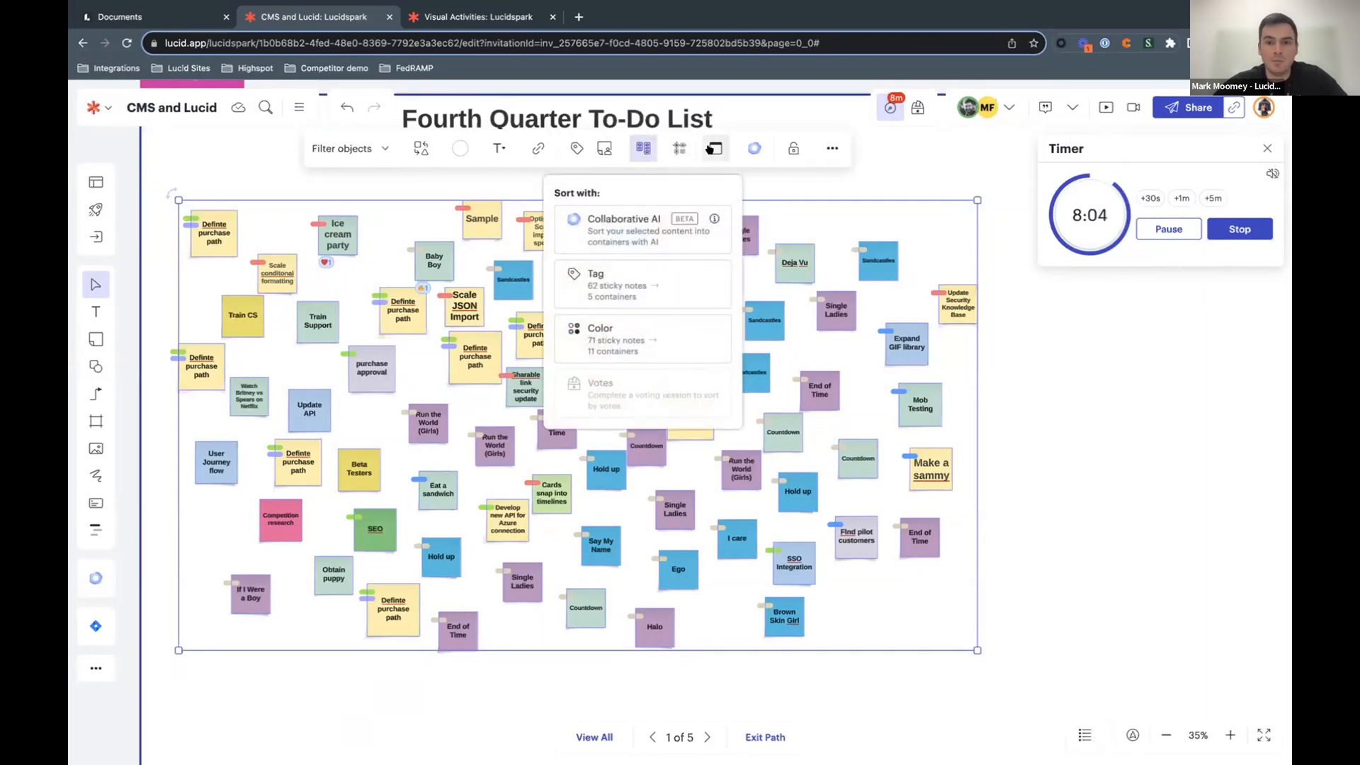
{"action": "left_click", "coordinate": [713, 149]}
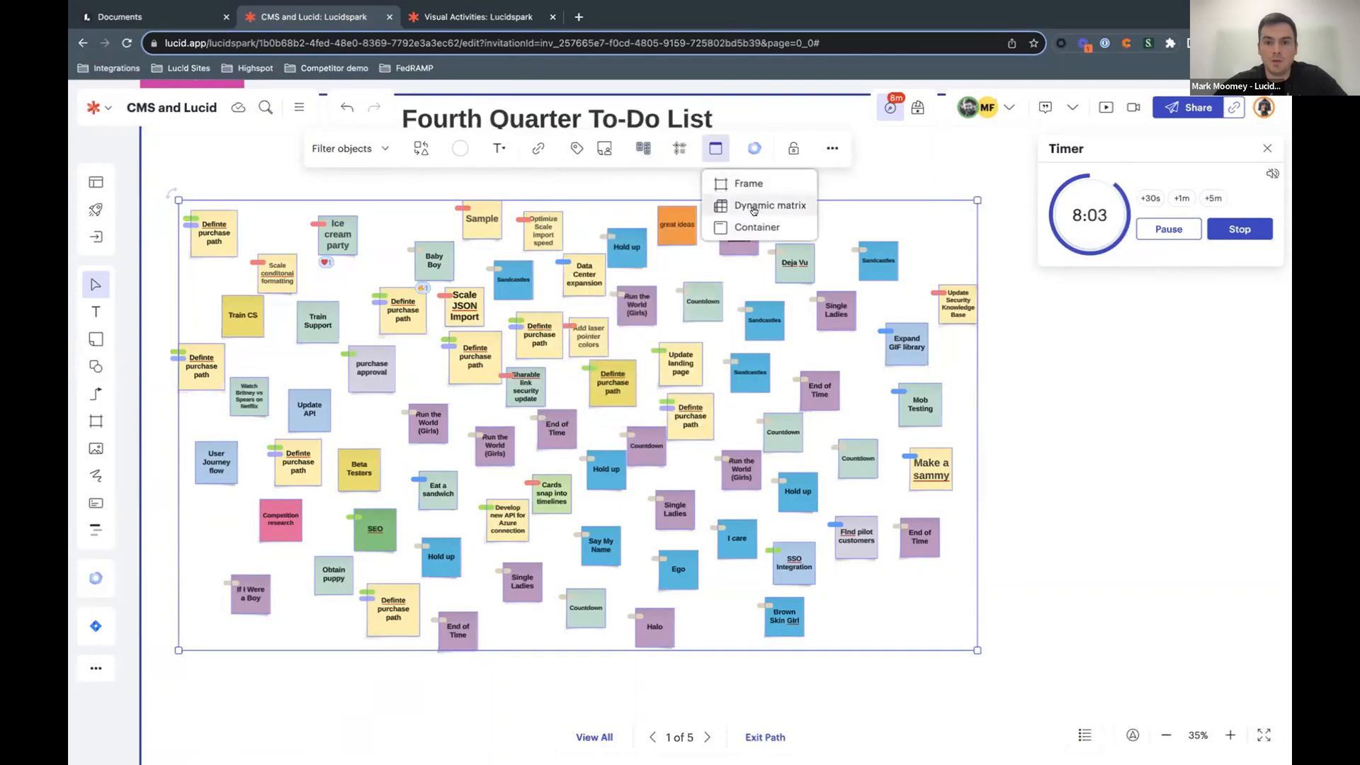
{"action": "left_click", "coordinate": [769, 204]}
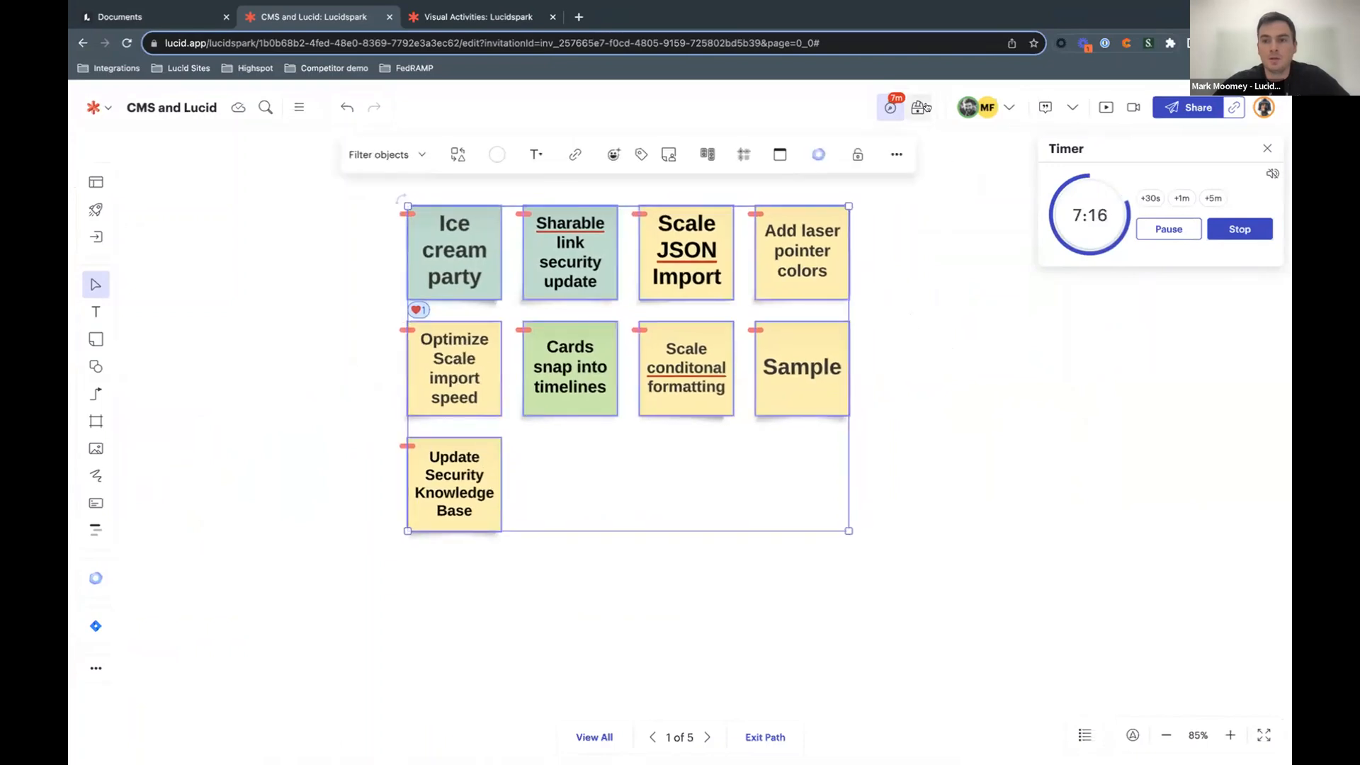
Step: Stop the countdown and start a voting session named 'Top 3' on the matrix notes
{"action": "left_click", "coordinate": [916, 107]}
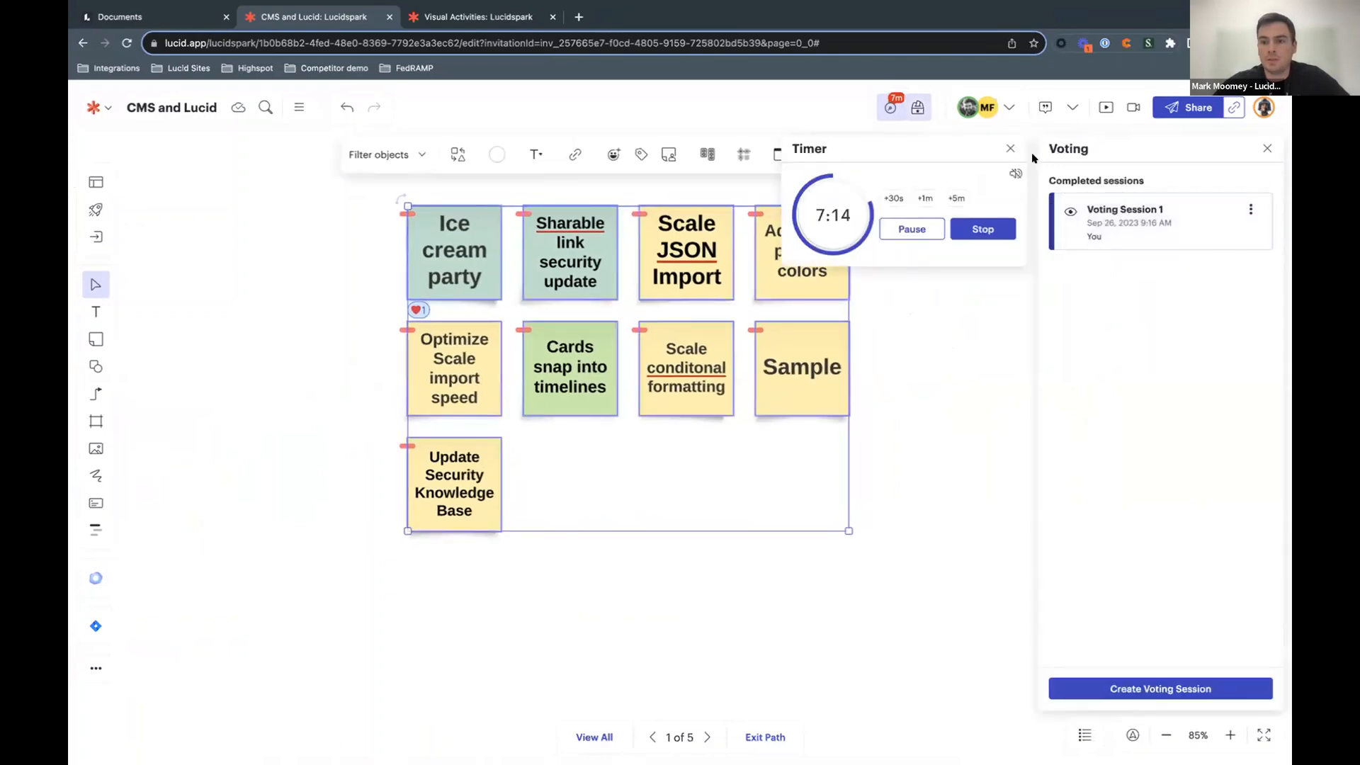
{"action": "left_click", "coordinate": [981, 229]}
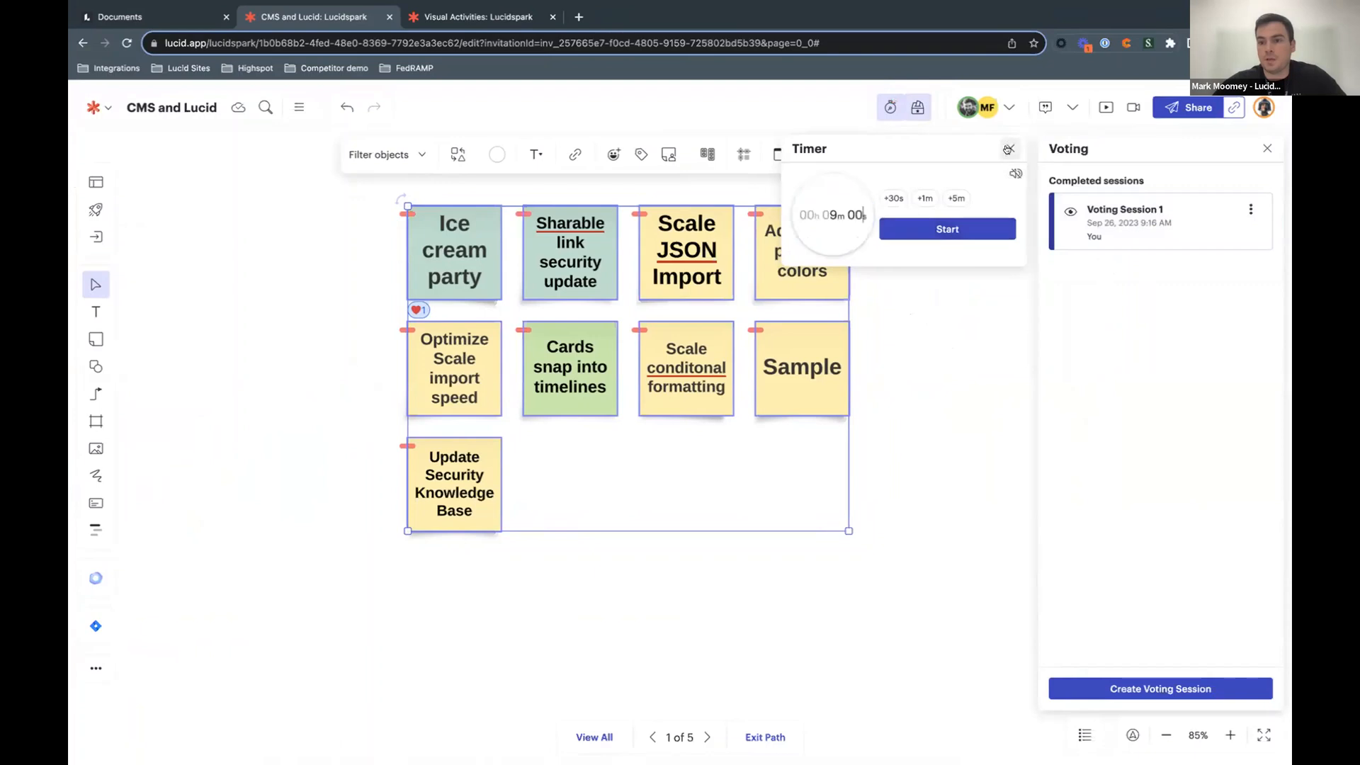
{"action": "left_click", "coordinate": [1160, 689]}
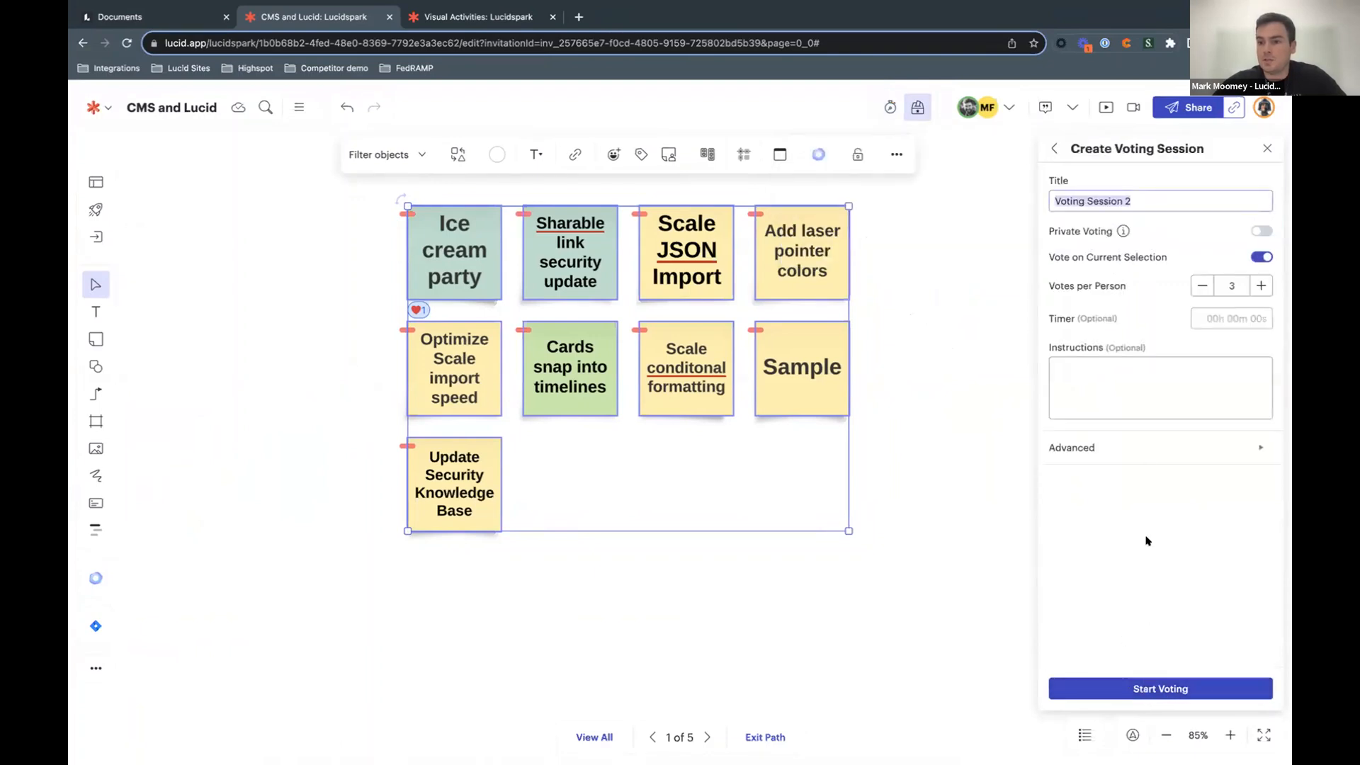
{"action": "left_click", "coordinate": [1261, 230]}
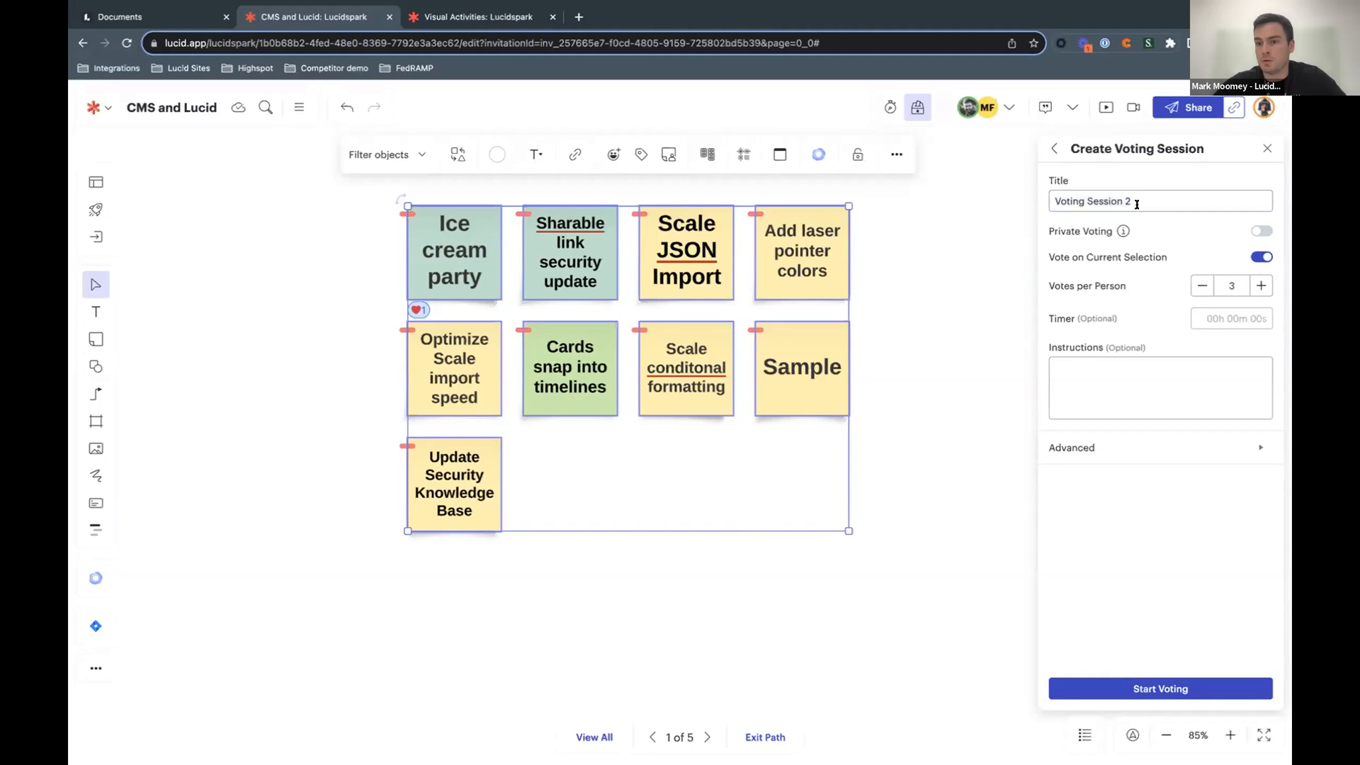
{"action": "type", "text": "T"}
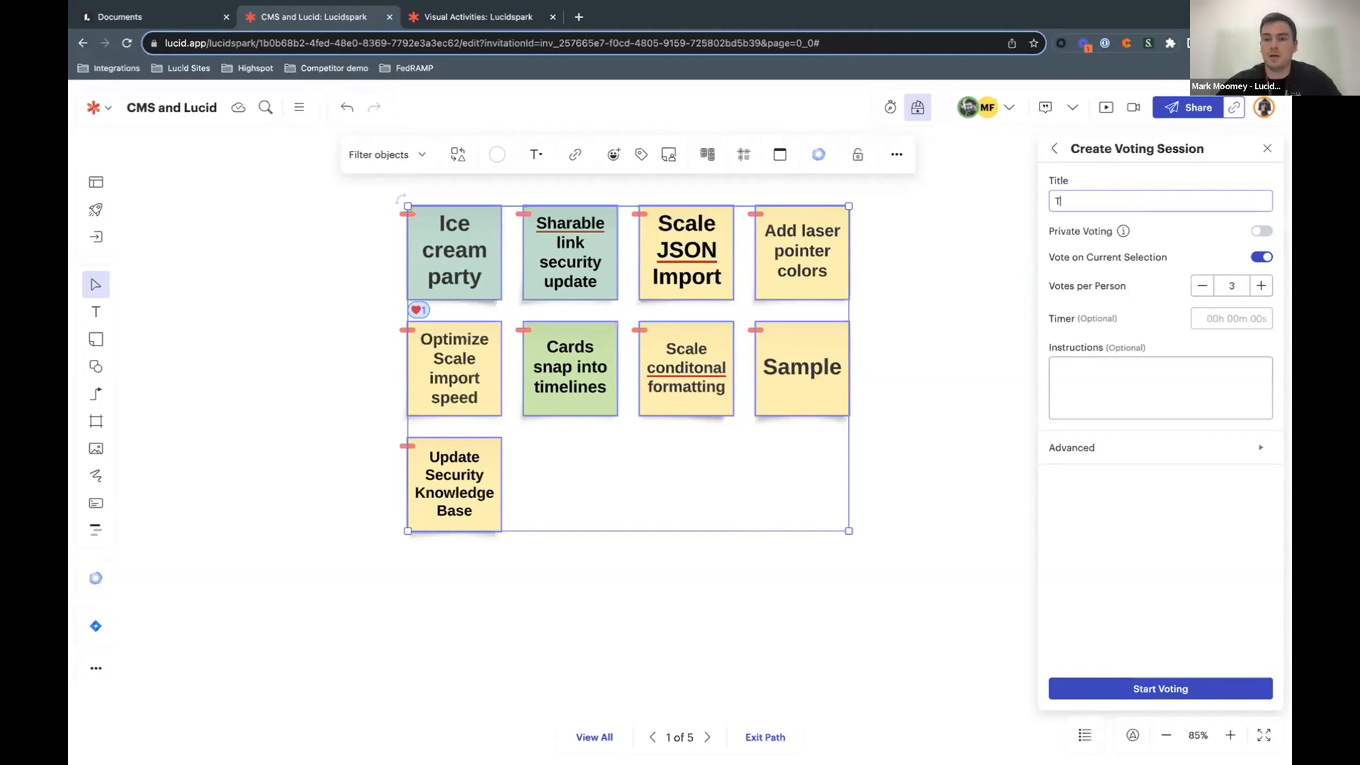
{"action": "type", "text": "op 3"}
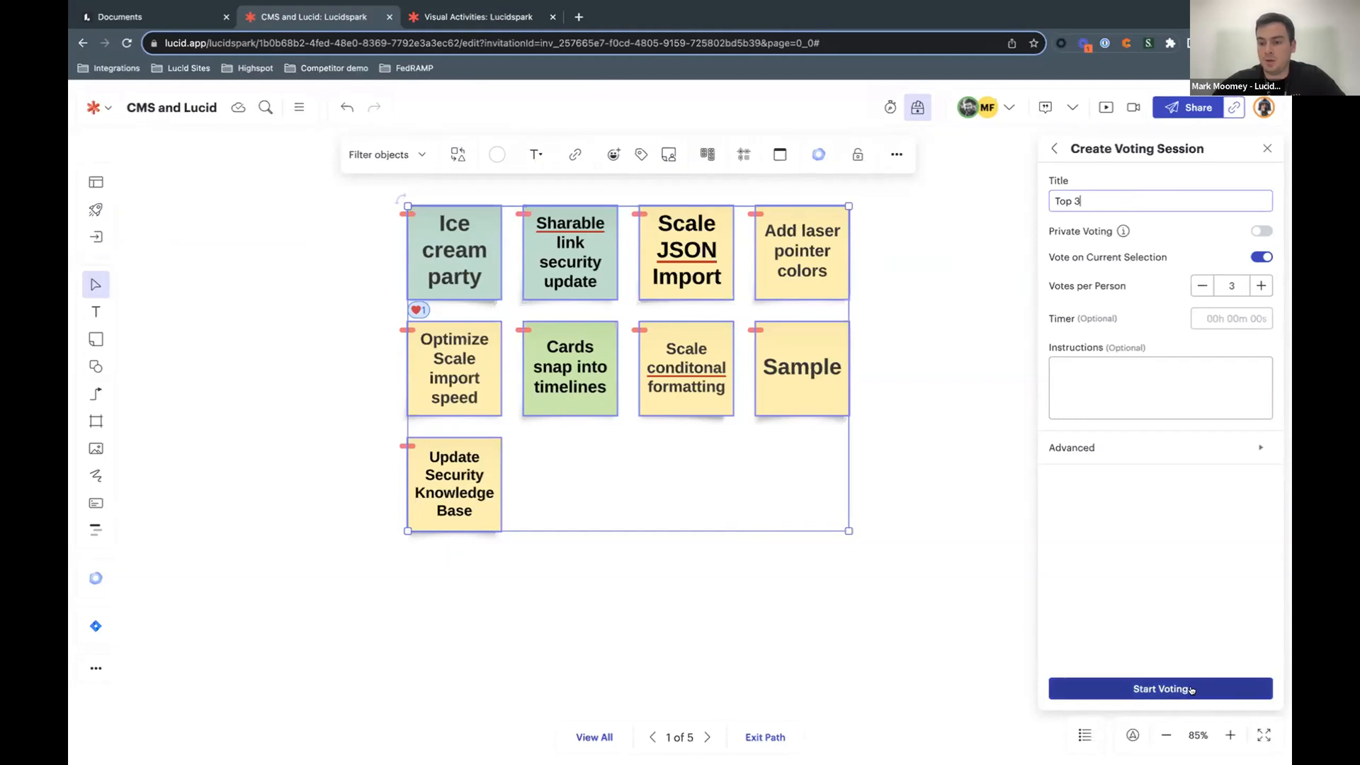
{"action": "left_click", "coordinate": [1160, 688]}
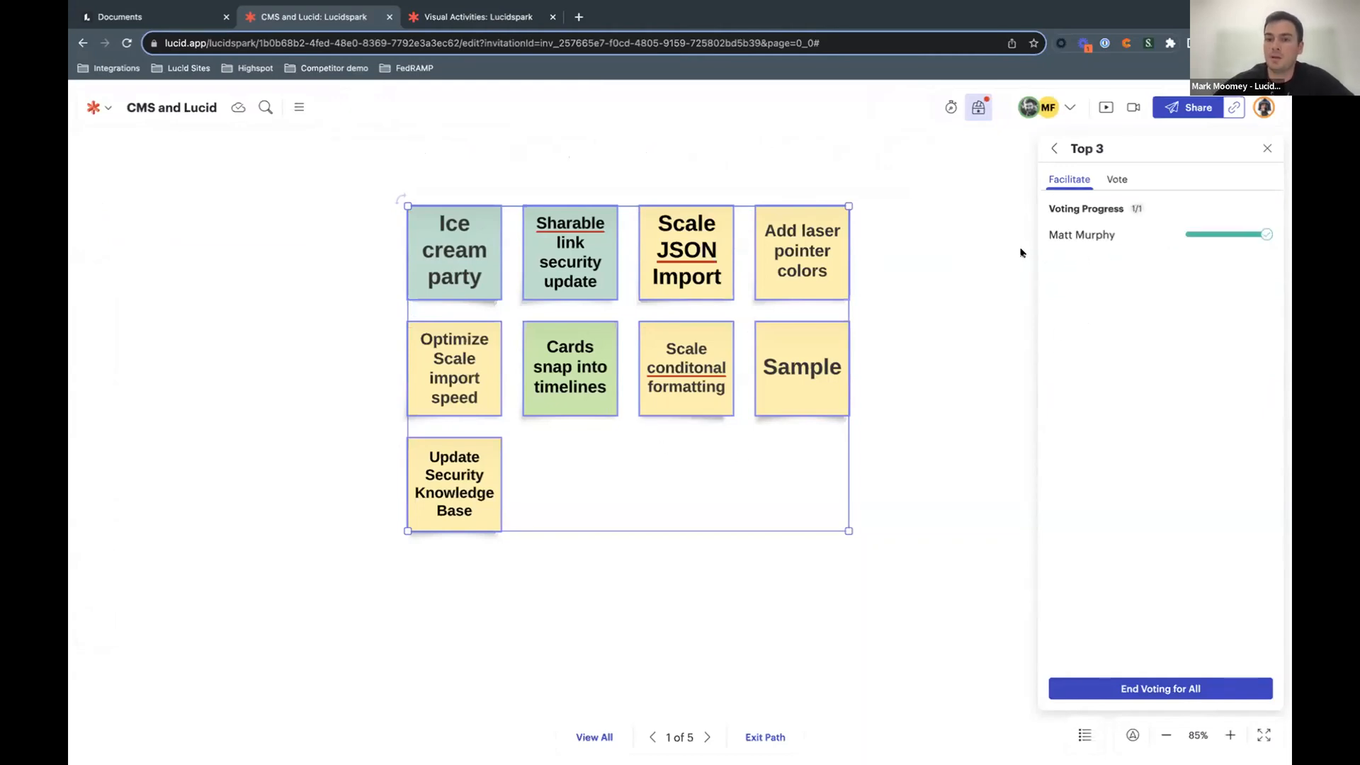
Step: Vote for Scale JSON Import, then end voting for all to show the Top 3 results
{"action": "left_click", "coordinate": [570, 365]}
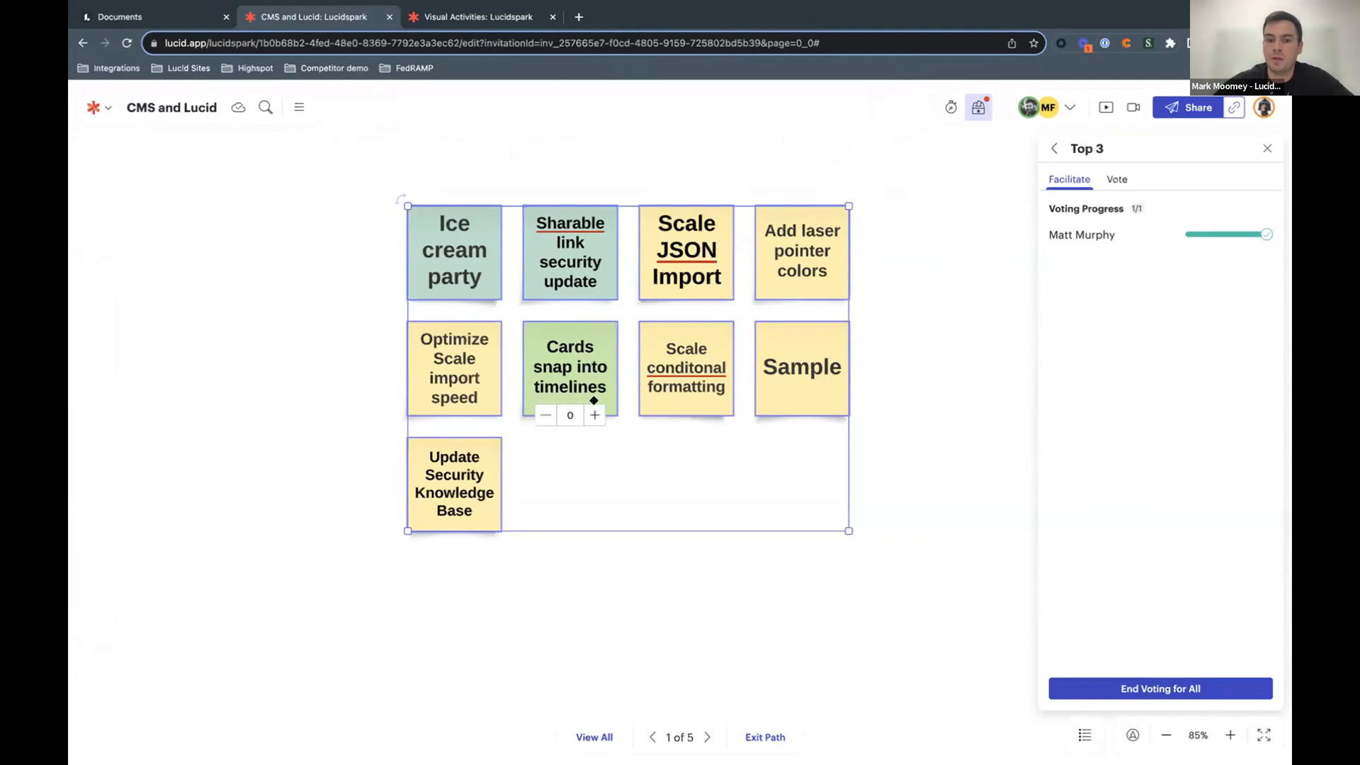
{"action": "left_click", "coordinate": [709, 299]}
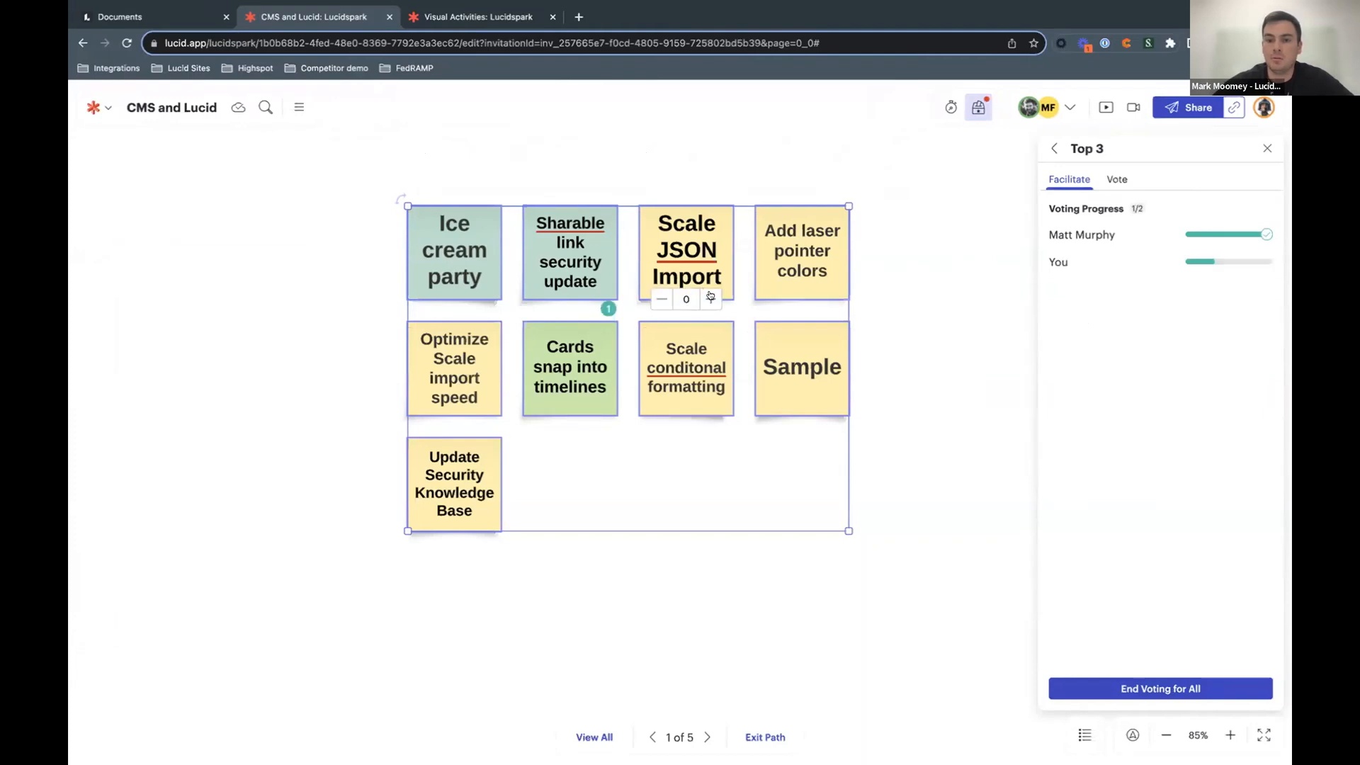
{"action": "left_click", "coordinate": [824, 415]}
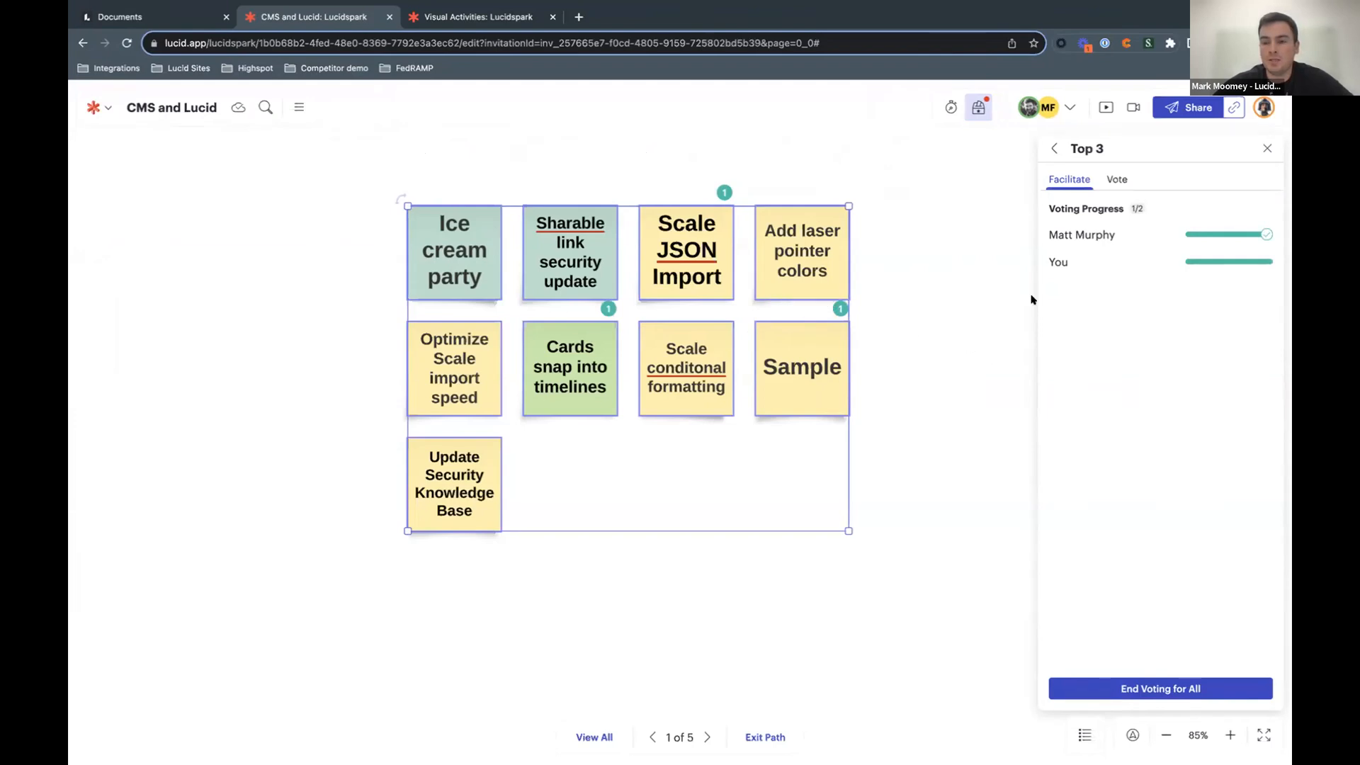
{"action": "mouse_move", "coordinate": [1118, 701]}
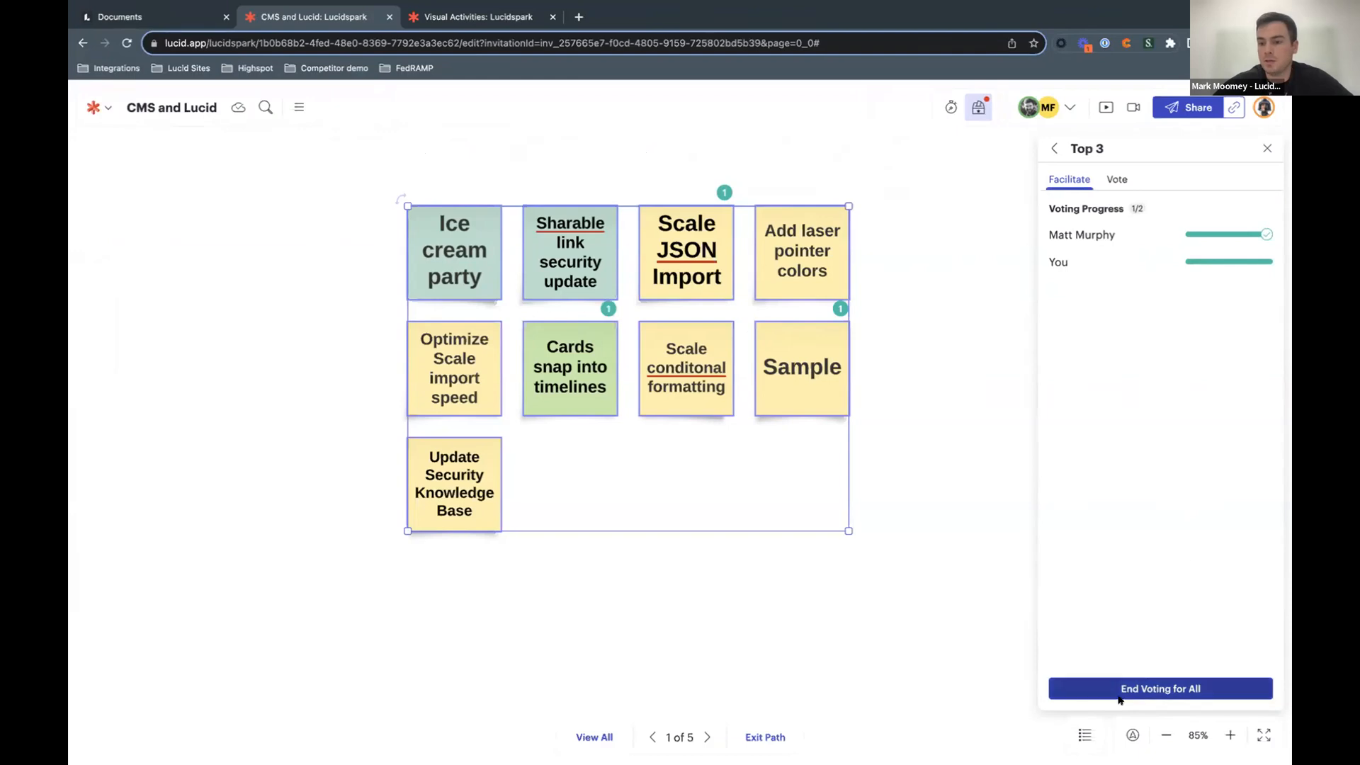
{"action": "left_click", "coordinate": [1160, 688]}
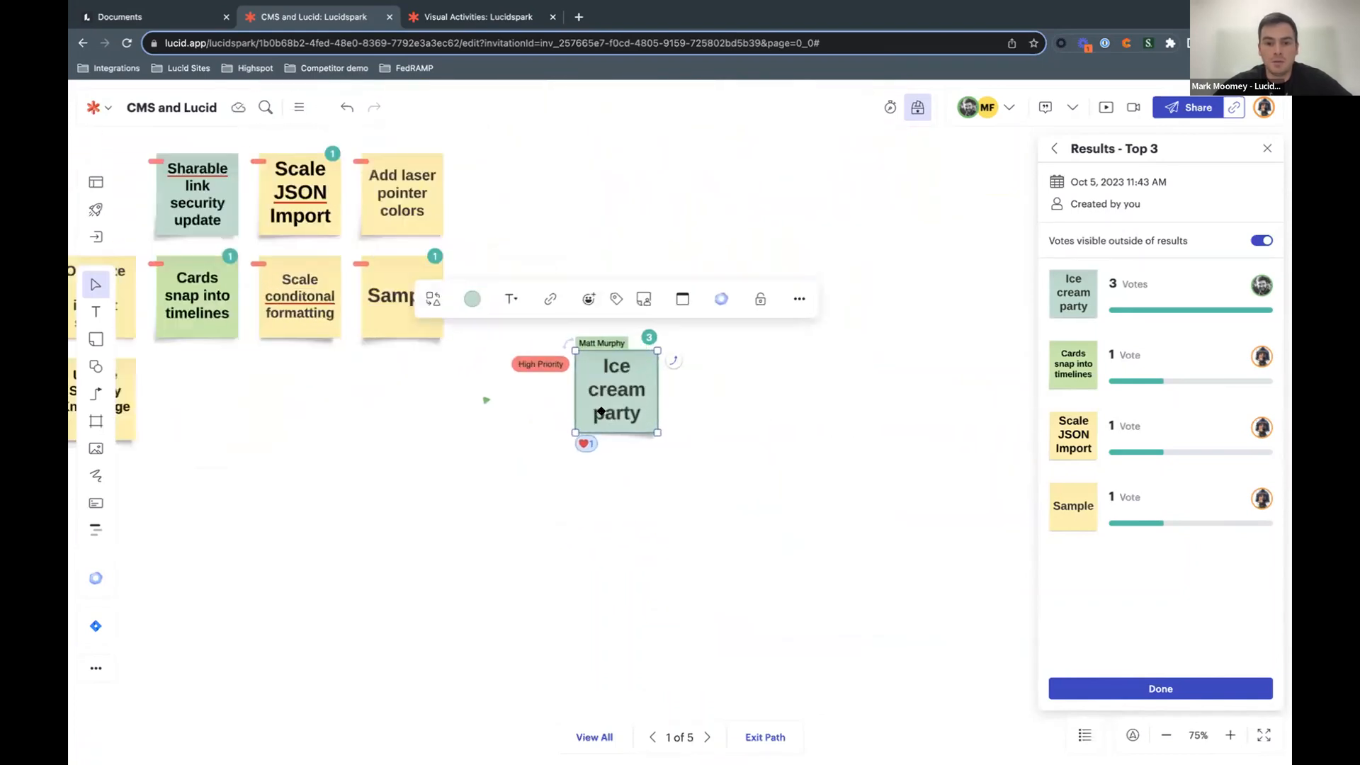
Step: Convert the Ice cream party sticky note into a Lucid Card and close its details
{"action": "right_click", "coordinate": [616, 389]}
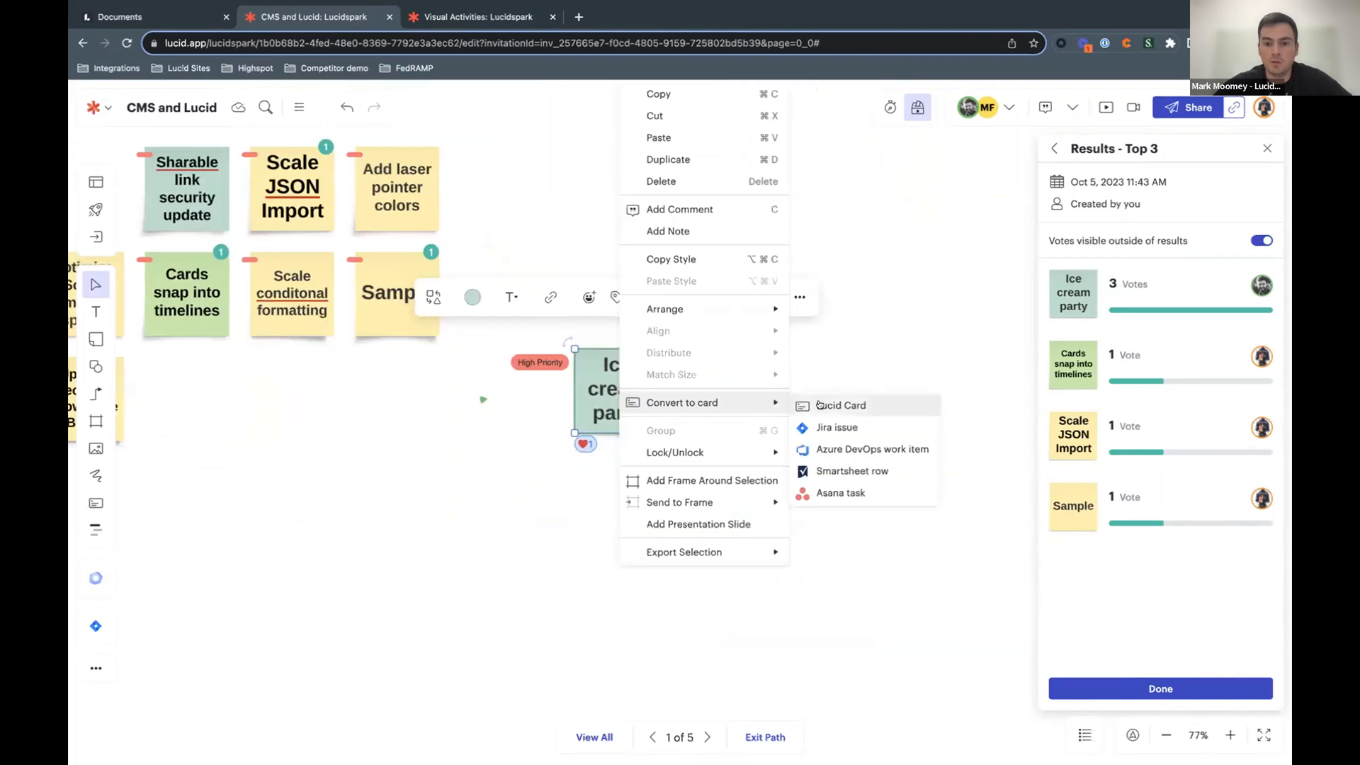
{"action": "left_click", "coordinate": [839, 405]}
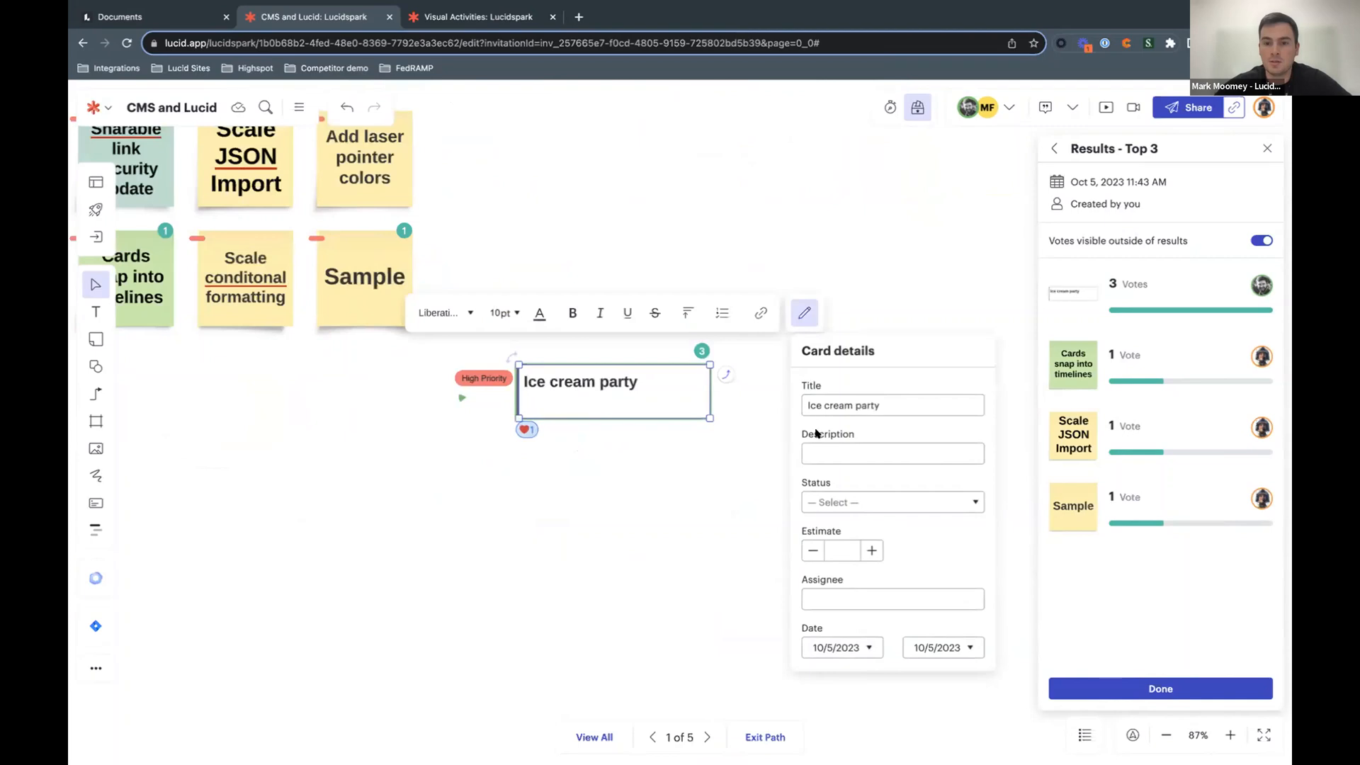
{"action": "left_click", "coordinate": [891, 501]}
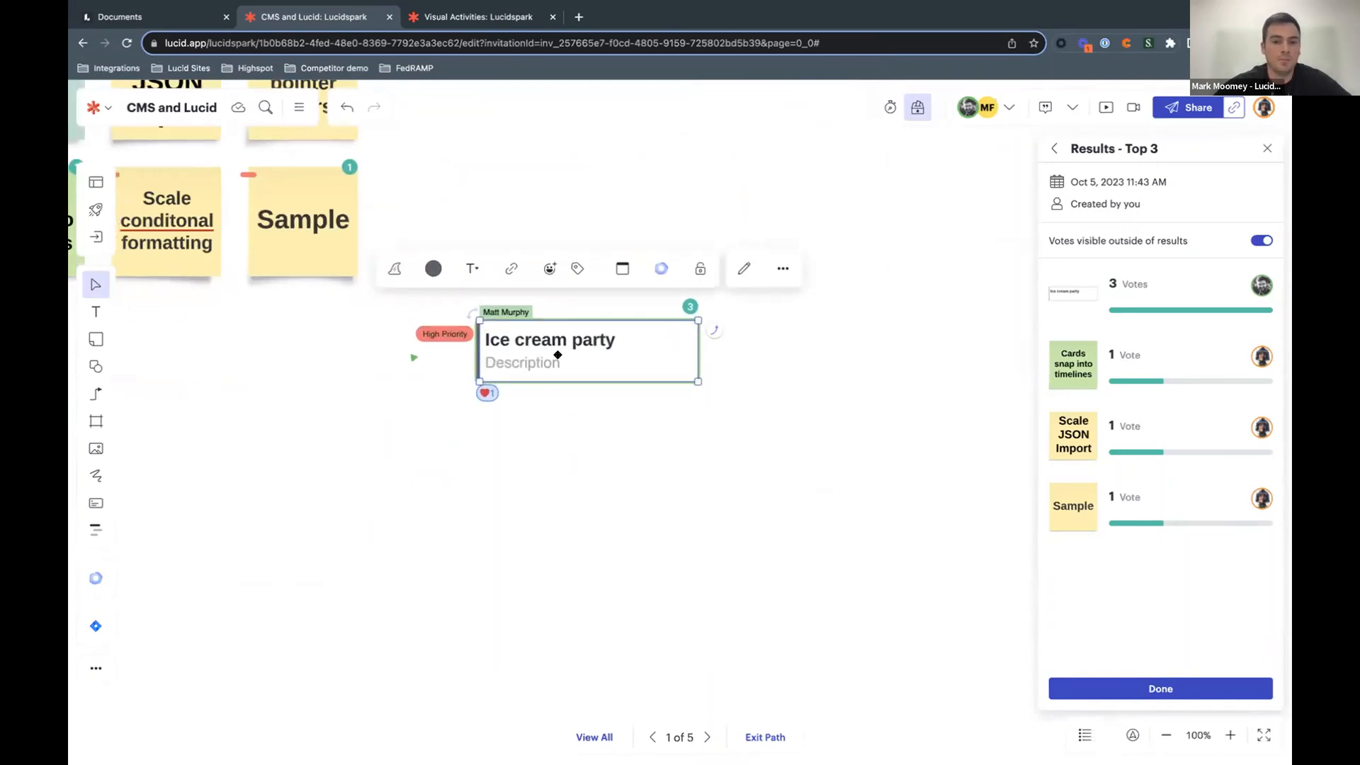
Step: Convert the Ice cream party card into a Jira issue, creating task MMP-412
{"action": "right_click", "coordinate": [550, 351]}
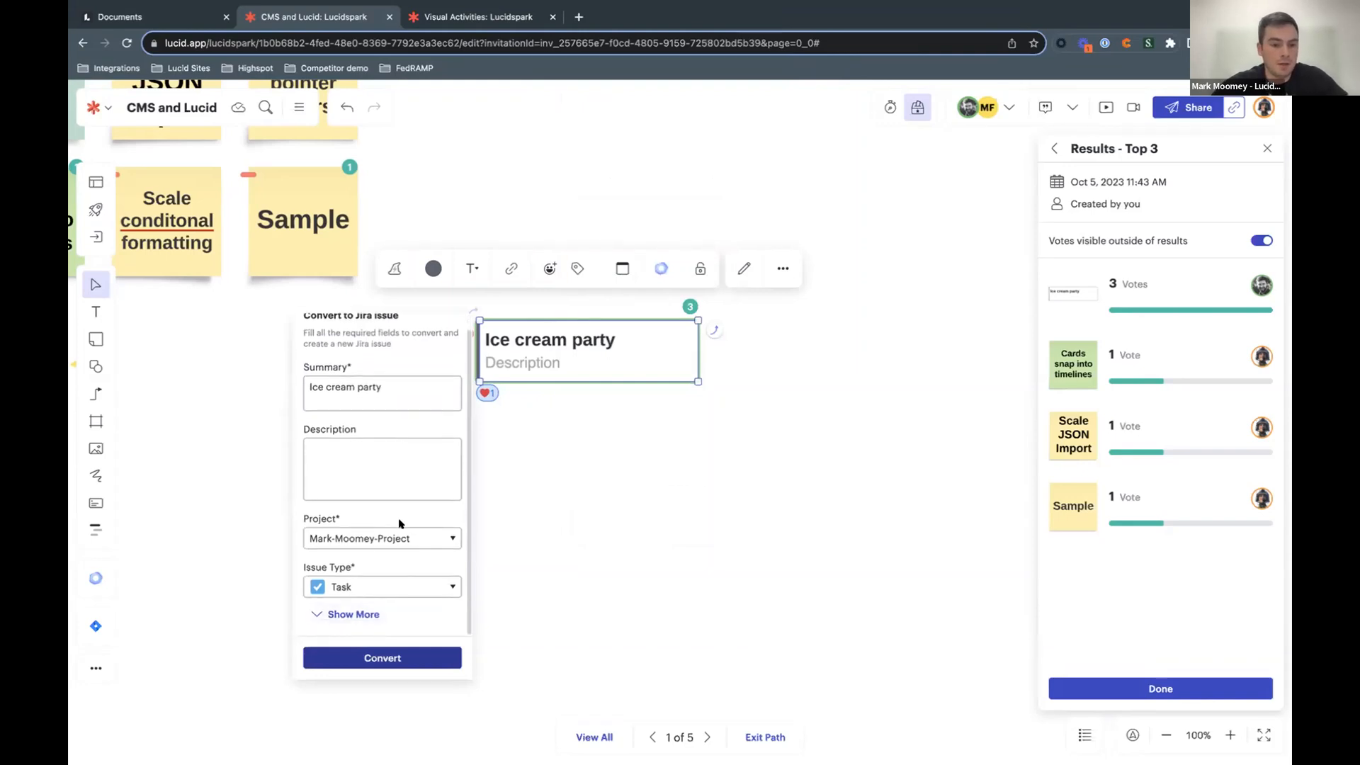
{"action": "left_click", "coordinate": [353, 613]}
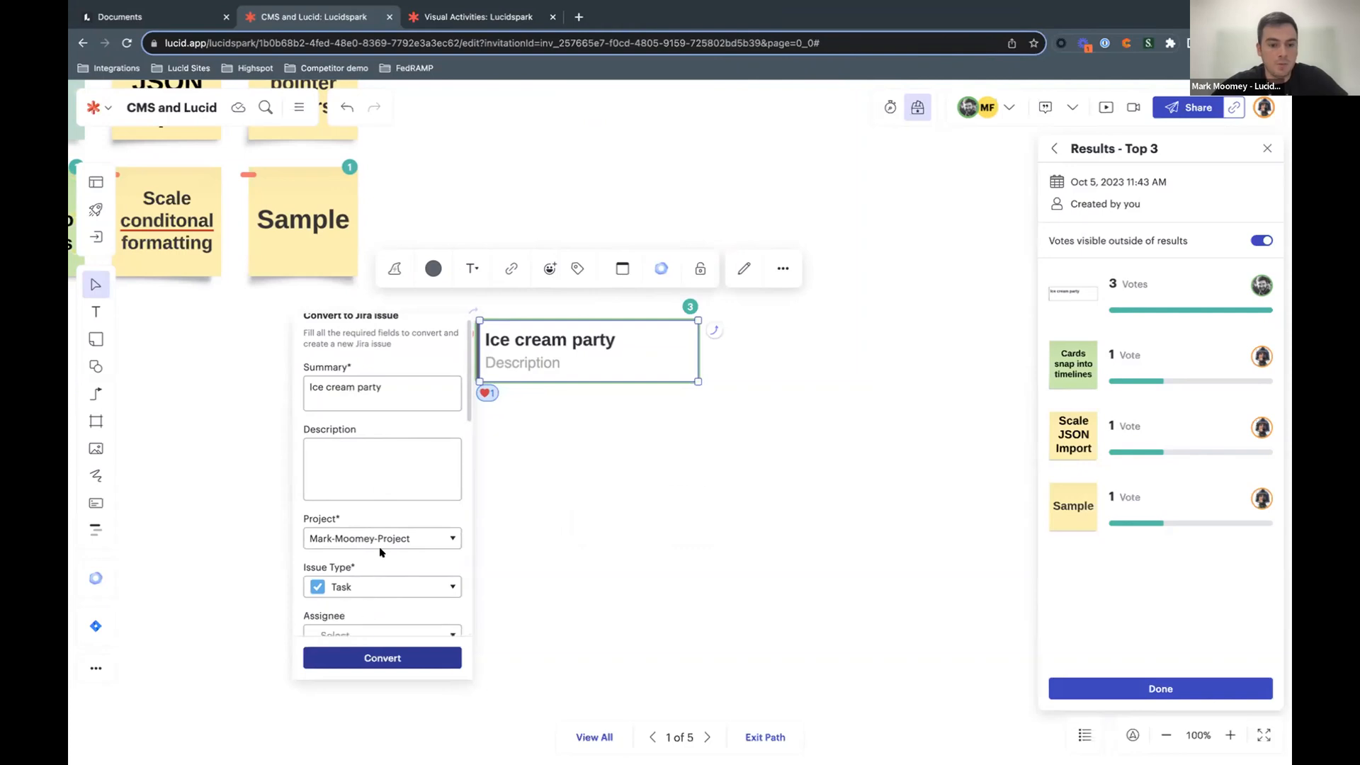
{"action": "scroll", "scroll_direction": "down", "scroll_amount": 3}
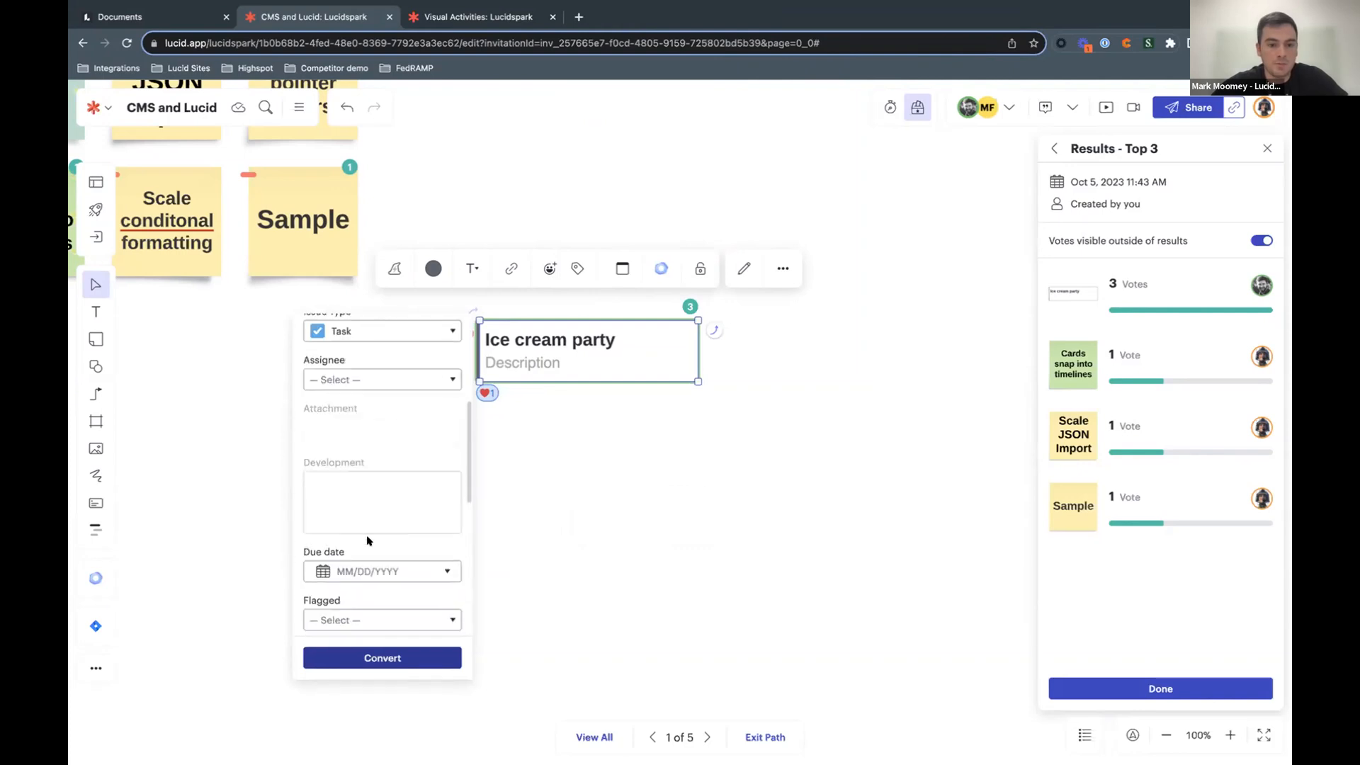
{"action": "scroll", "scroll_direction": "down", "scroll_amount": 3}
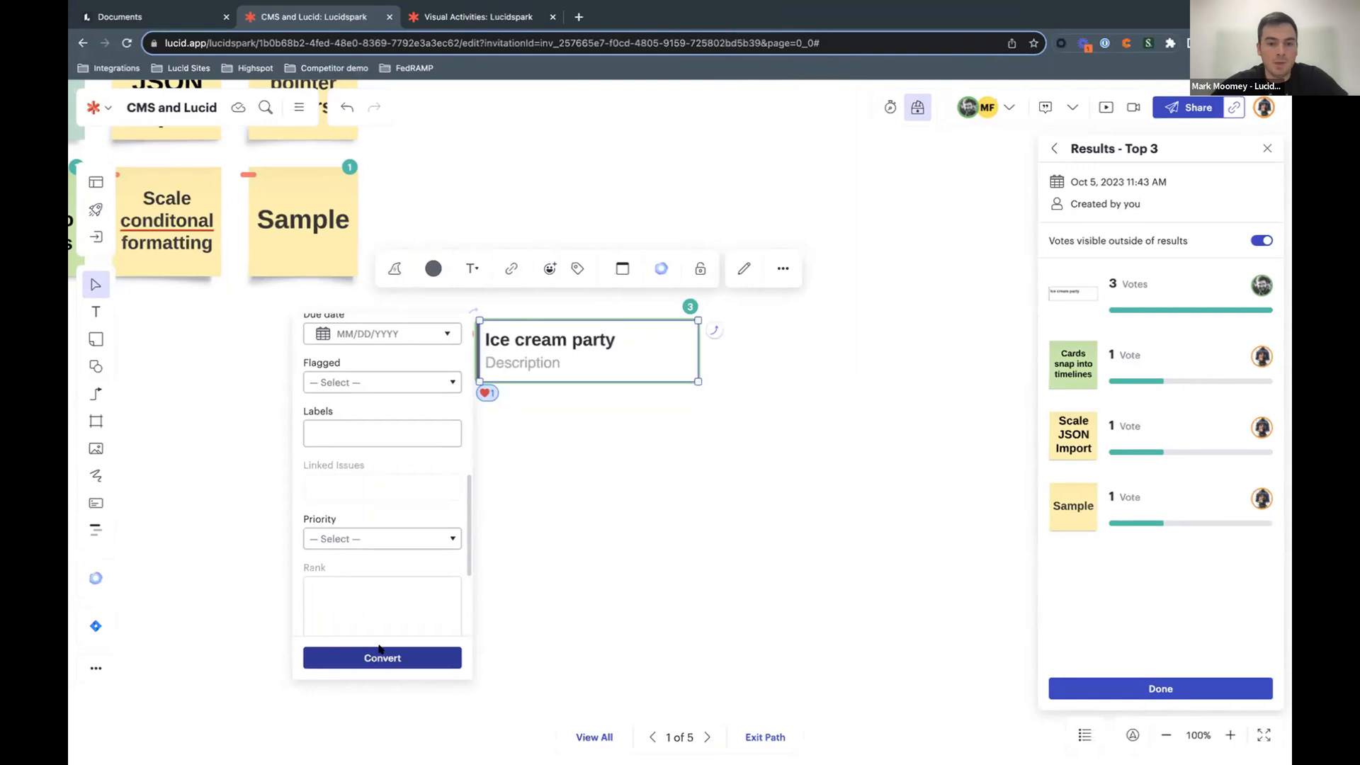
{"action": "left_click", "coordinate": [381, 657]}
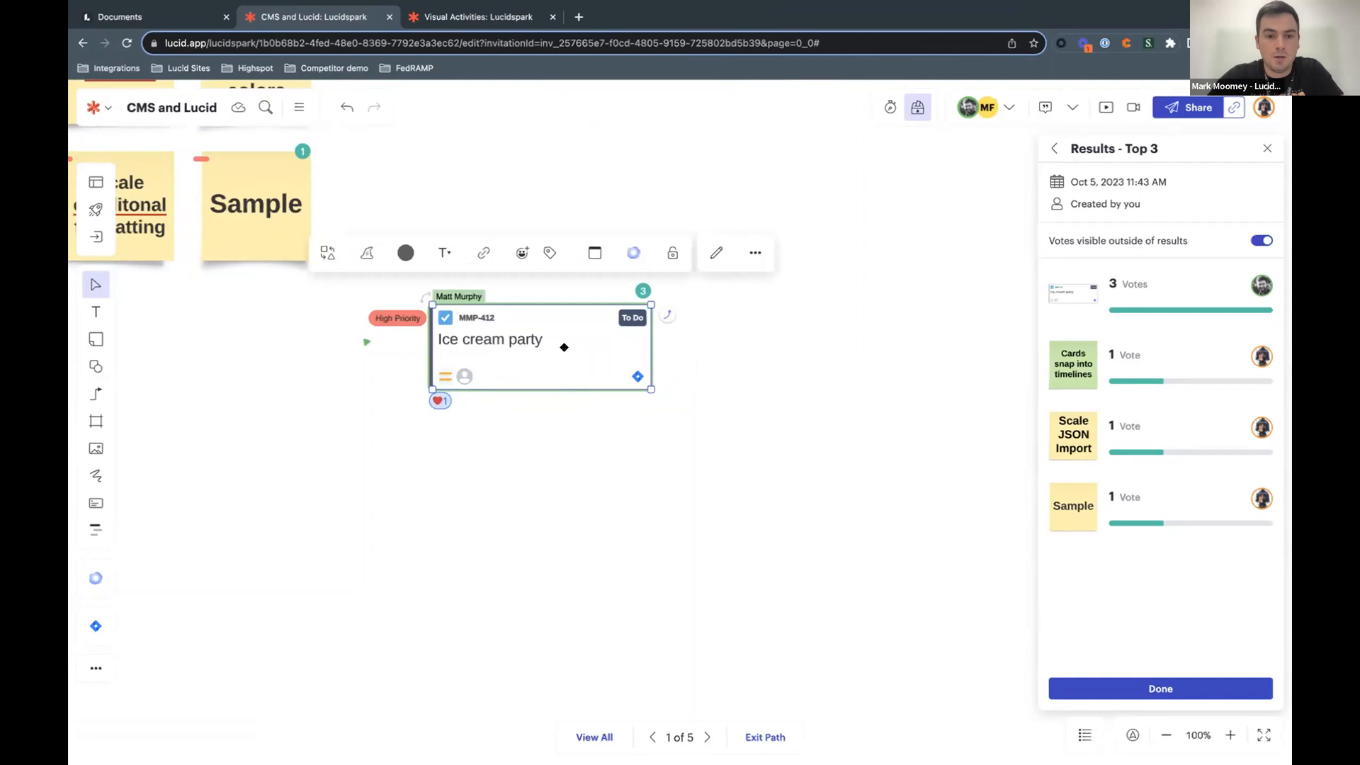
{"action": "left_click", "coordinate": [715, 252]}
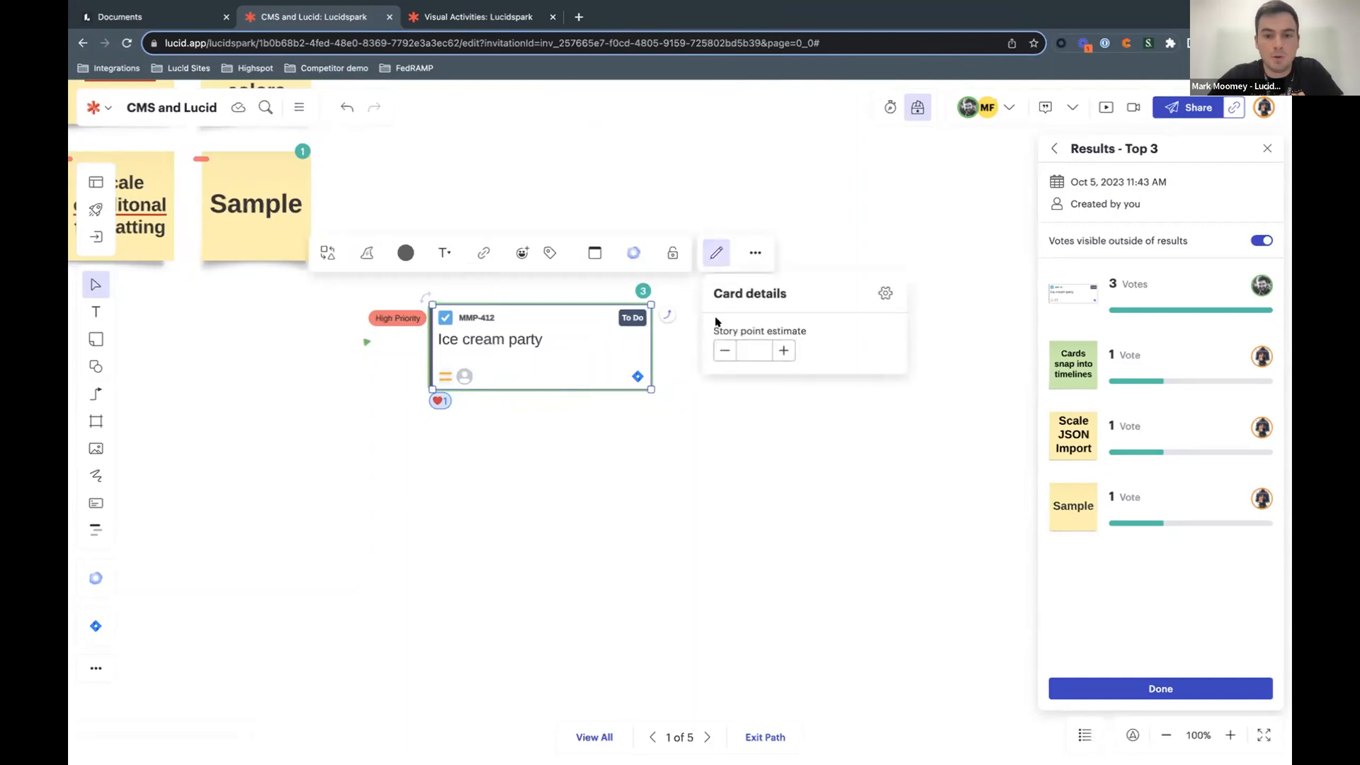
{"action": "left_click", "coordinate": [782, 350]}
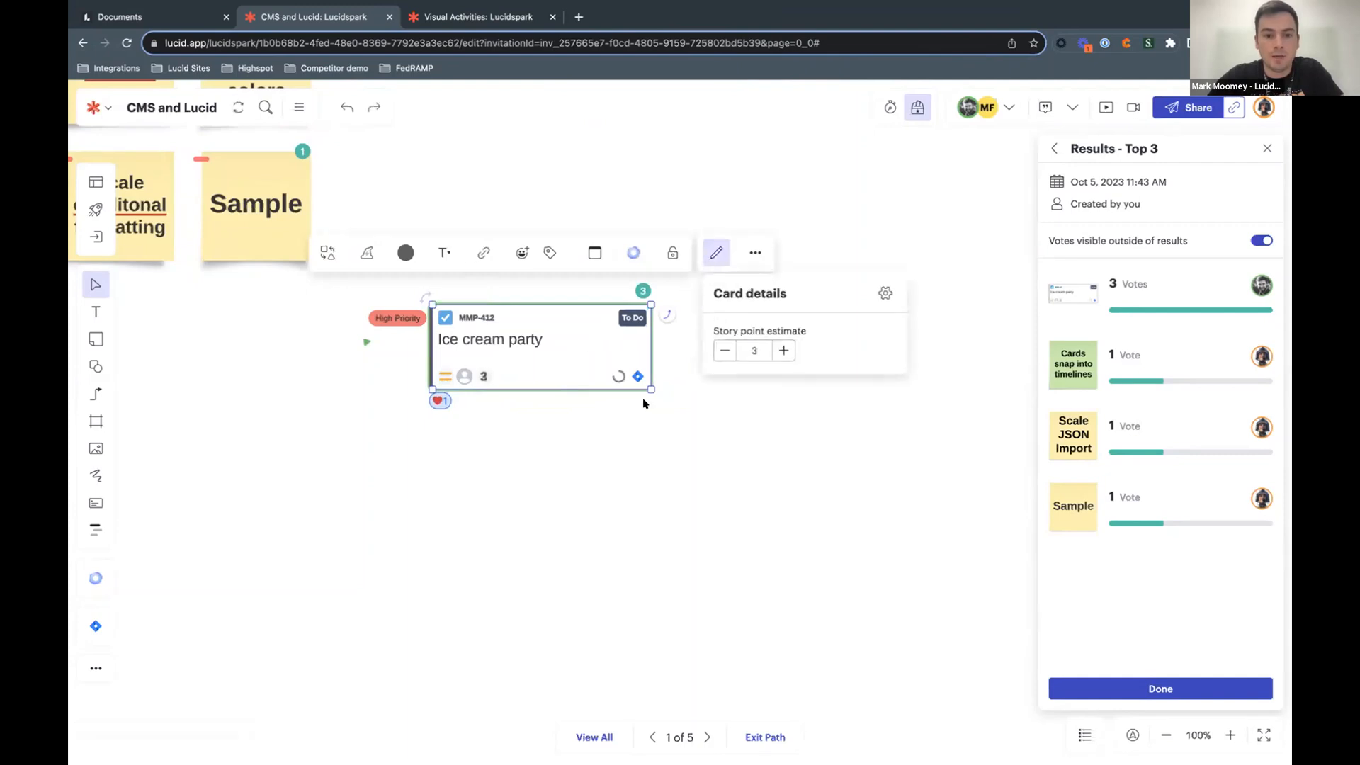
{"action": "left_click", "coordinate": [464, 377]}
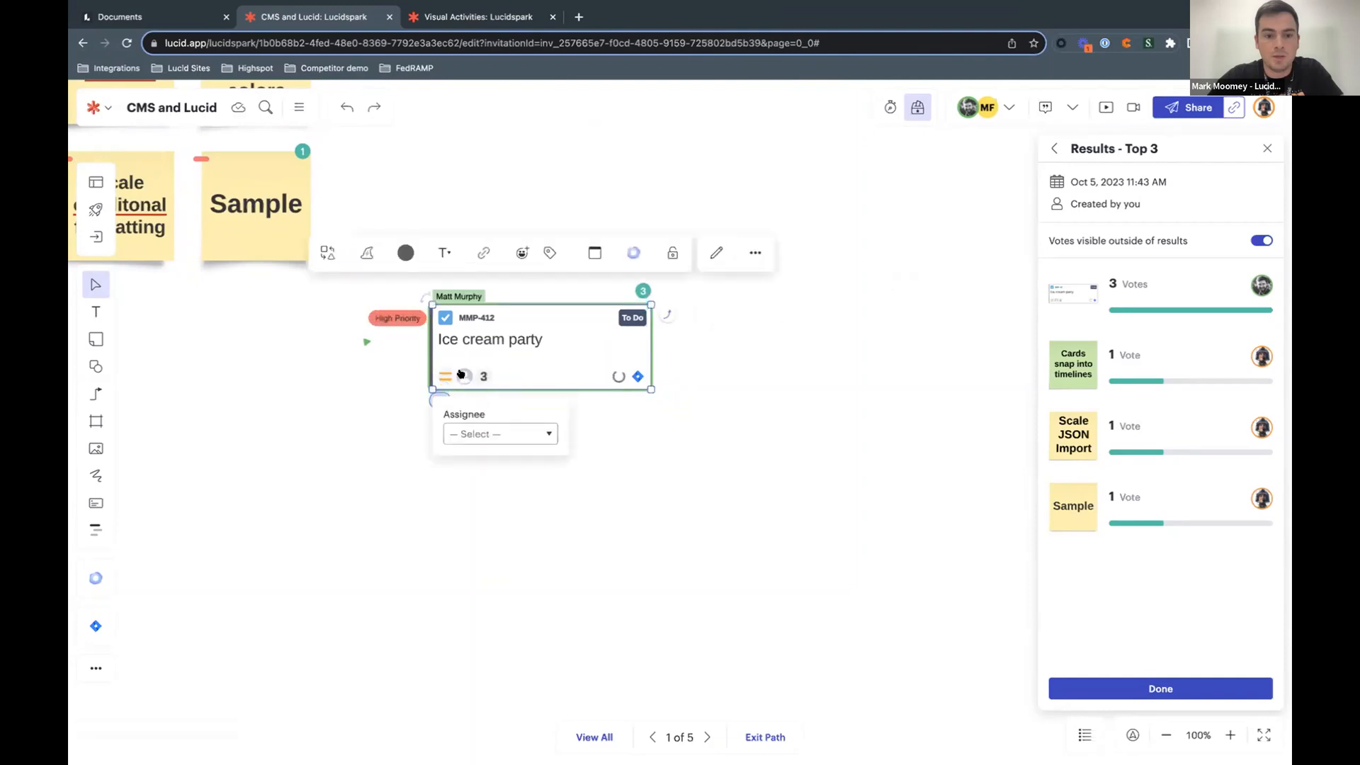
{"action": "left_click", "coordinate": [500, 433]}
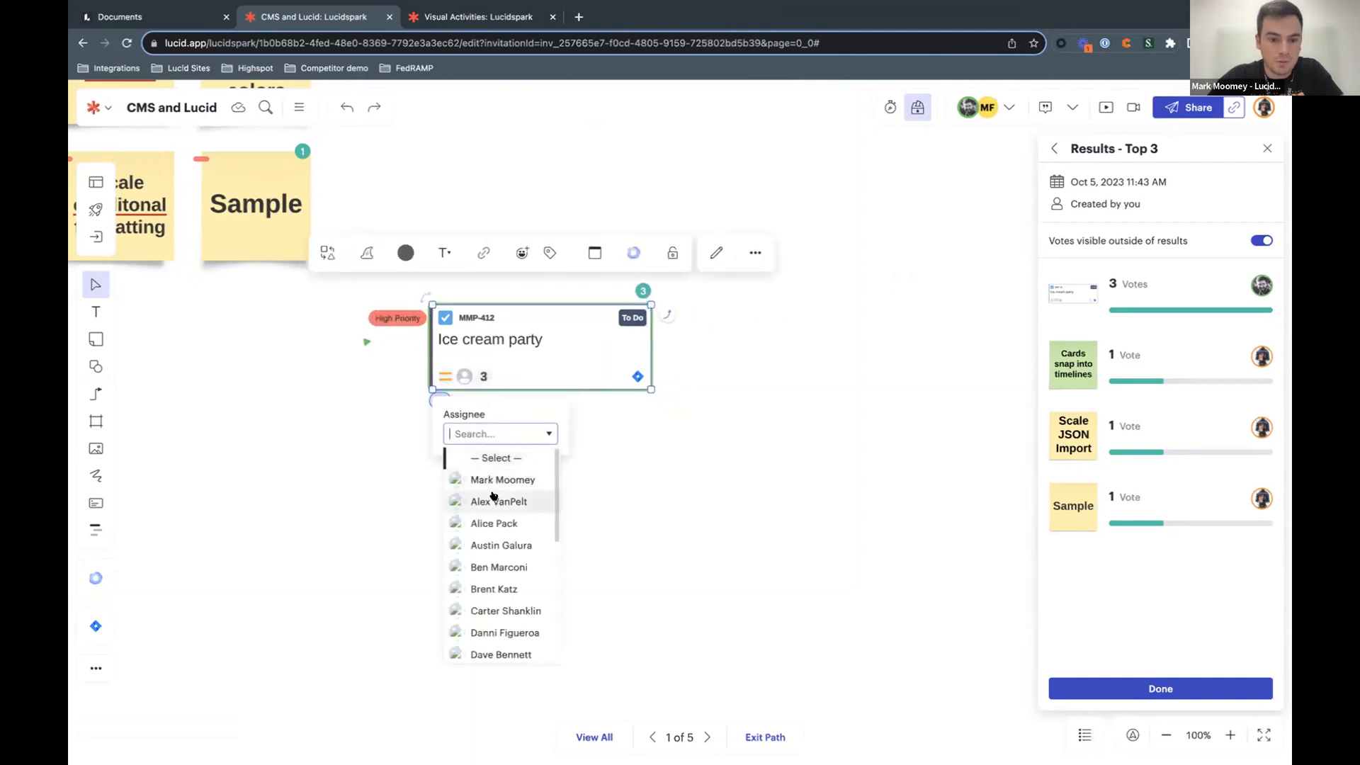
{"action": "left_click", "coordinate": [502, 480]}
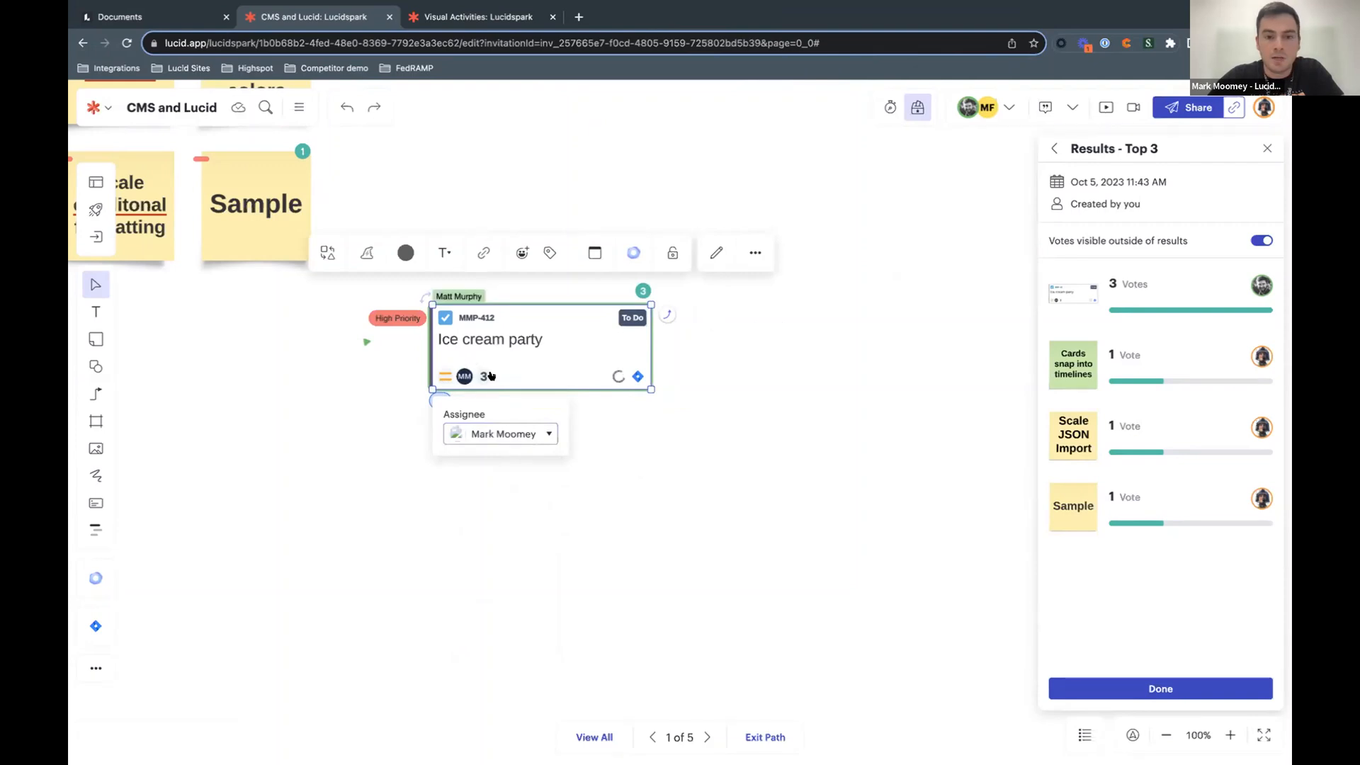
Step: Set the issue priority to Highest and open MMP-412 in Jira
{"action": "left_click", "coordinate": [445, 376]}
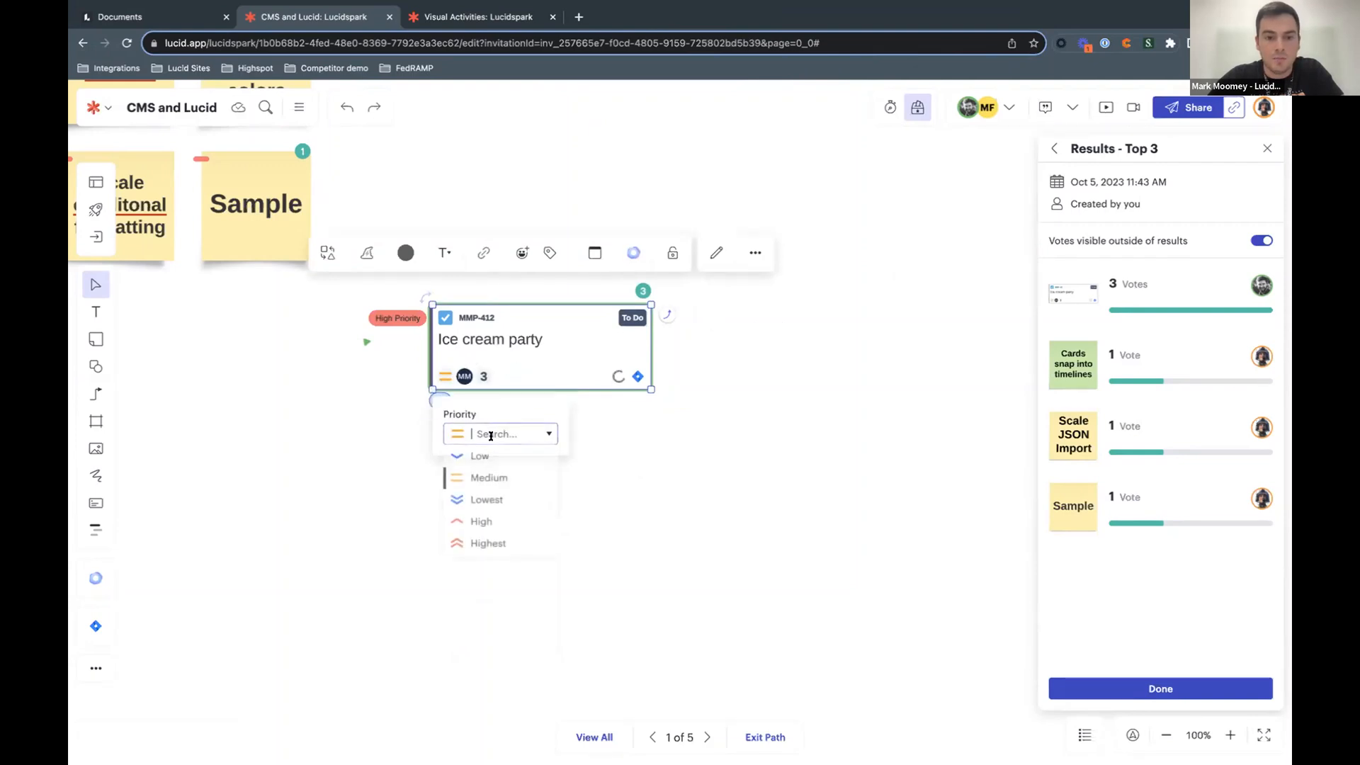
{"action": "left_click", "coordinate": [488, 543]}
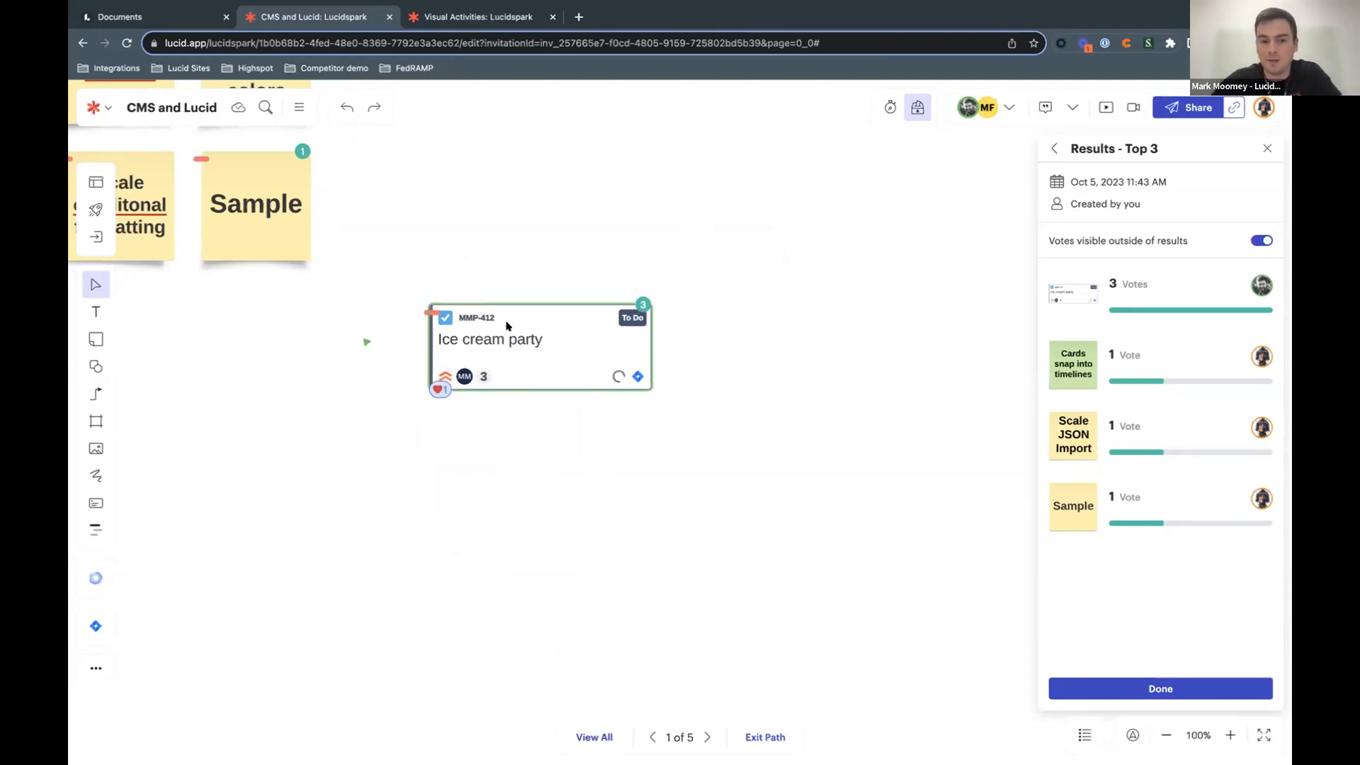
{"action": "left_click", "coordinate": [539, 338]}
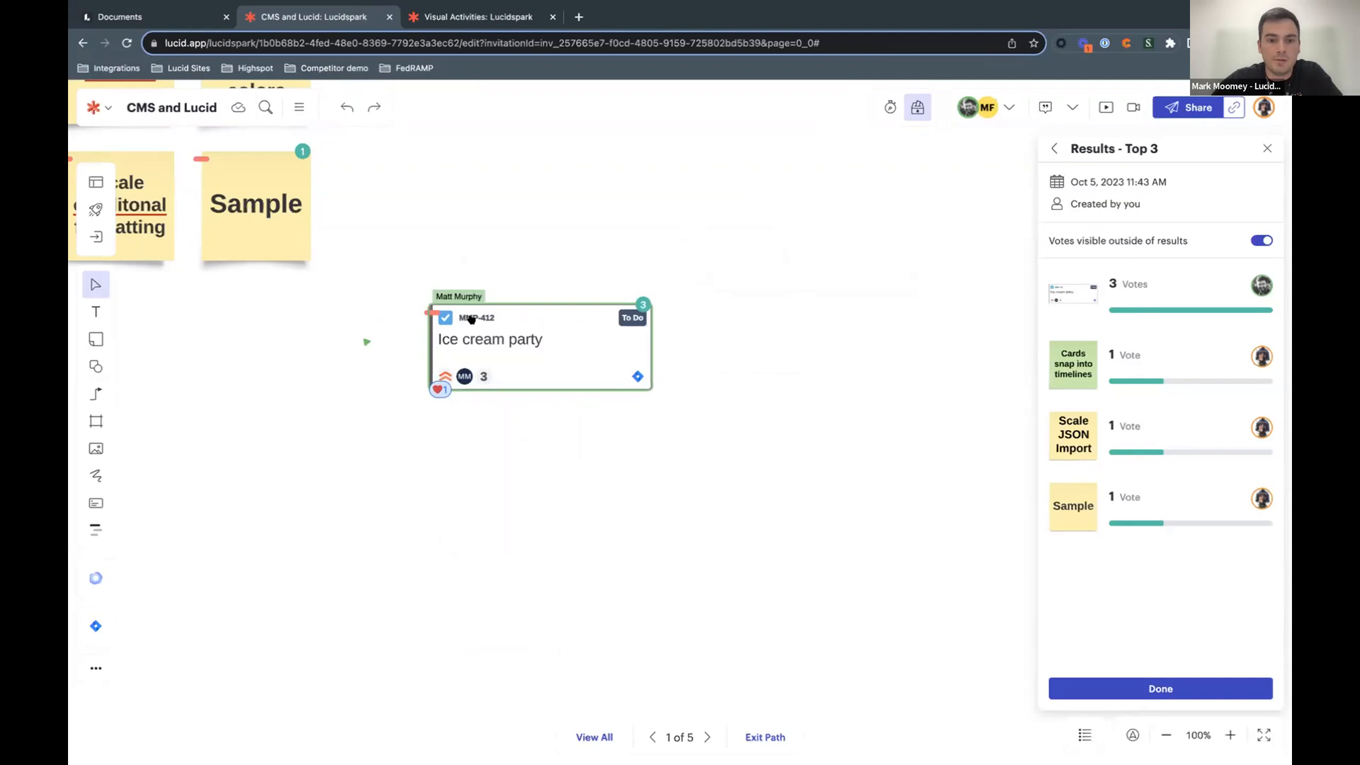
{"action": "left_click", "coordinate": [476, 317]}
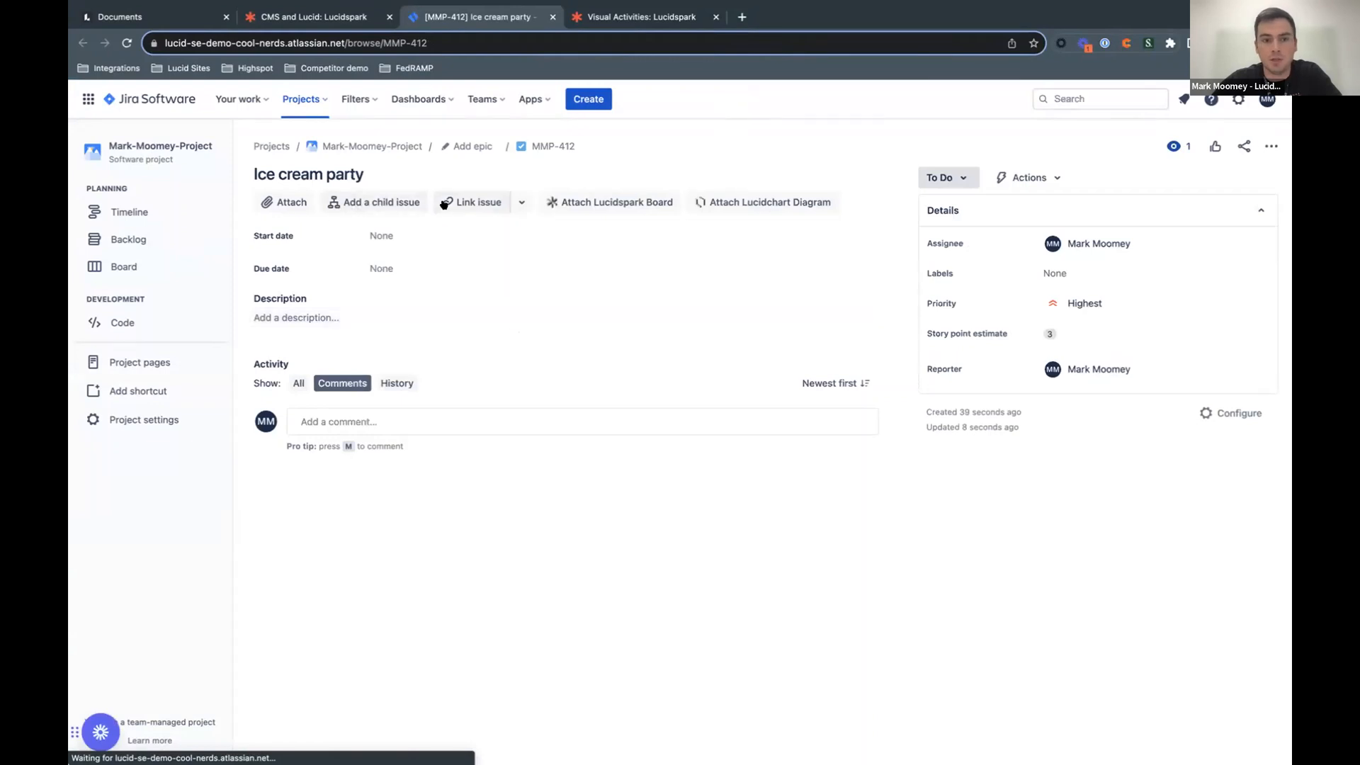
Step: Return from Jira to the Lucidspark board and open the Jira issue import
{"action": "left_click", "coordinate": [316, 17]}
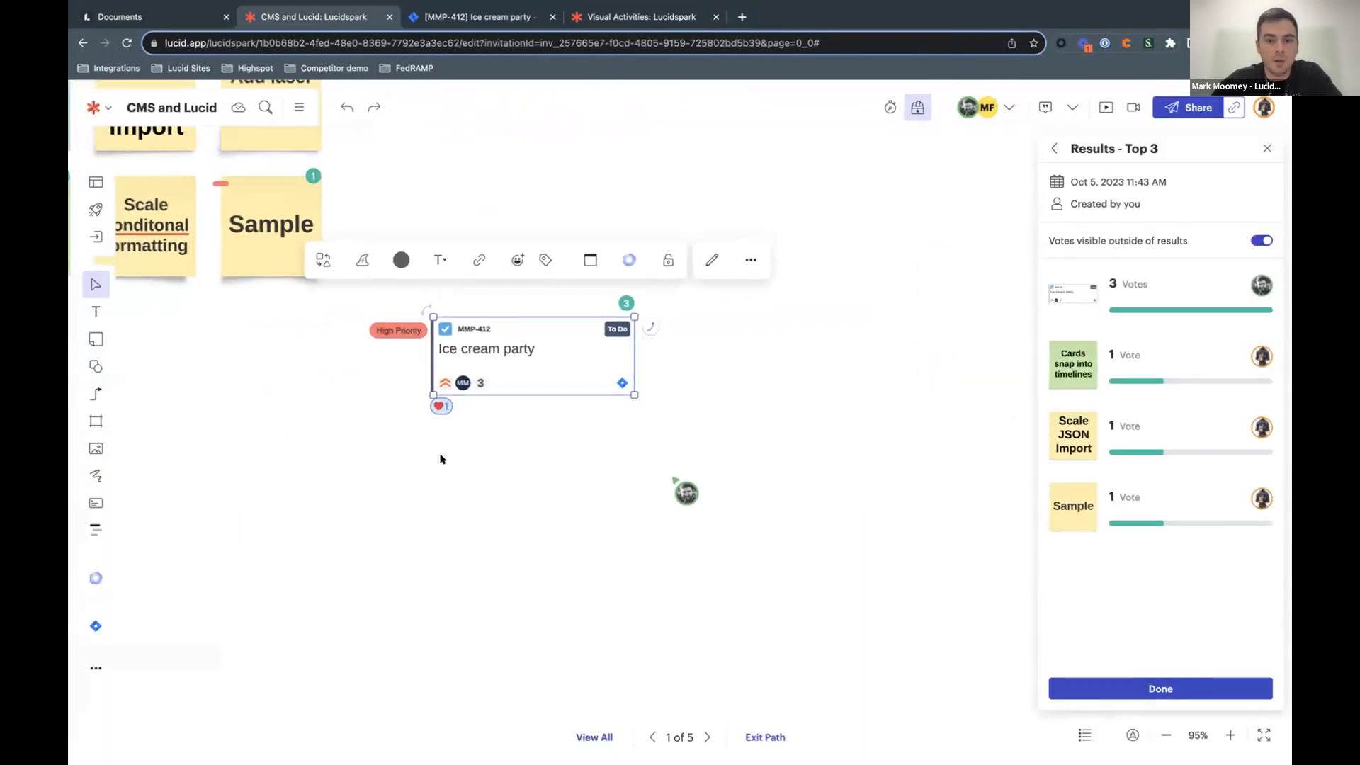
{"action": "left_click", "coordinate": [1166, 737]}
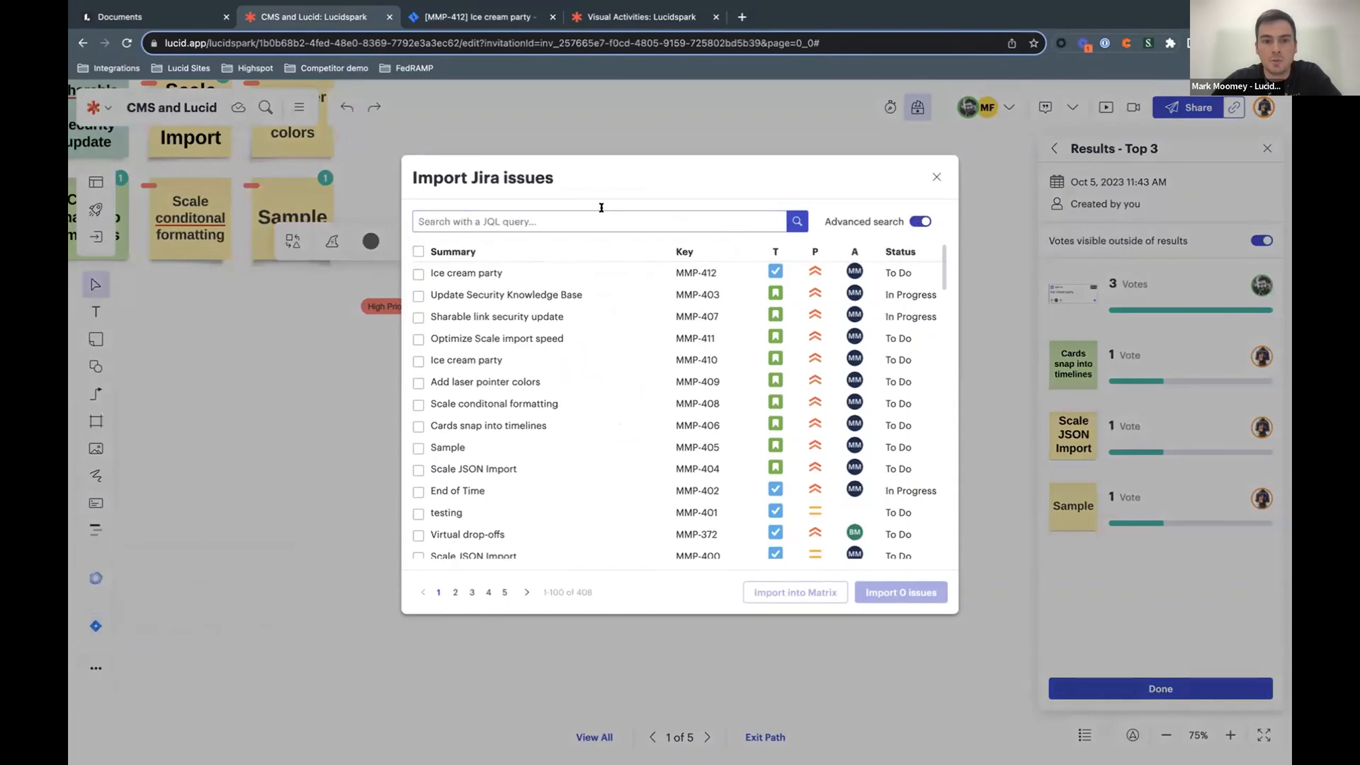
Step: Switch off Advanced search, select six Jira issues and import them into a matrix
{"action": "left_click", "coordinate": [921, 221]}
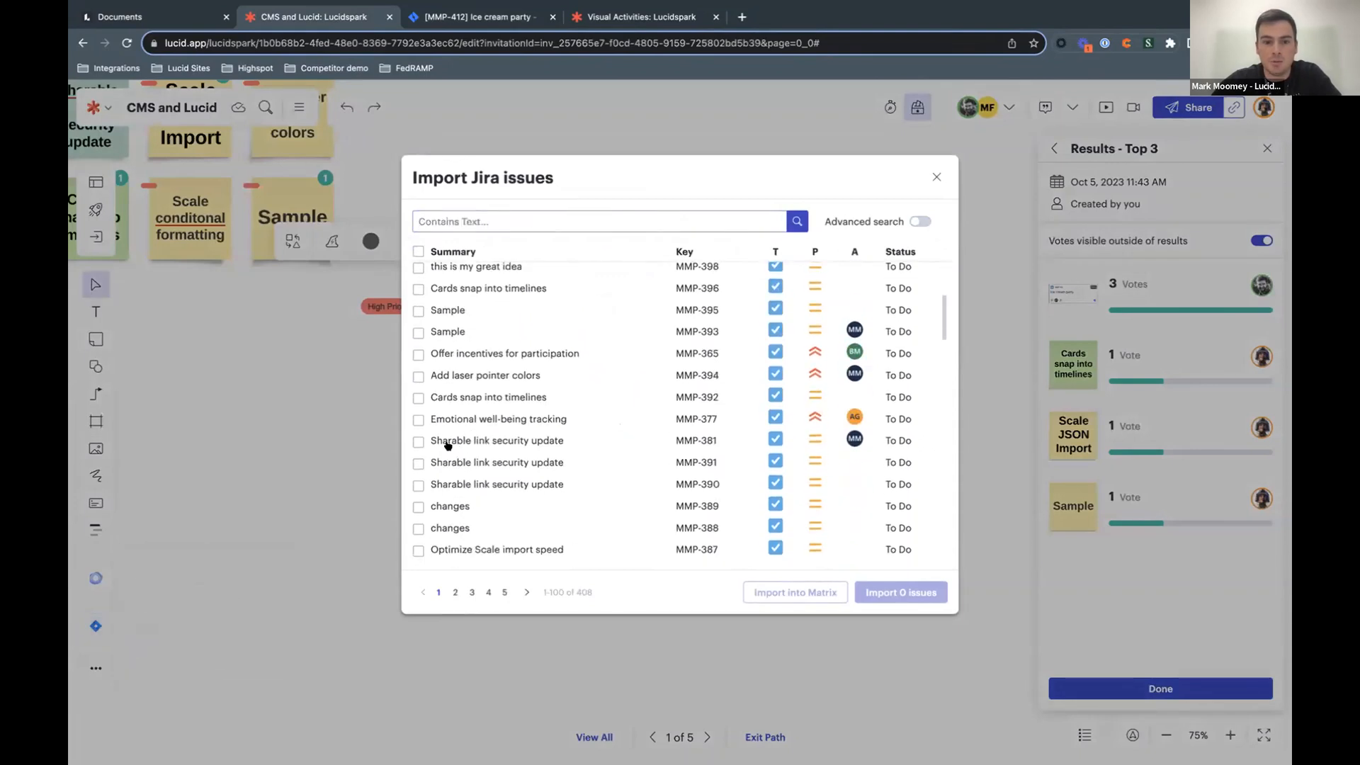
{"action": "left_click", "coordinate": [419, 397]}
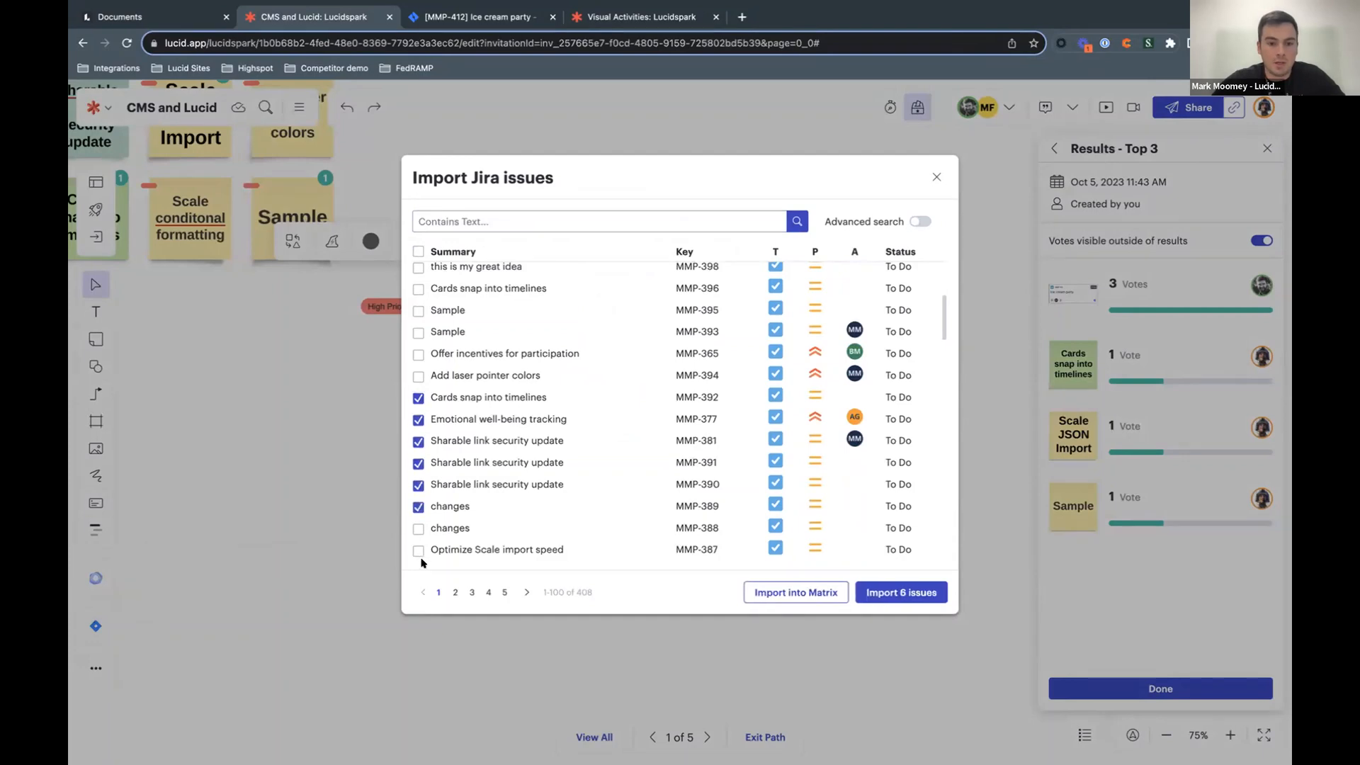
{"action": "left_click", "coordinate": [900, 592]}
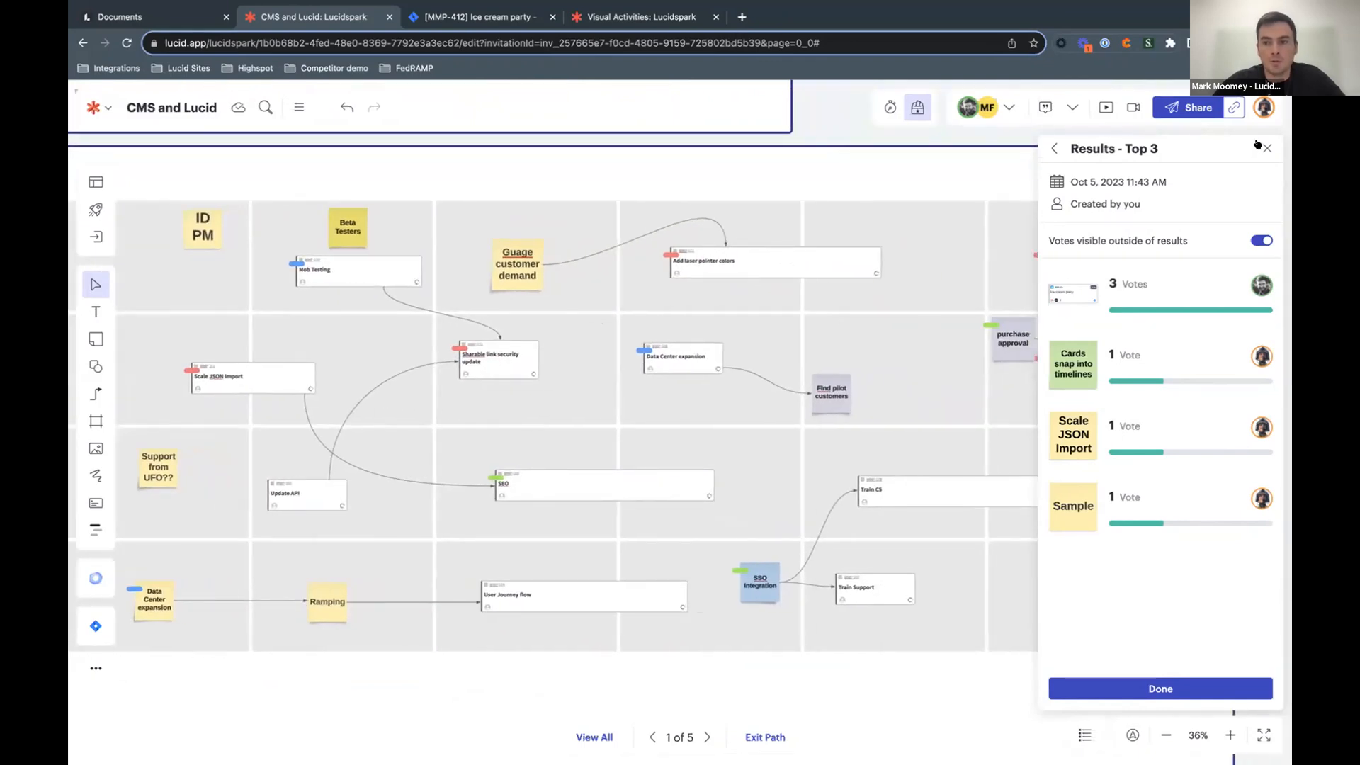
Step: Close the Results - Top 3 panel to reveal the six imported Jira cards on the board
{"action": "left_click", "coordinate": [1264, 149]}
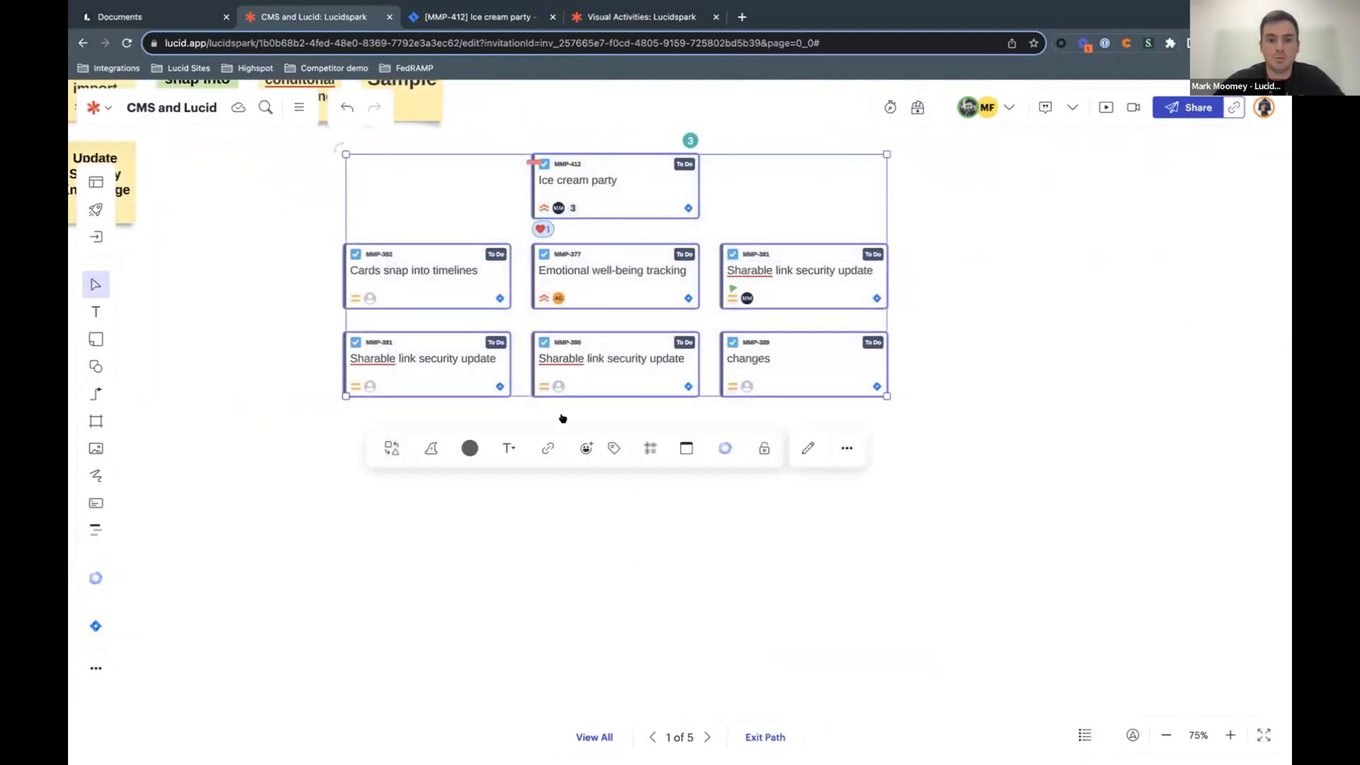
Step: Arrange the cards as a dynamic matrix and set Sharable link security update cards to In Progress
{"action": "left_click", "coordinate": [685, 447]}
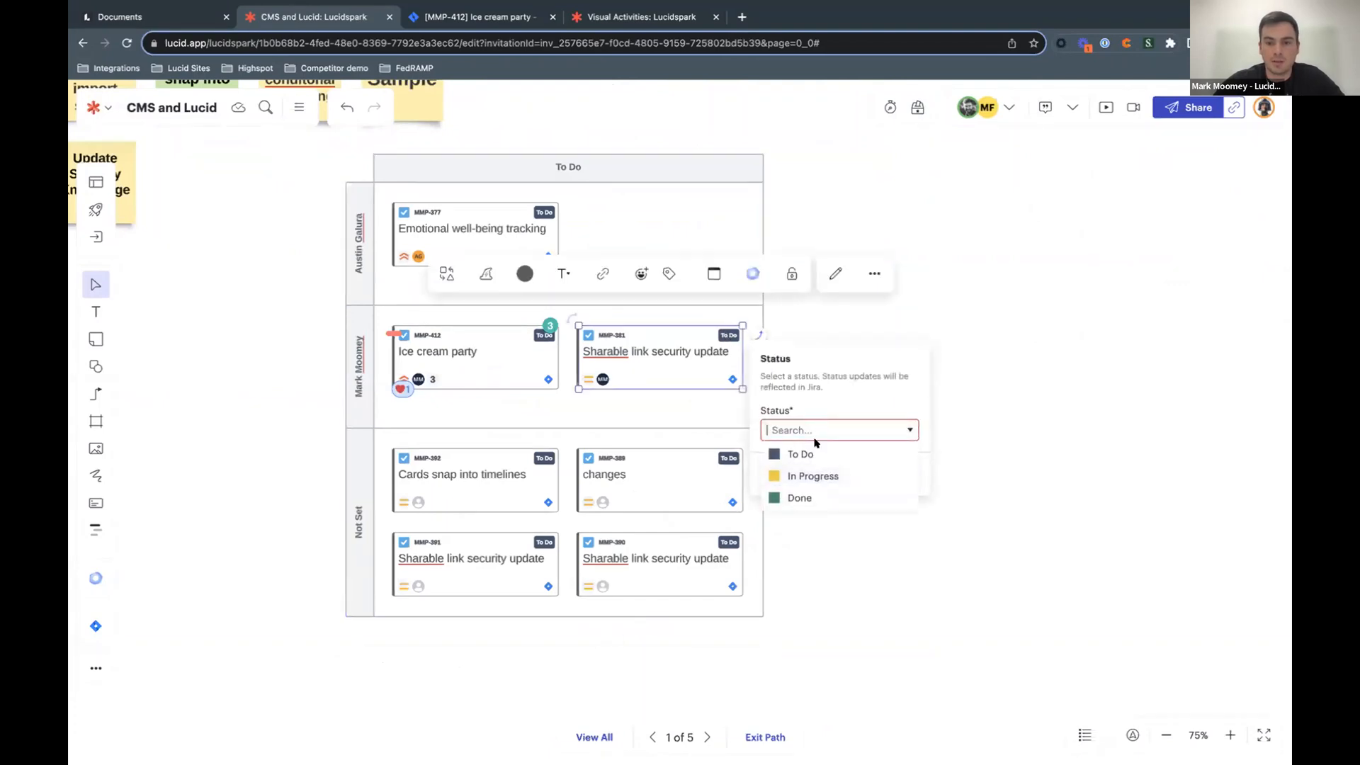
{"action": "left_click", "coordinate": [811, 476]}
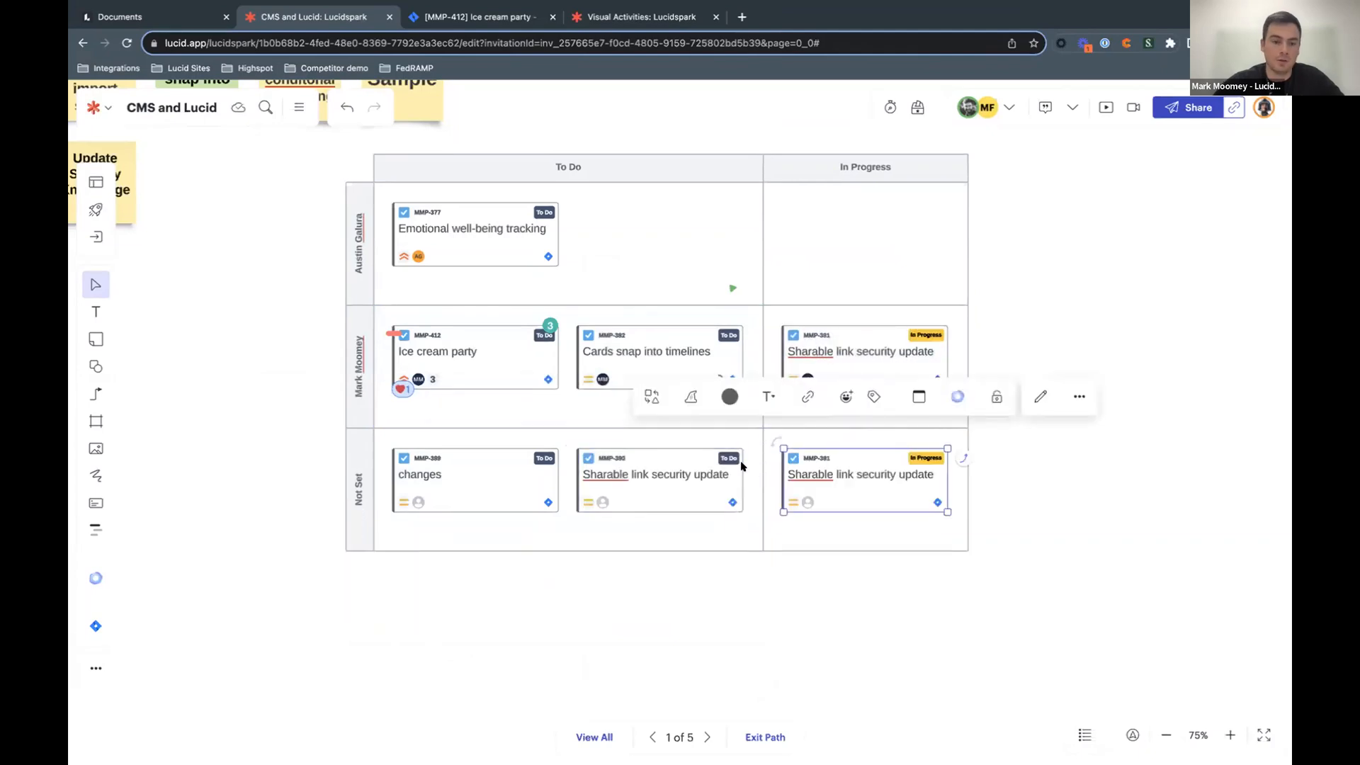
{"action": "left_click", "coordinate": [1165, 736]}
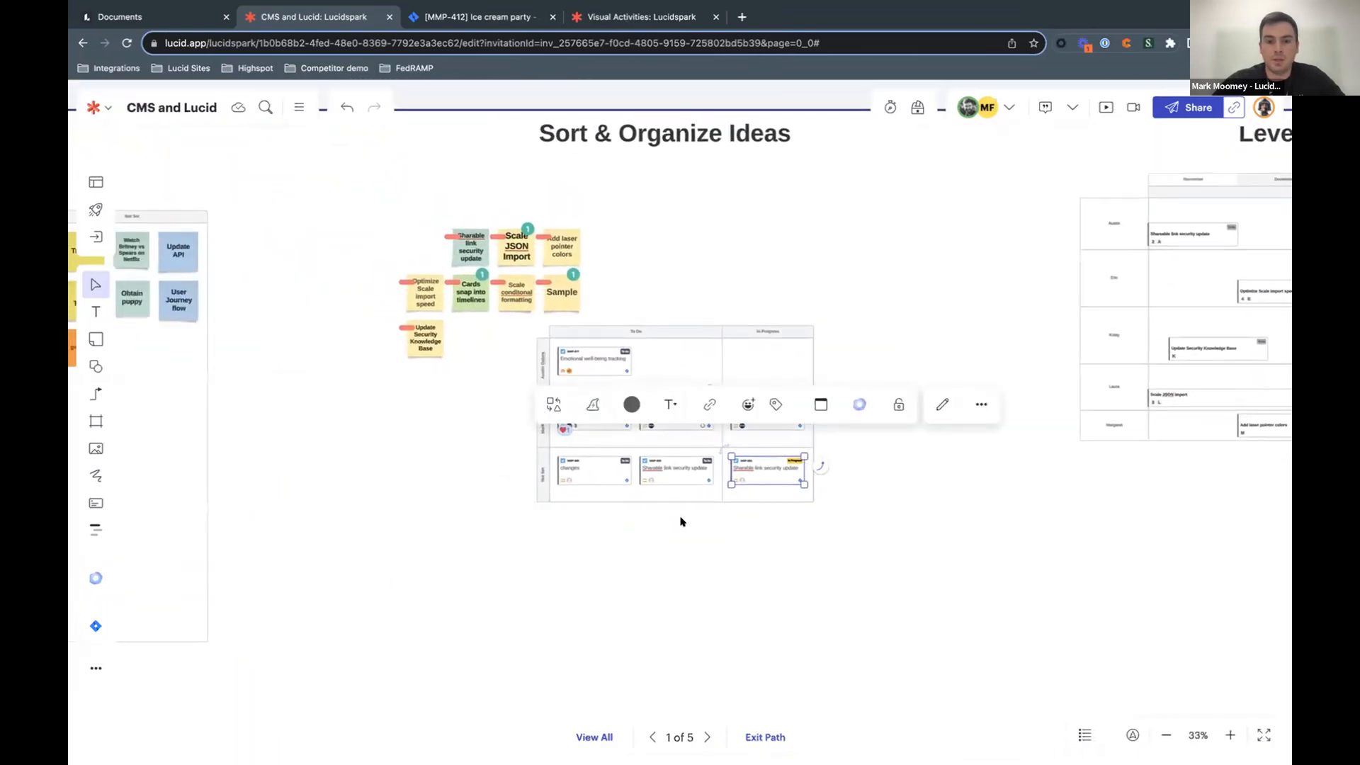
Step: Add the Impact + effort matrix from Meetings and workshops in the Visual Activities gallery
{"action": "left_click", "coordinate": [1166, 735]}
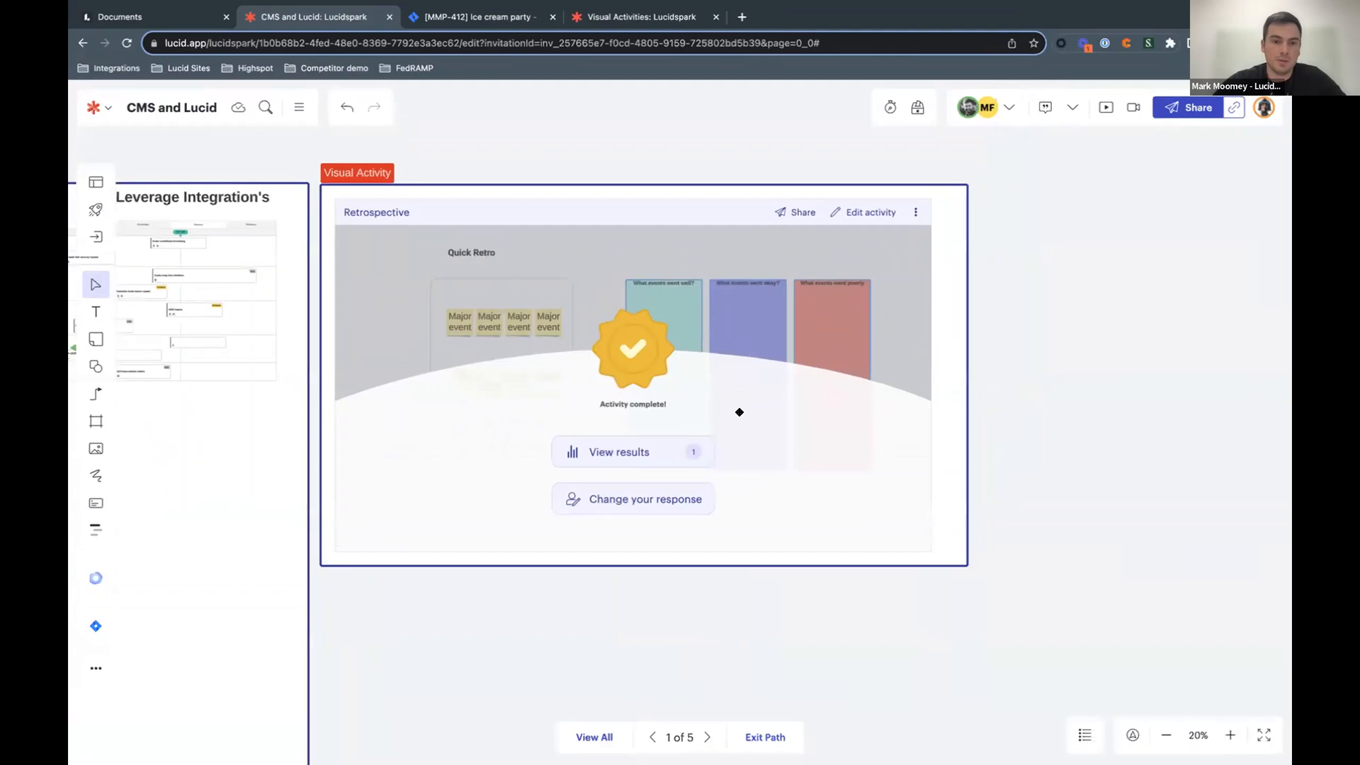
{"action": "mouse_move", "coordinate": [751, 326]}
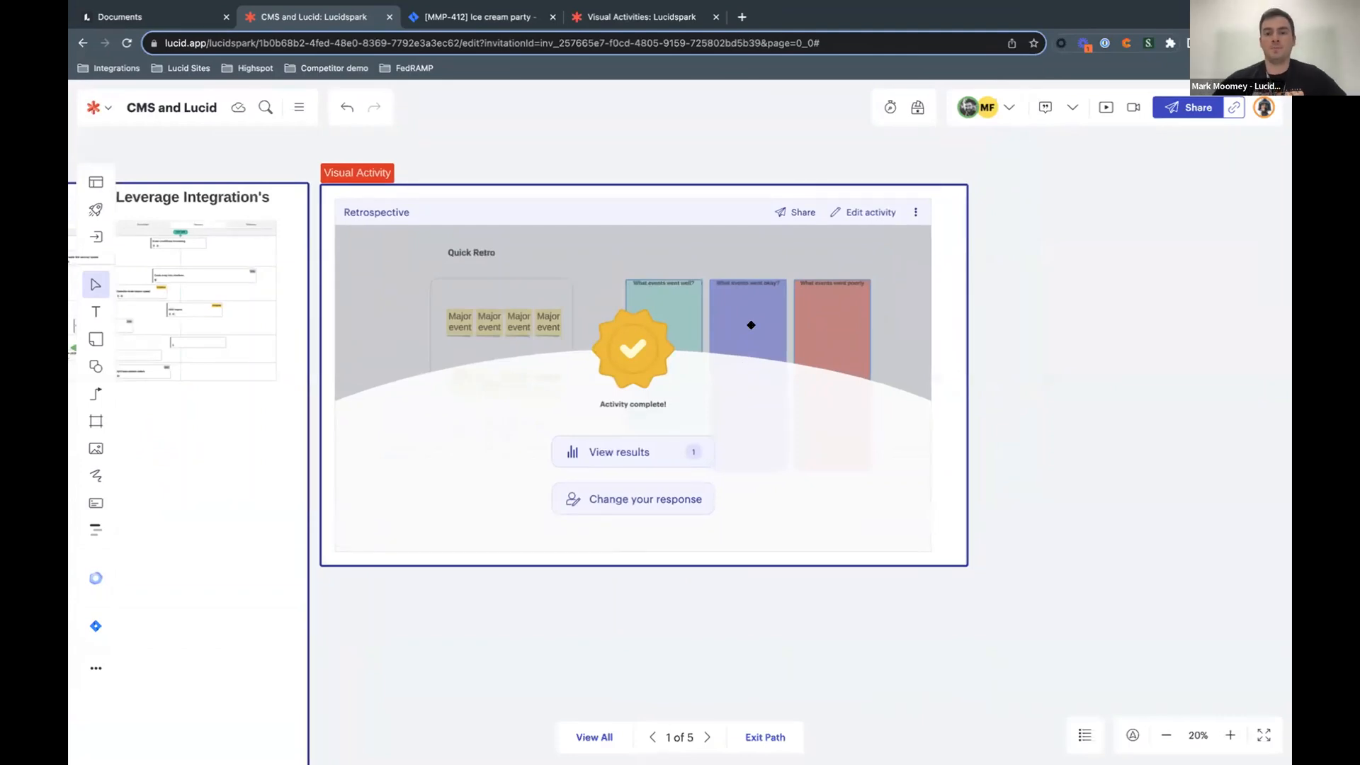
{"action": "left_click", "coordinate": [95, 211]}
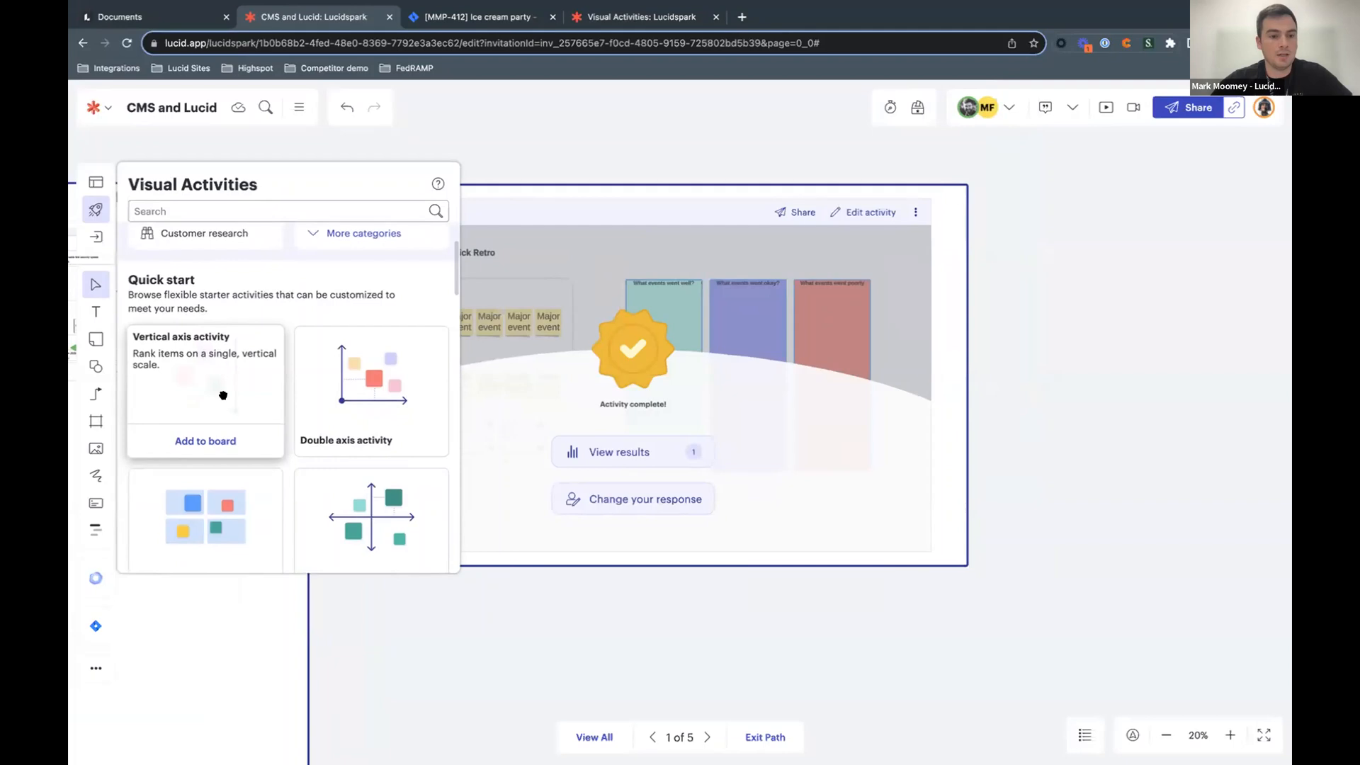
{"action": "mouse_move", "coordinate": [285, 413]}
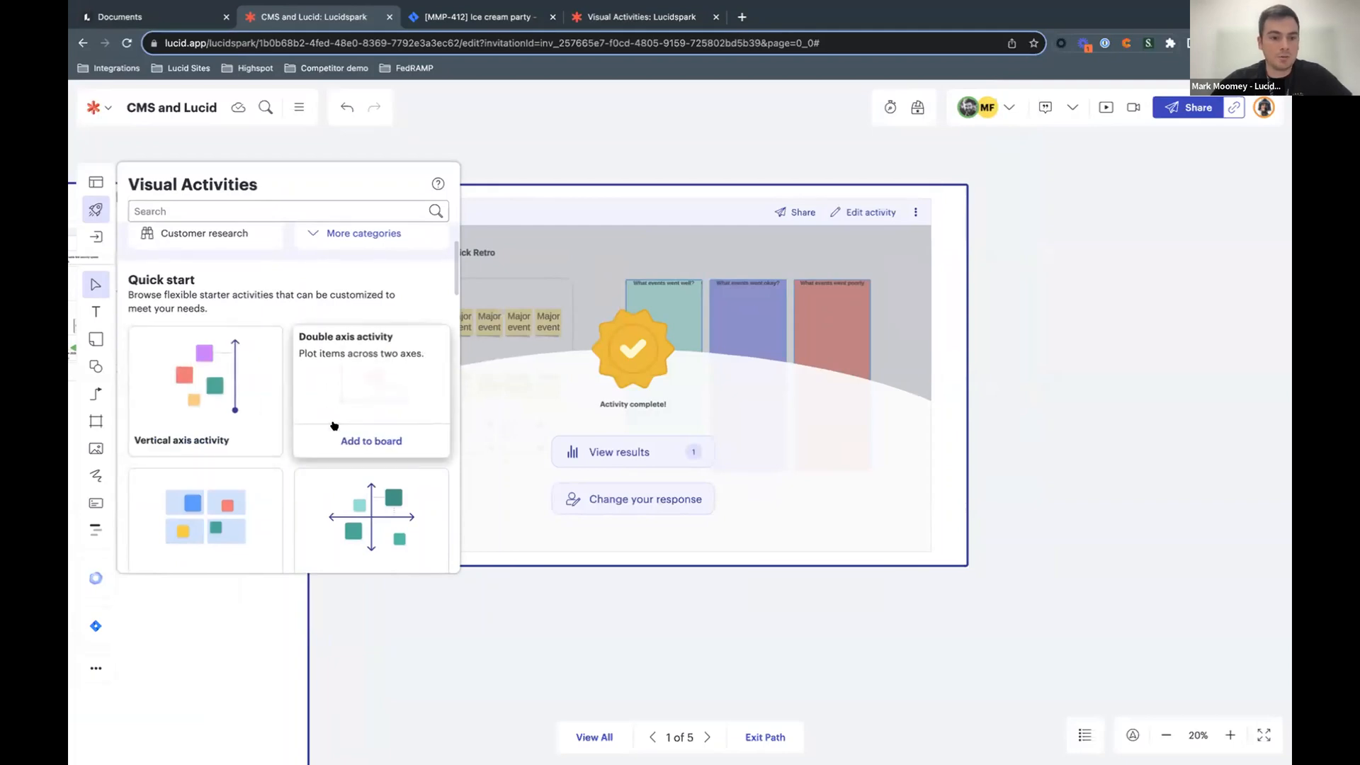
{"action": "scroll", "scroll_direction": "down", "scroll_amount": 3}
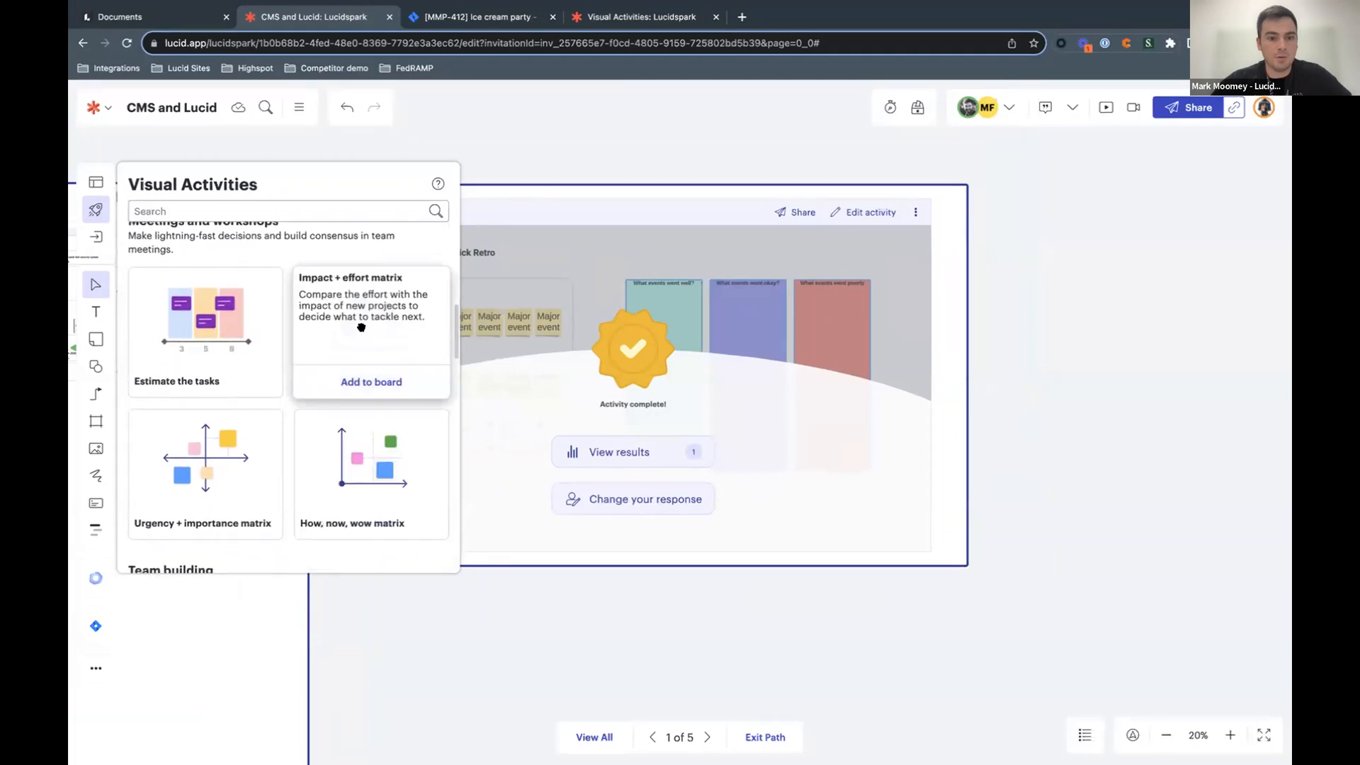
{"action": "left_click", "coordinate": [371, 381]}
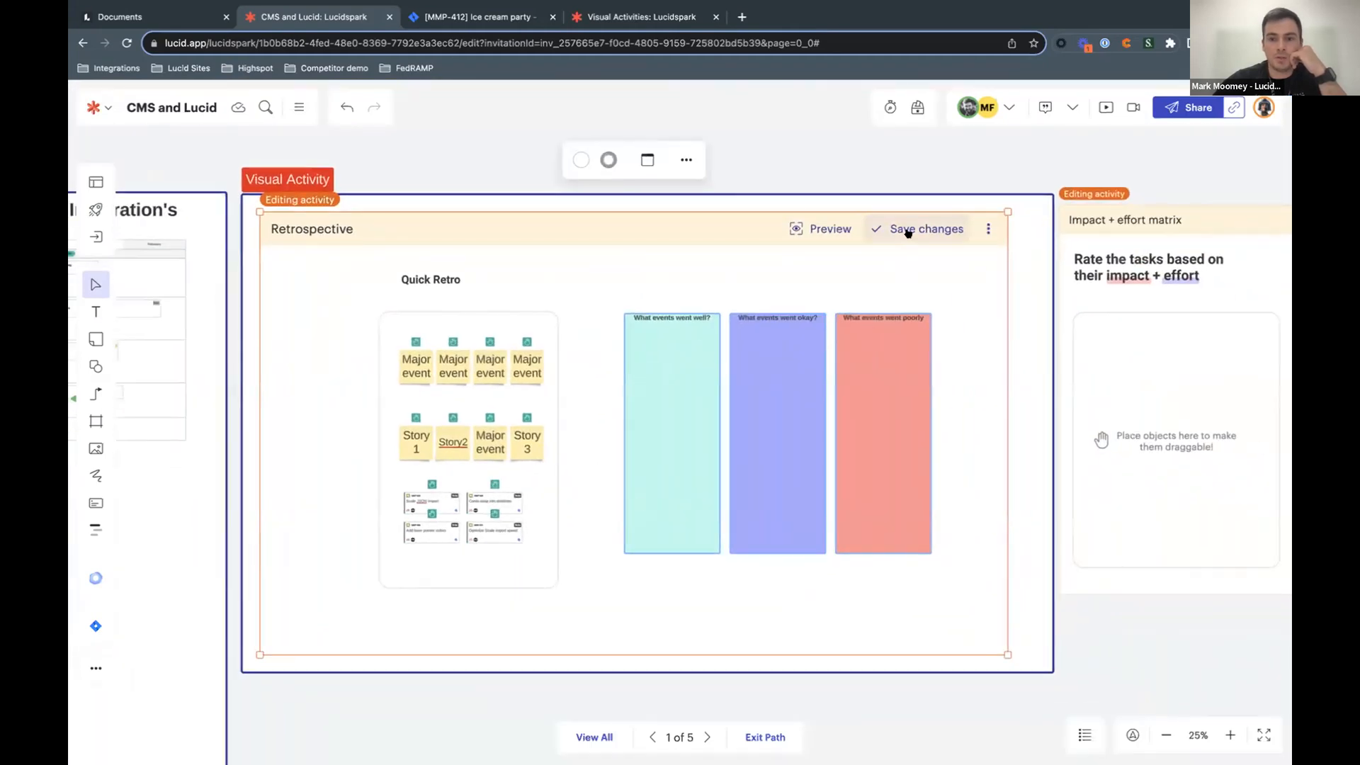
Step: Save the Retrospective activity's changes and bring up its results view
{"action": "left_click", "coordinate": [924, 229]}
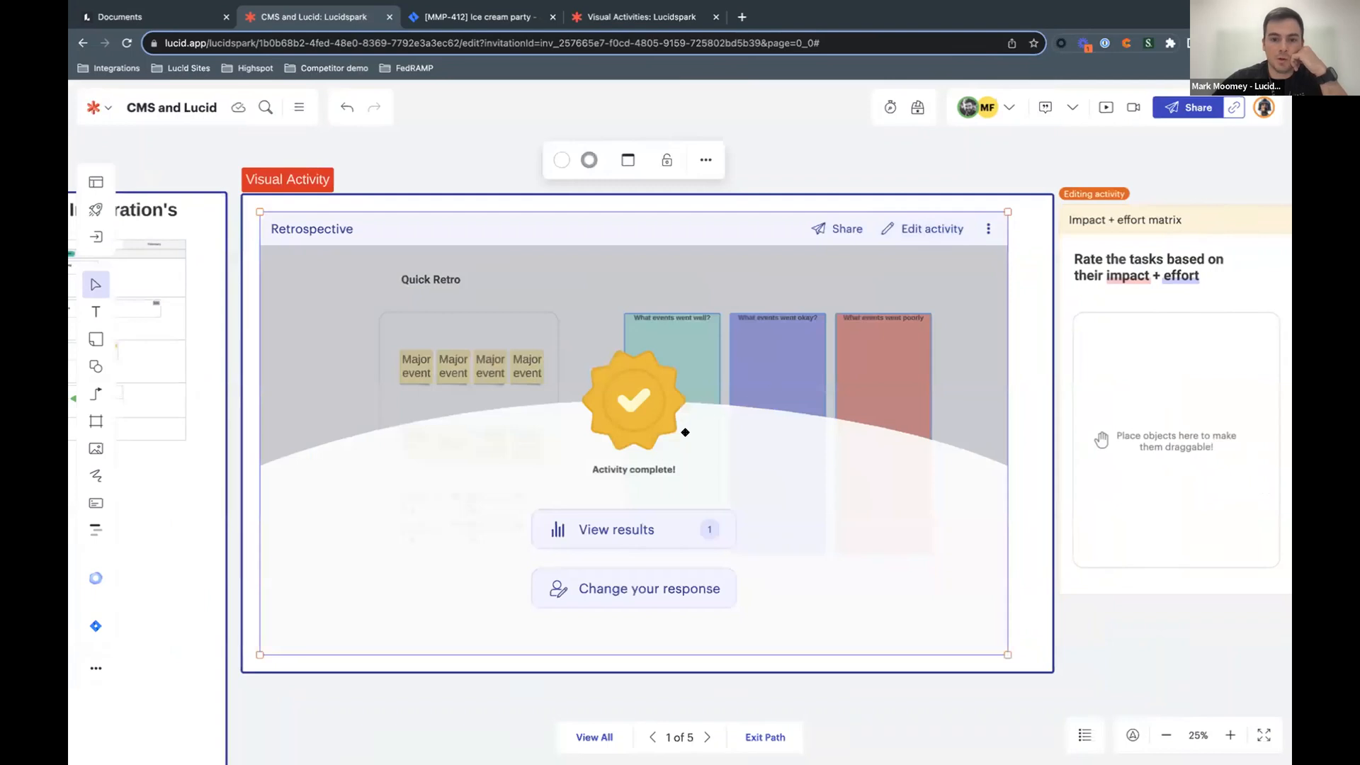
{"action": "left_click", "coordinate": [987, 228]}
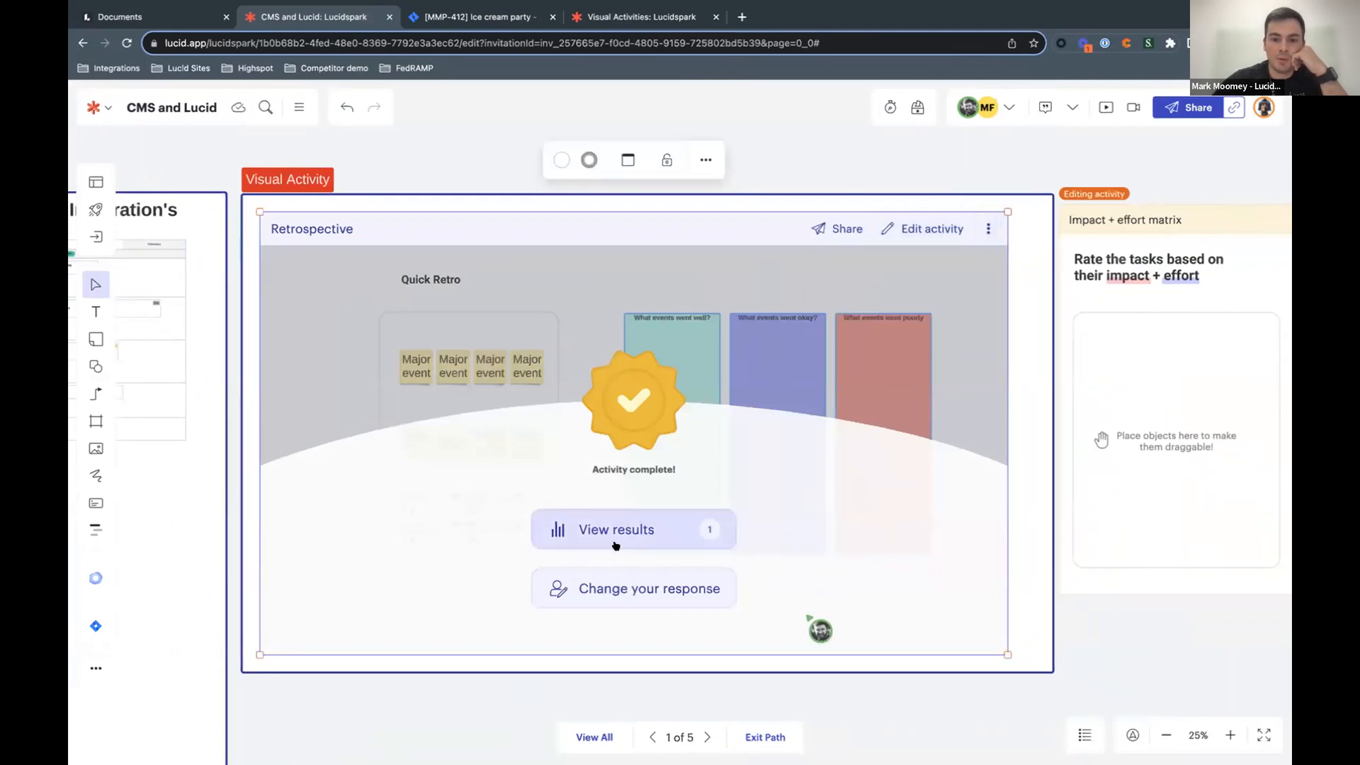
{"action": "left_click", "coordinate": [616, 528]}
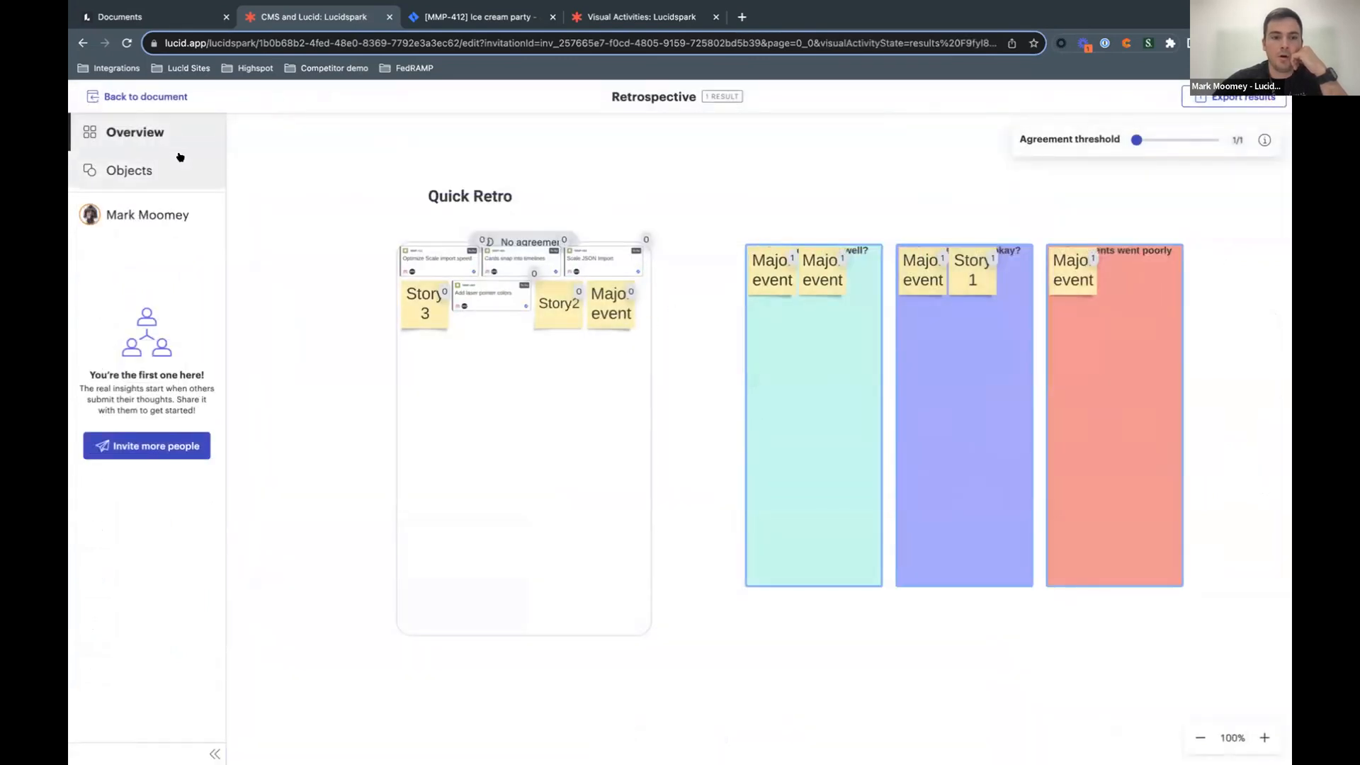
Step: Change the response, sorting Optimize Scale import speed, Scale JSON Import, Major event and Story2 into columns
{"action": "left_click", "coordinate": [135, 96]}
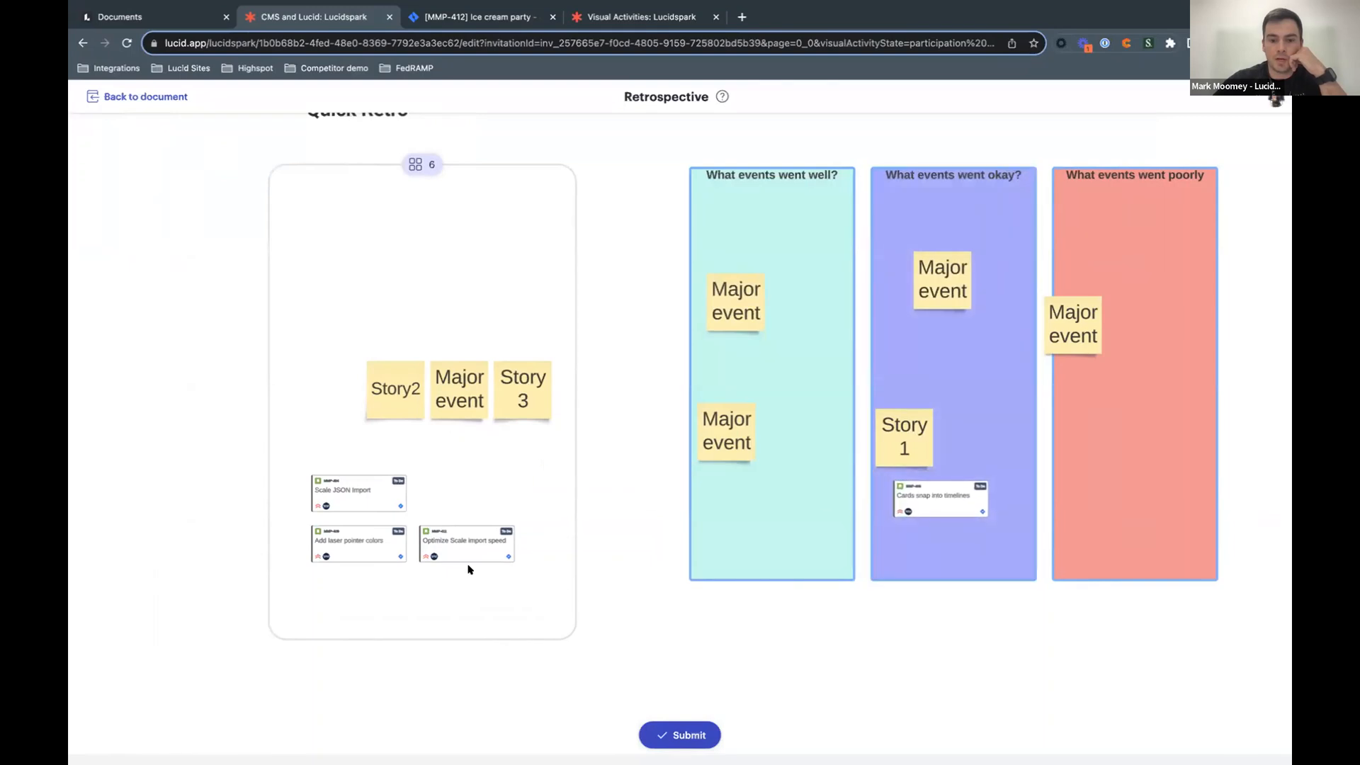
{"action": "left_click_drag", "start_coordinate": [466, 543], "coordinate": [1160, 431]}
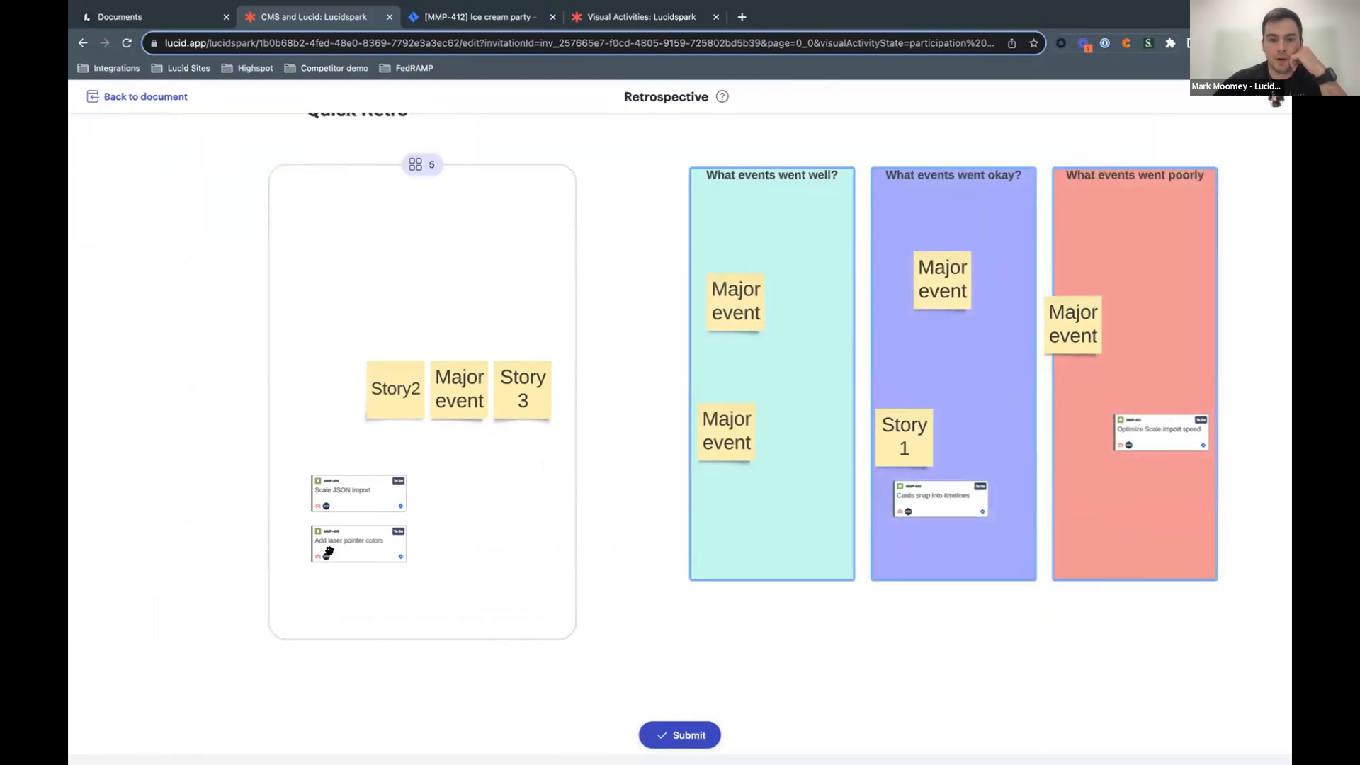
{"action": "left_click_drag", "start_coordinate": [356, 542], "coordinate": [741, 542]}
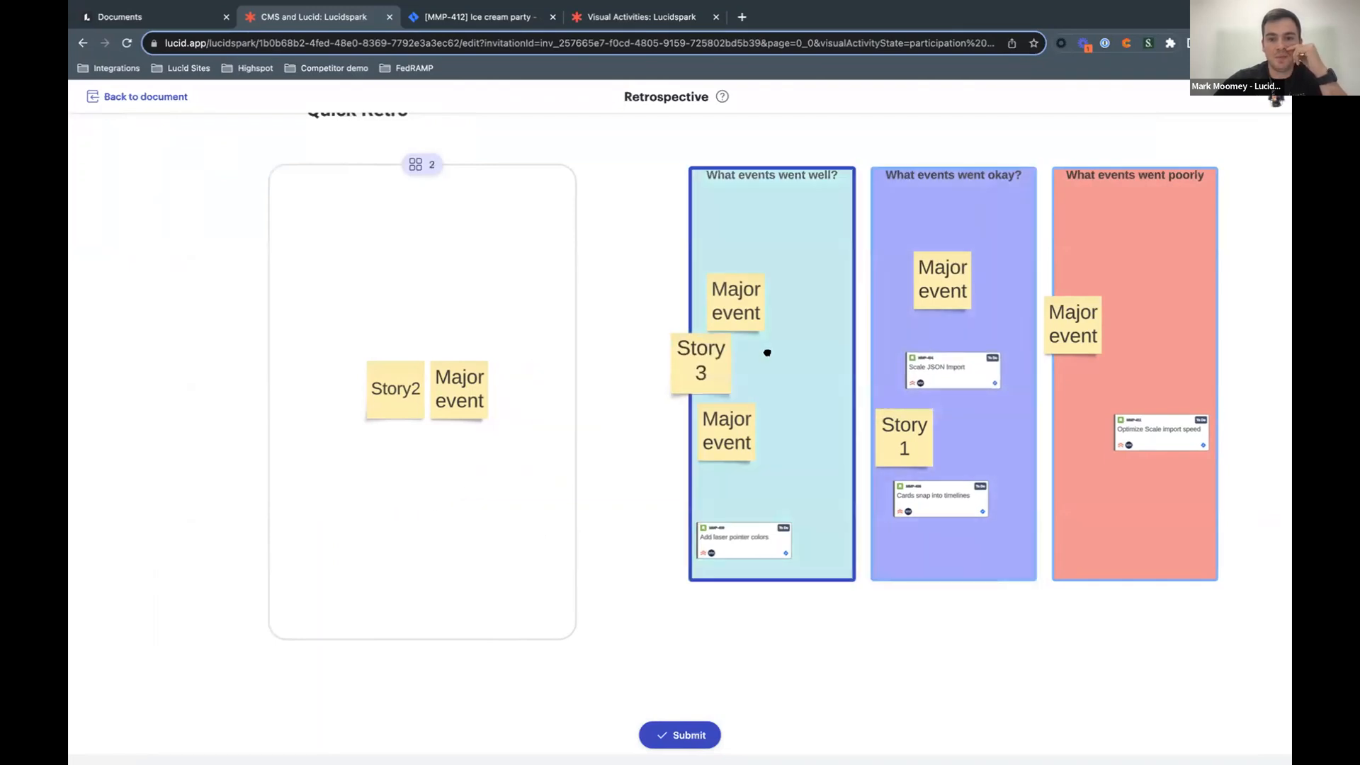
{"action": "left_click_drag", "start_coordinate": [459, 390], "coordinate": [1014, 515]}
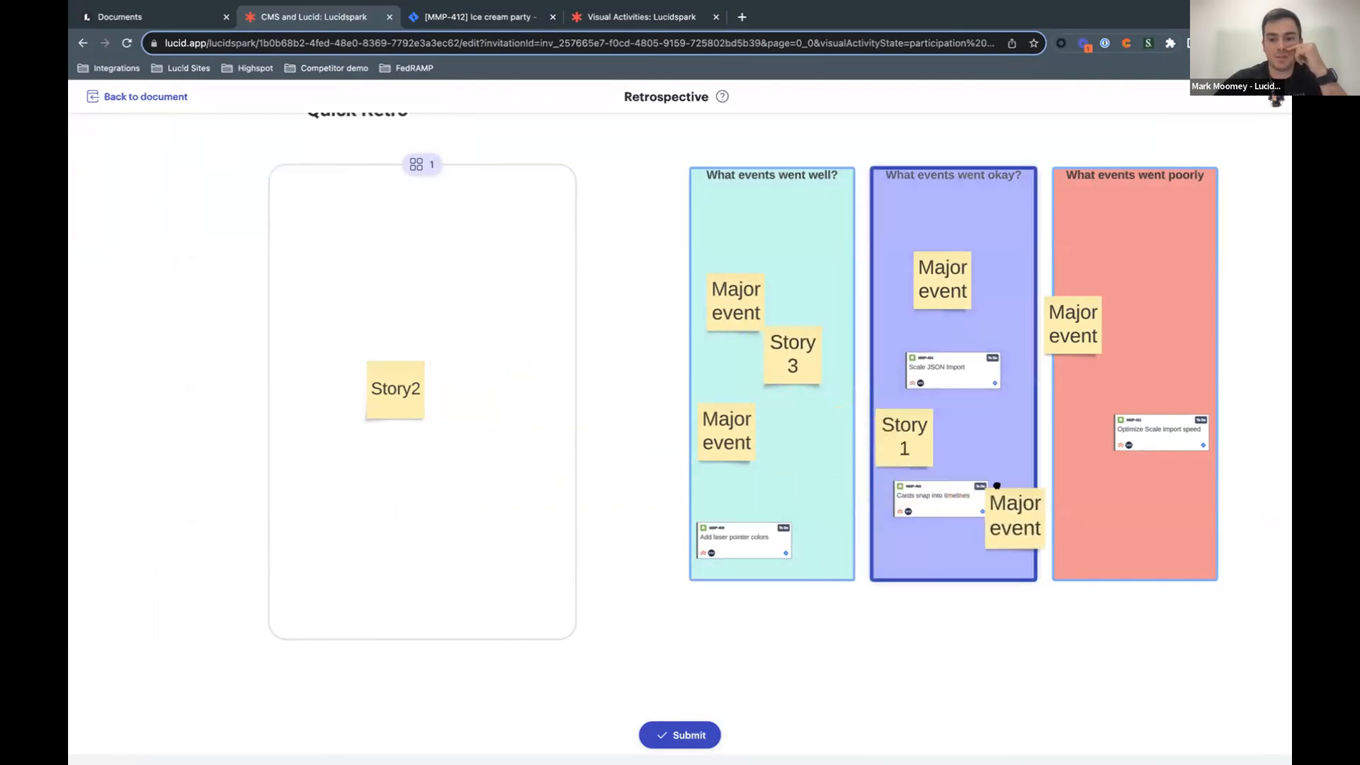
{"action": "left_click_drag", "start_coordinate": [395, 388], "coordinate": [994, 462]}
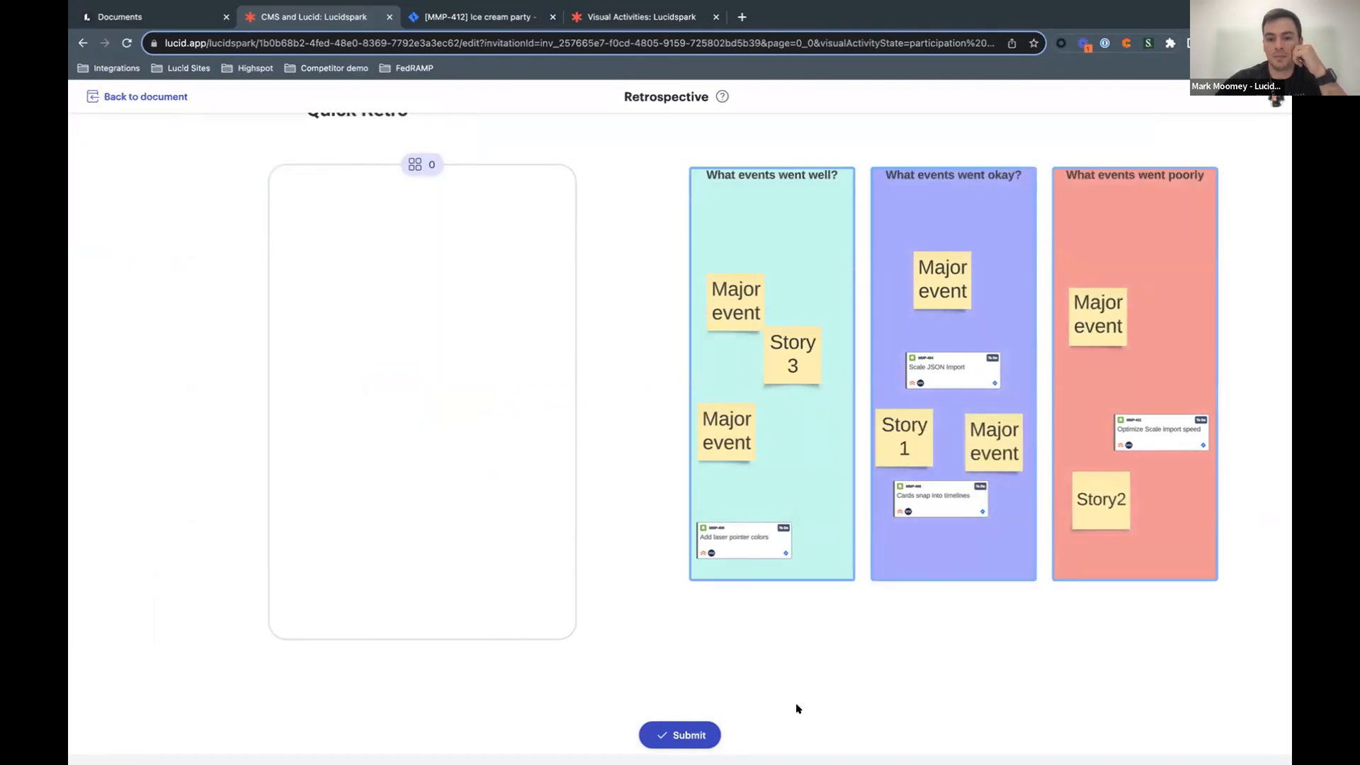
Step: Submit the retrospective response and view the combined results of both responses
{"action": "left_click", "coordinate": [679, 735]}
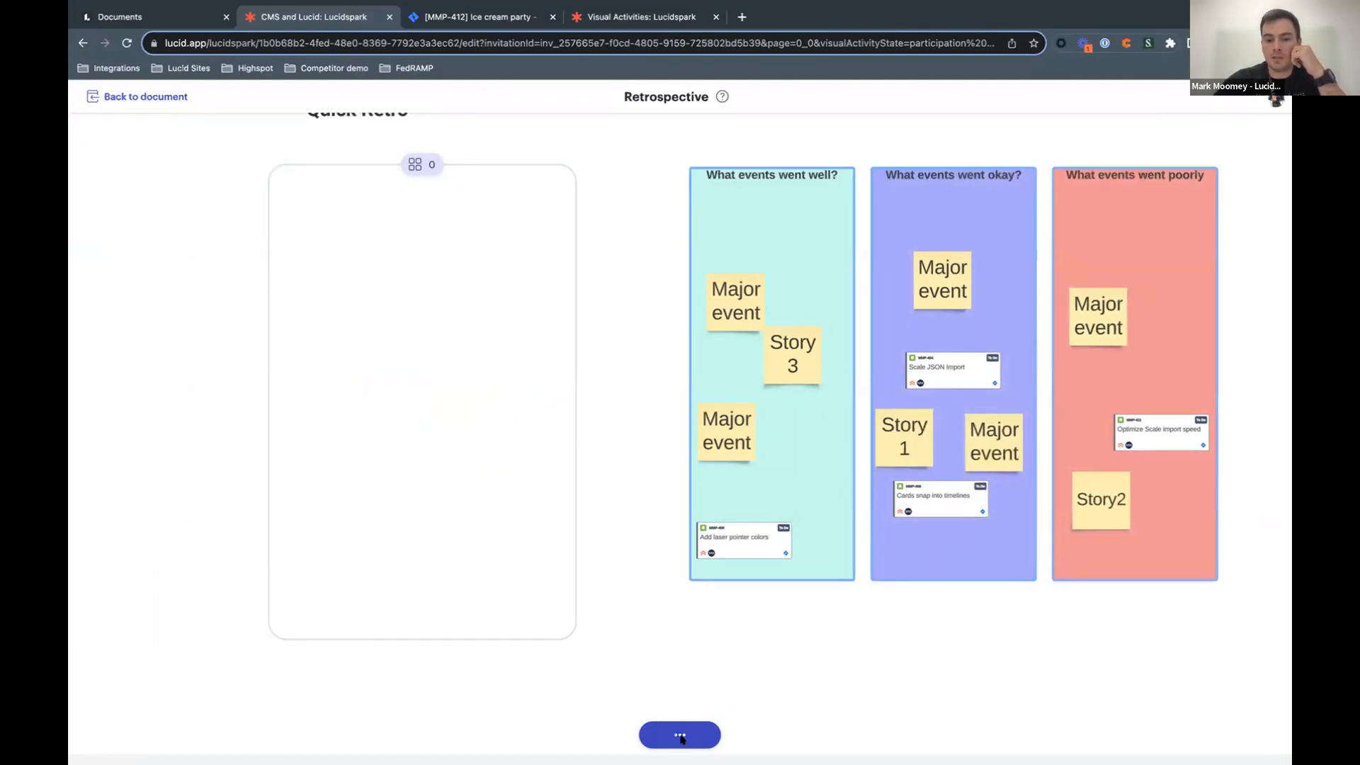
{"action": "left_click", "coordinate": [679, 735]}
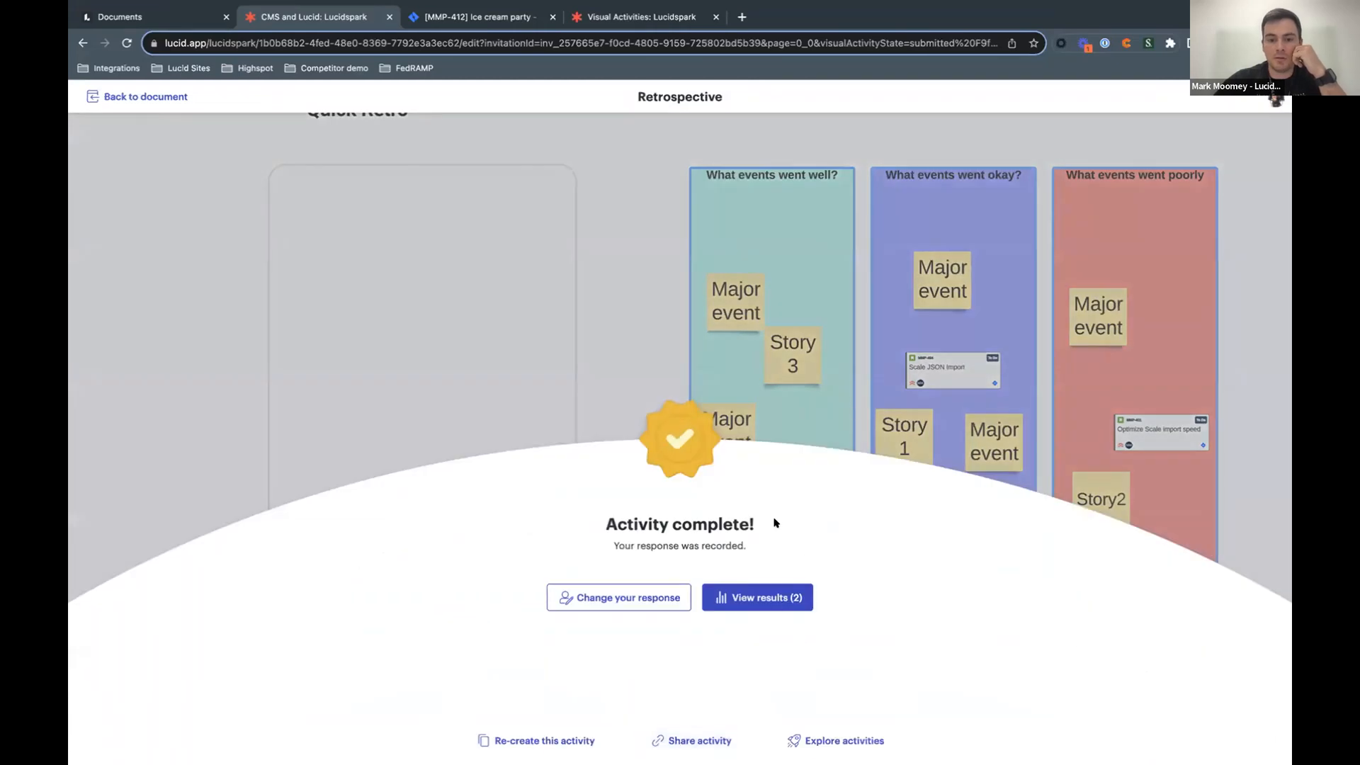
{"action": "left_click", "coordinate": [755, 596]}
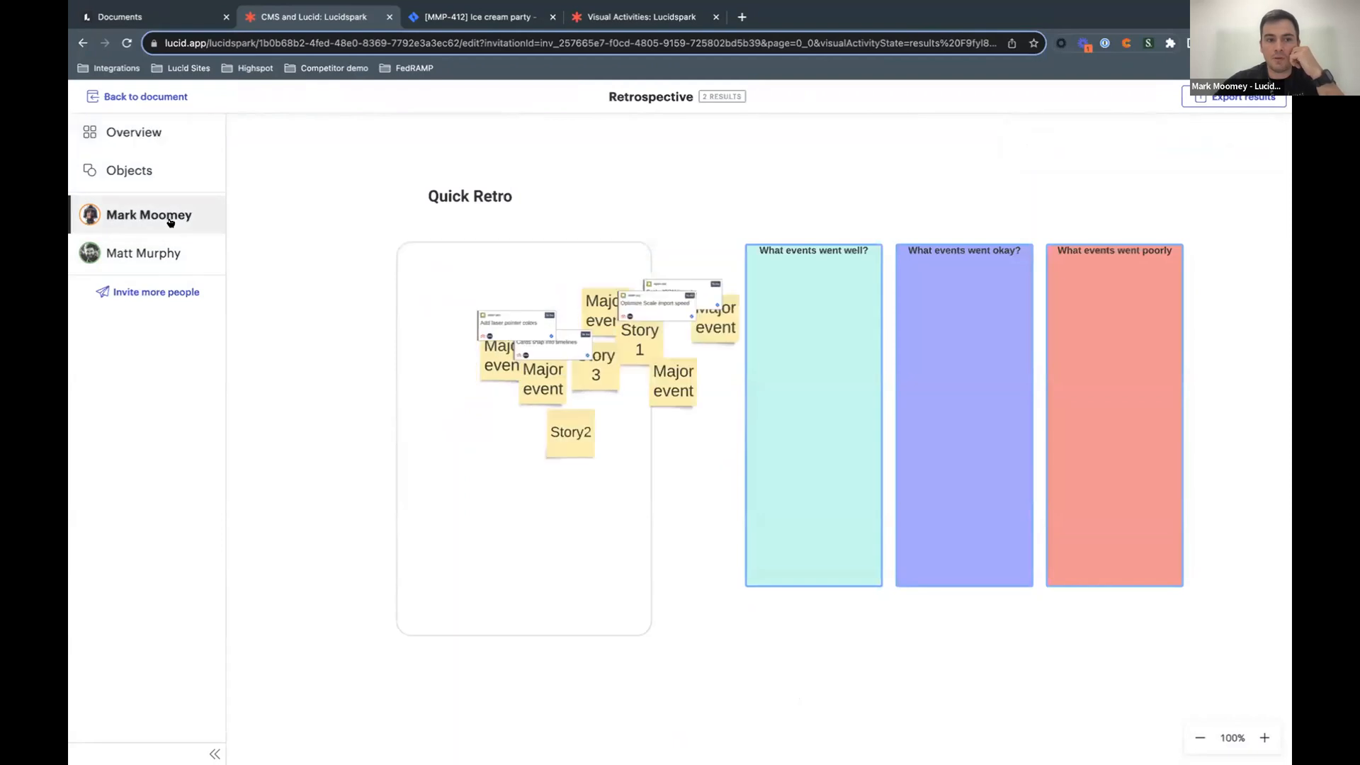
Step: Show the second participant's placements, then switch to the Visual Activities board
{"action": "left_click", "coordinate": [143, 252]}
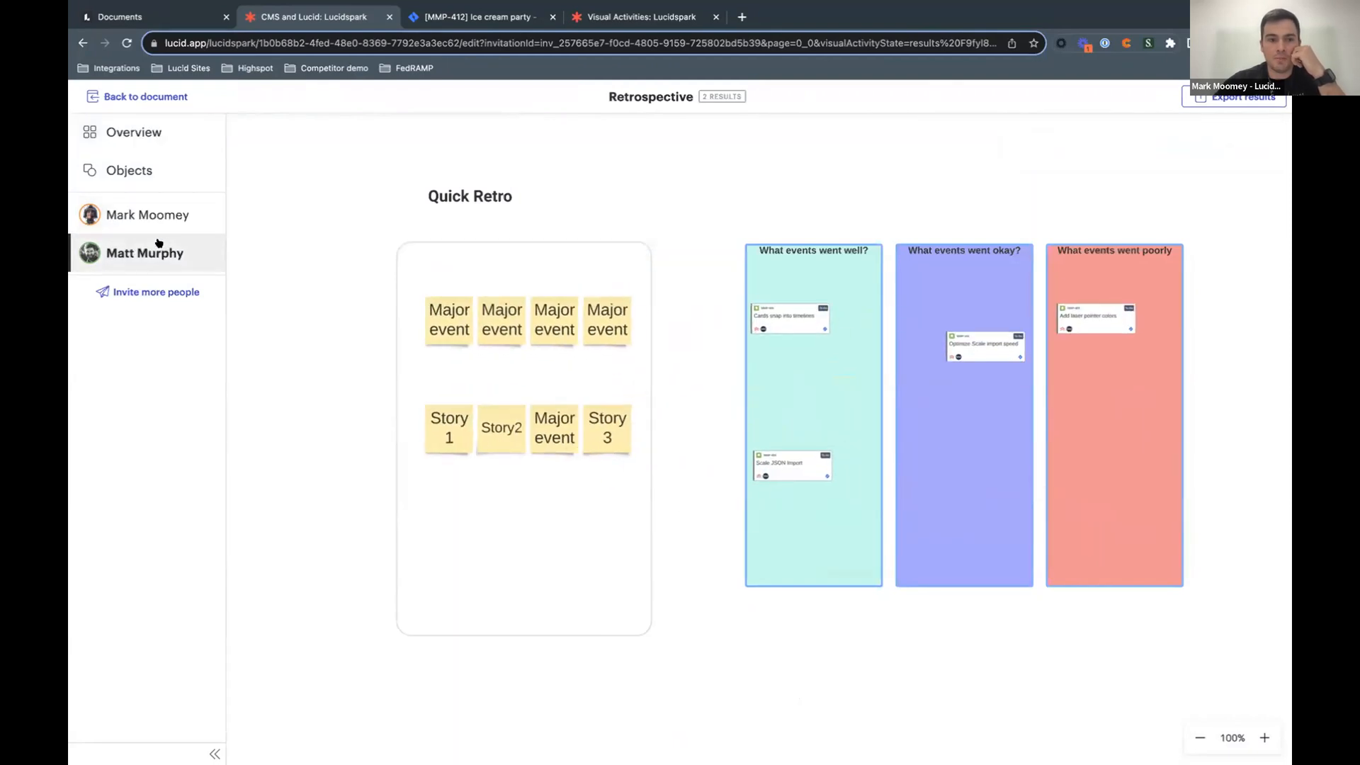
{"action": "left_click", "coordinate": [135, 132]}
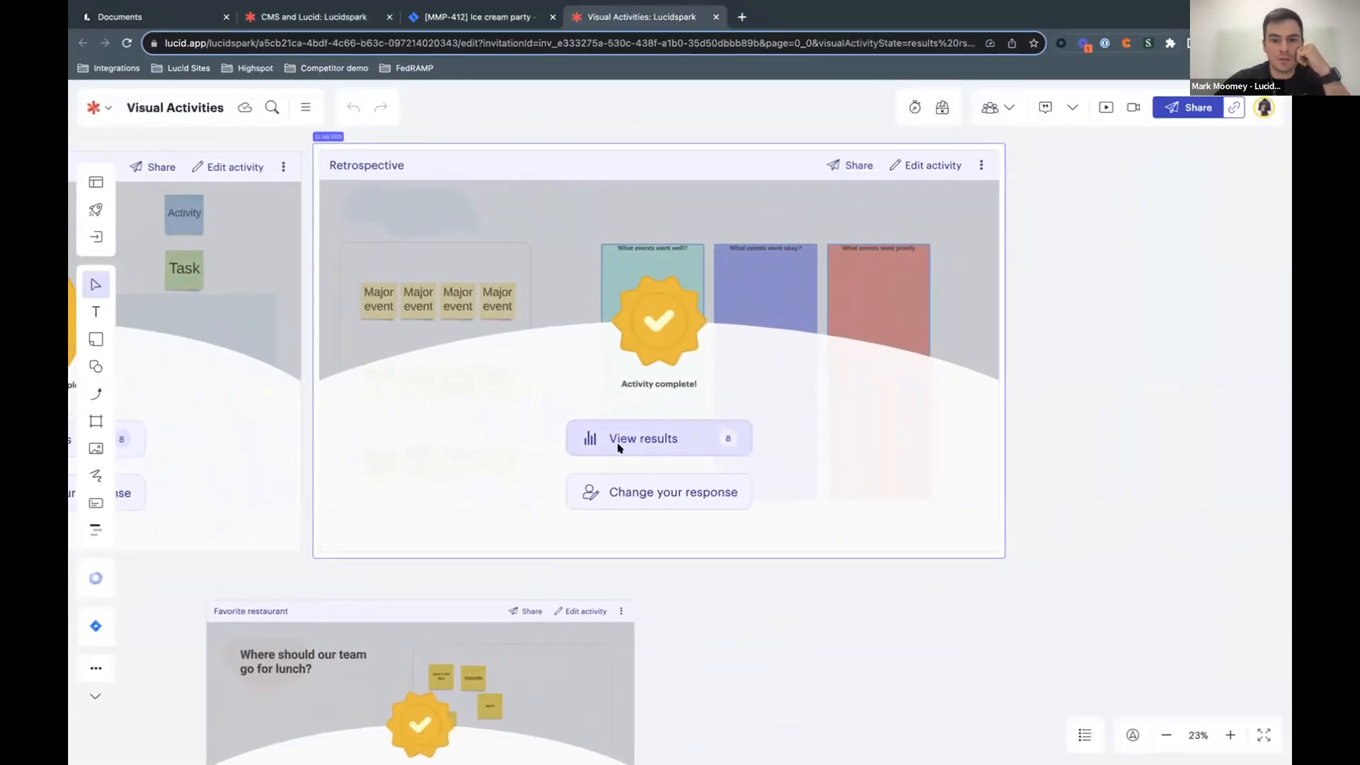
Step: View the eight-response results overview at agreement thresholds of 4 and 6 of 8
{"action": "left_click", "coordinate": [658, 438]}
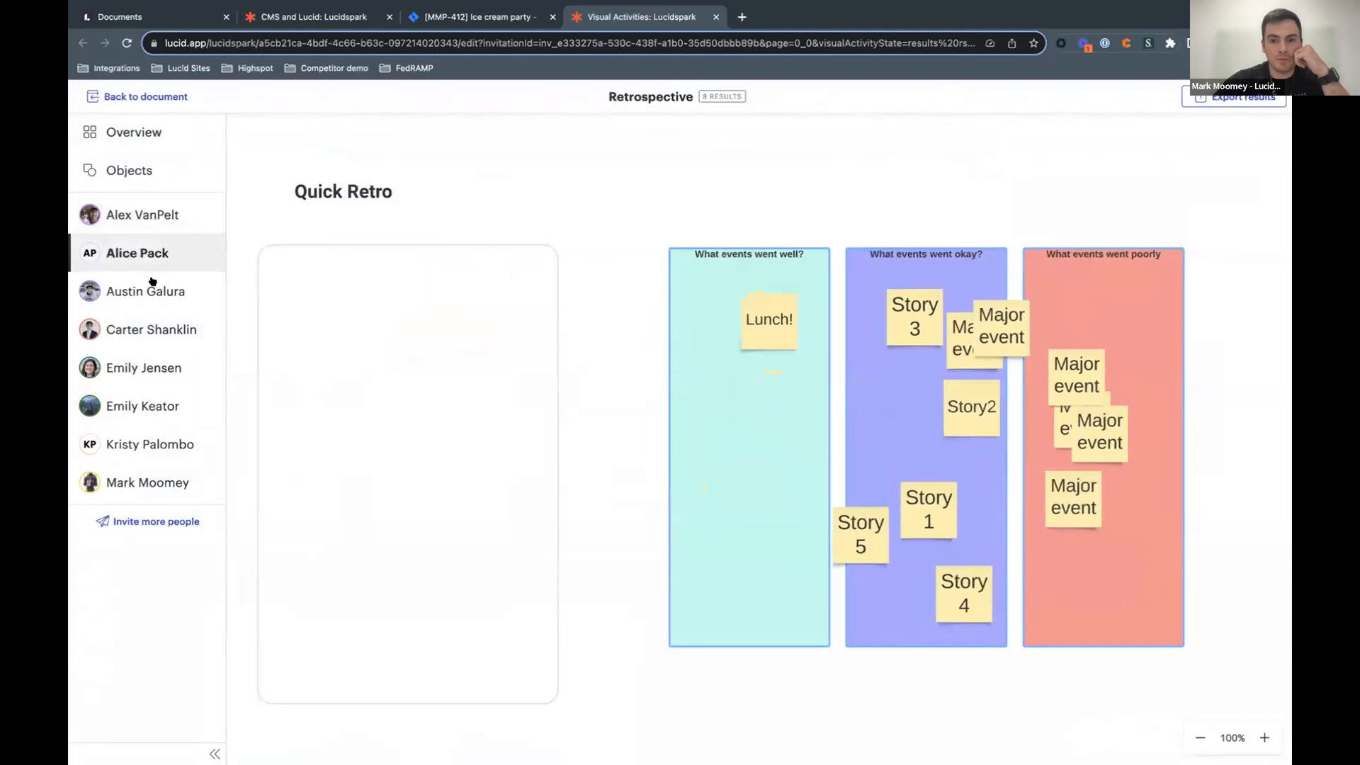
{"action": "left_click", "coordinate": [134, 131]}
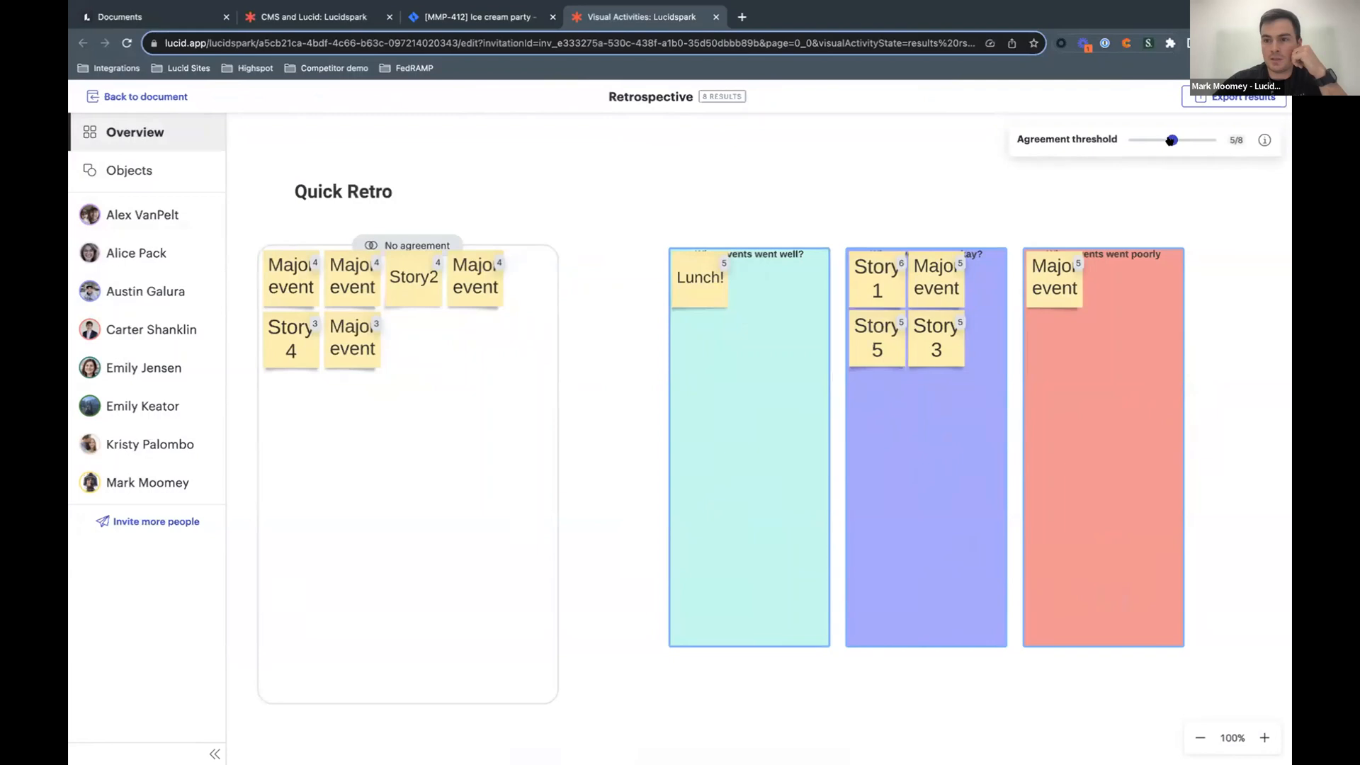
{"action": "left_click_drag", "start_coordinate": [1171, 141], "coordinate": [1159, 140]}
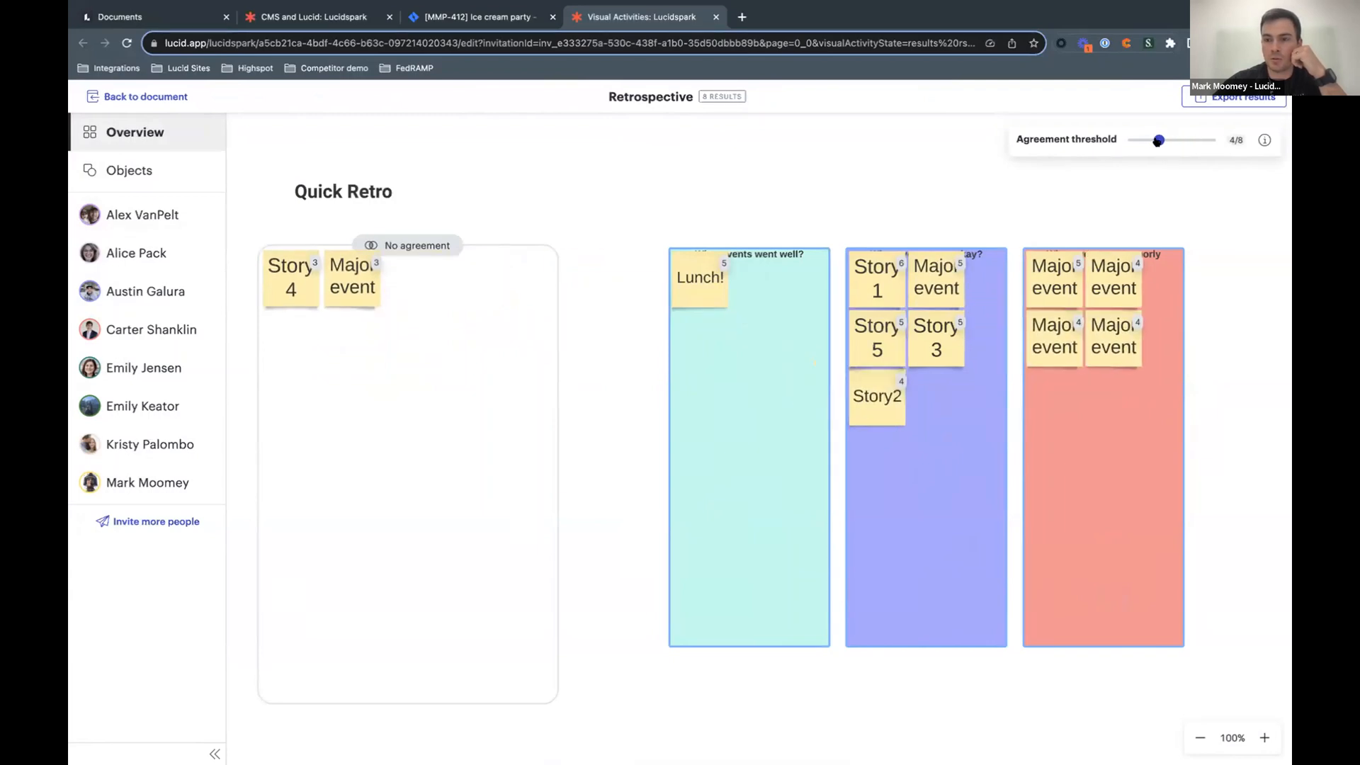
{"action": "left_click_drag", "start_coordinate": [1157, 140], "coordinate": [1184, 141]}
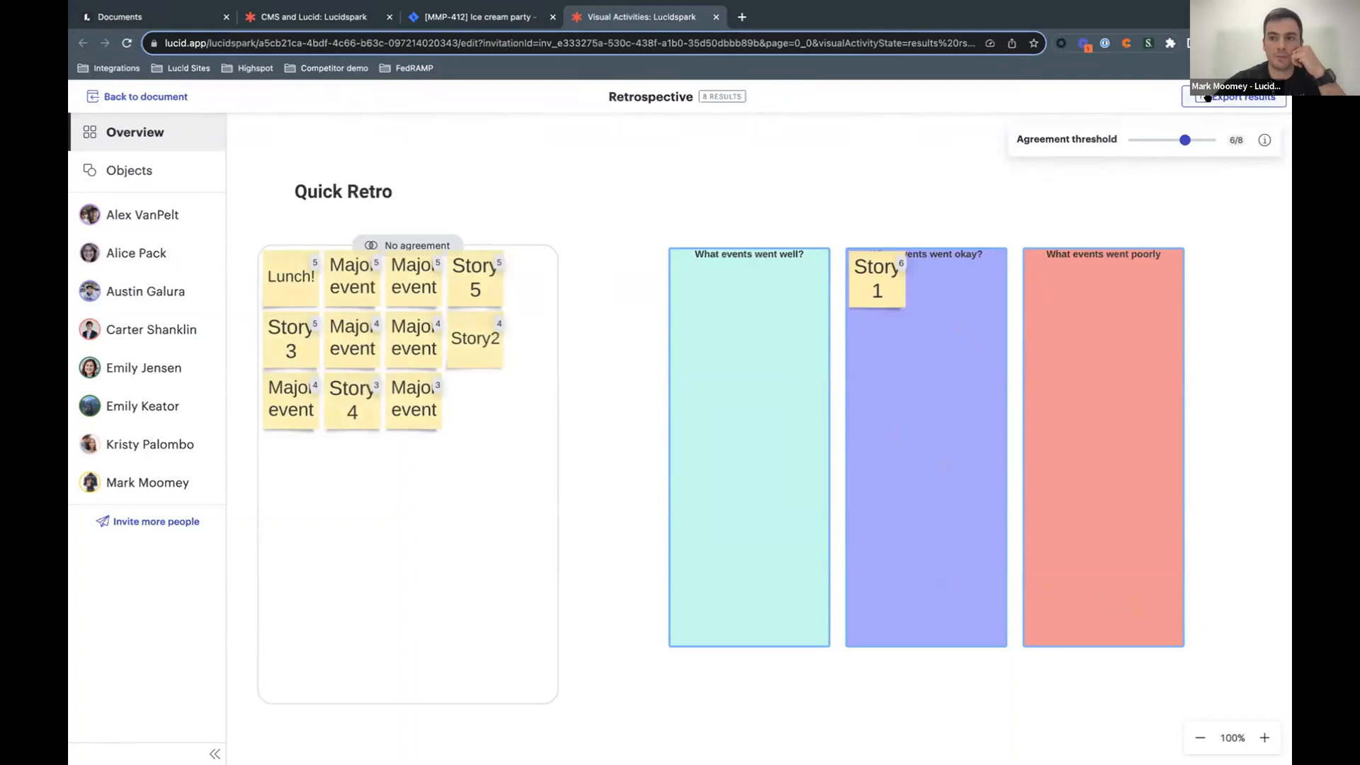
Step: Export the retrospective results as a CSV file and return to the board
{"action": "left_click", "coordinate": [1240, 96]}
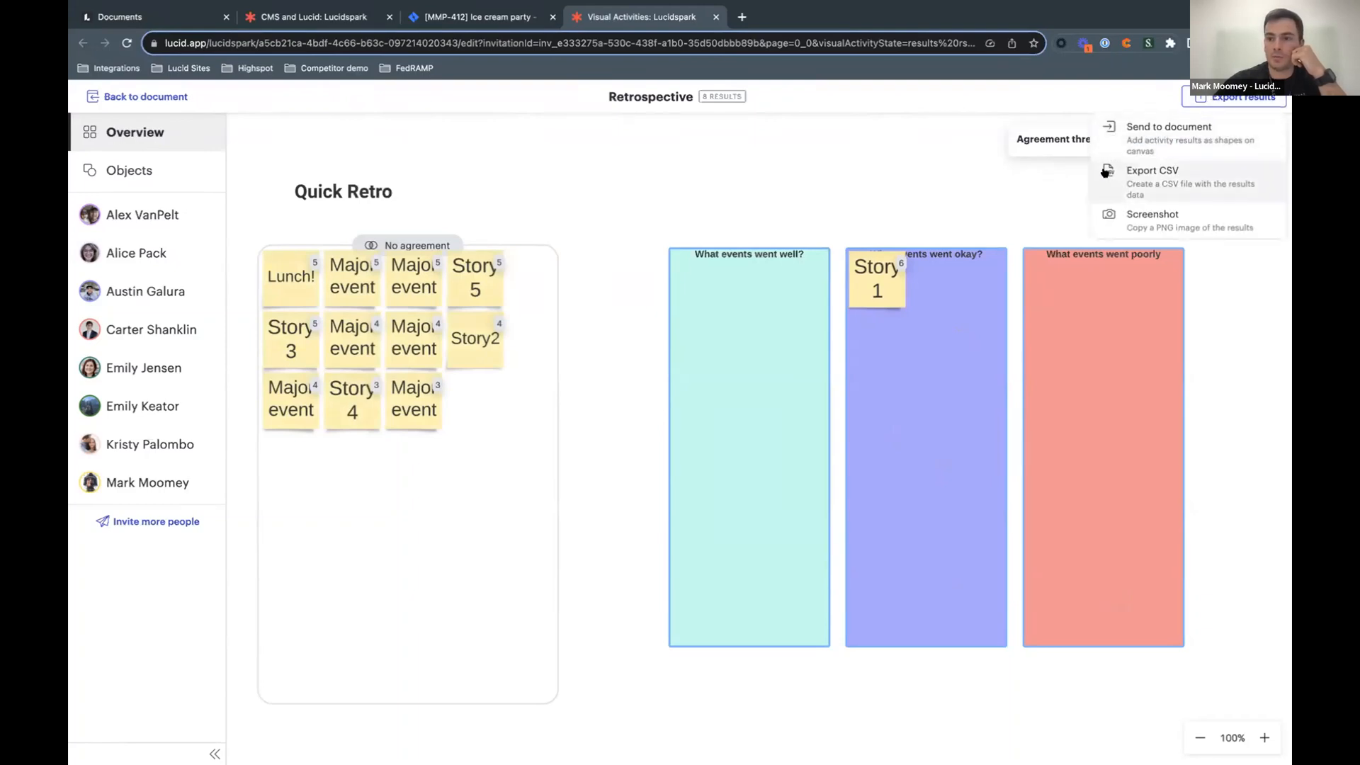
{"action": "mouse_move", "coordinate": [1139, 180]}
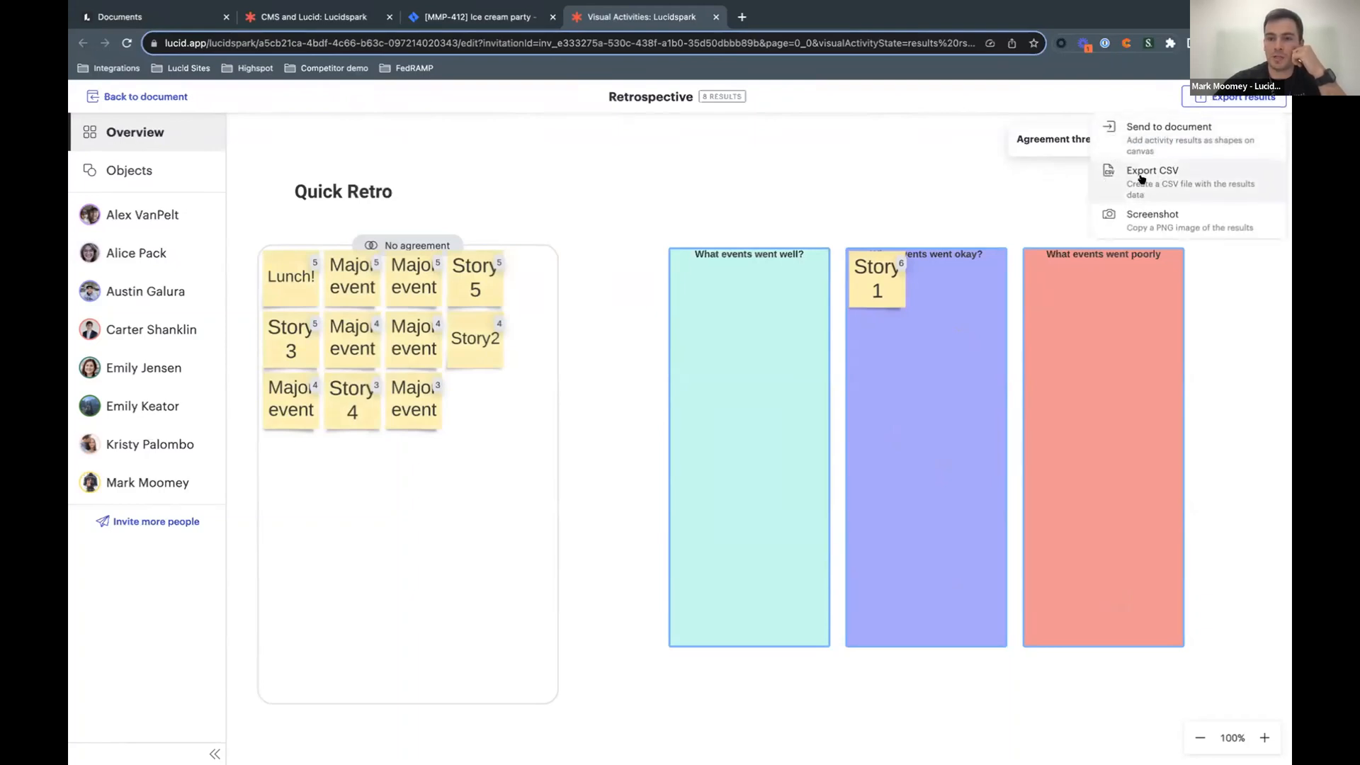
{"action": "left_click", "coordinate": [437, 140]}
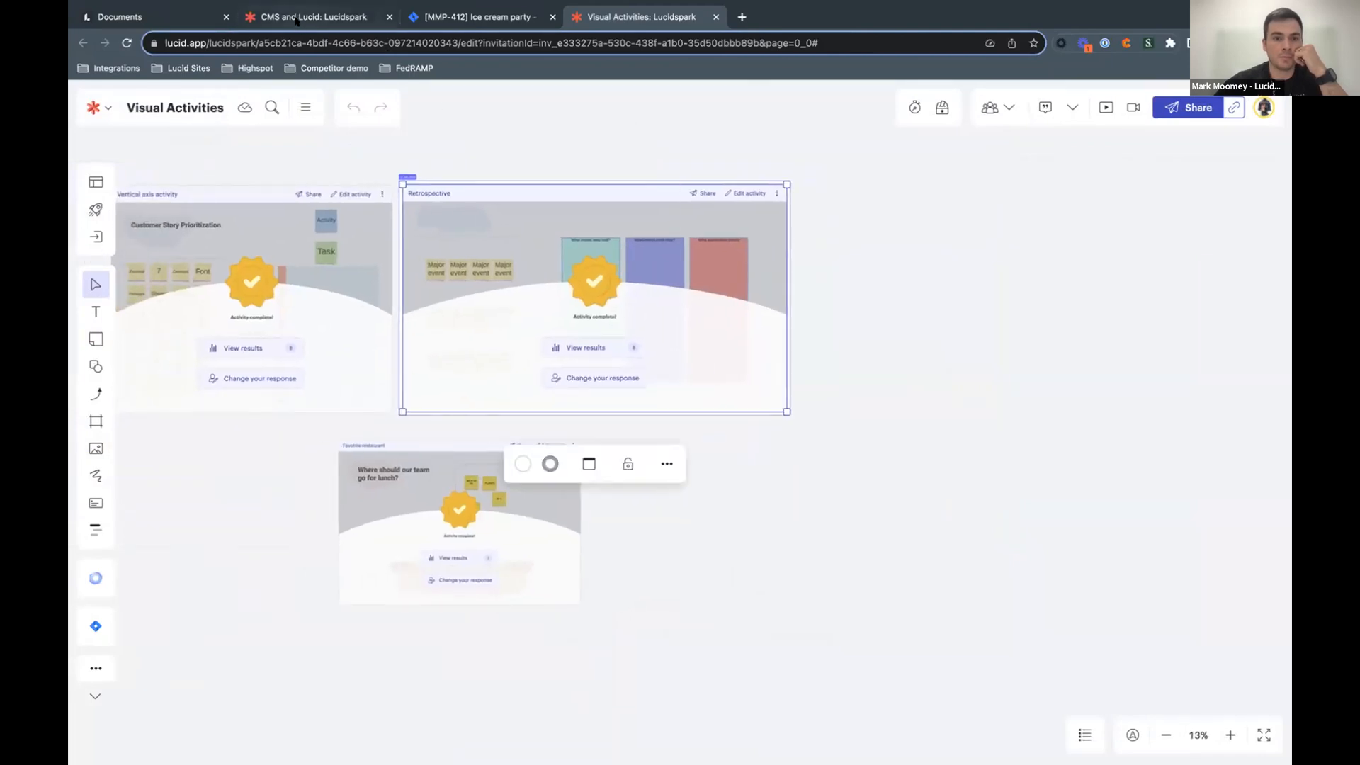
Step: Switch back to the CMS and Lucid board with its completed Retrospective activity
{"action": "left_click", "coordinate": [312, 17]}
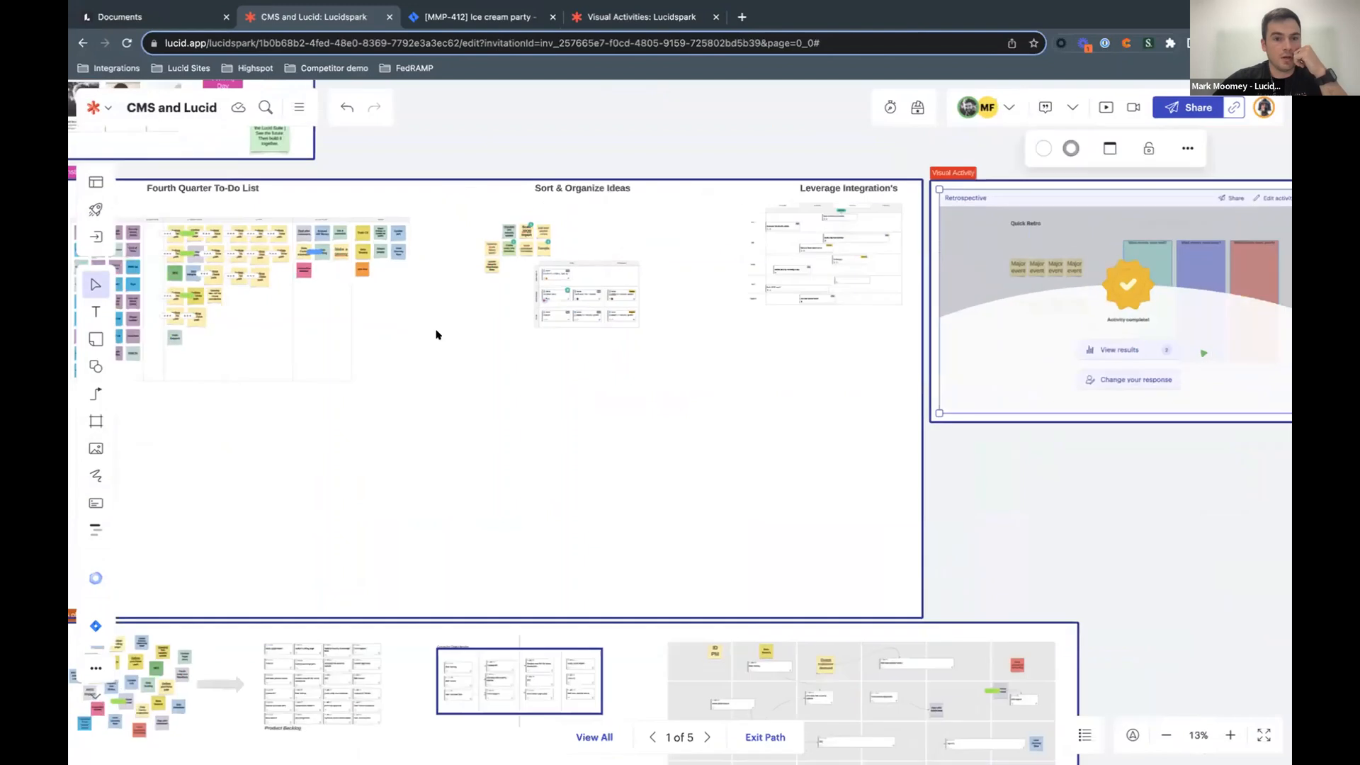
{"action": "mouse_move", "coordinate": [492, 338]}
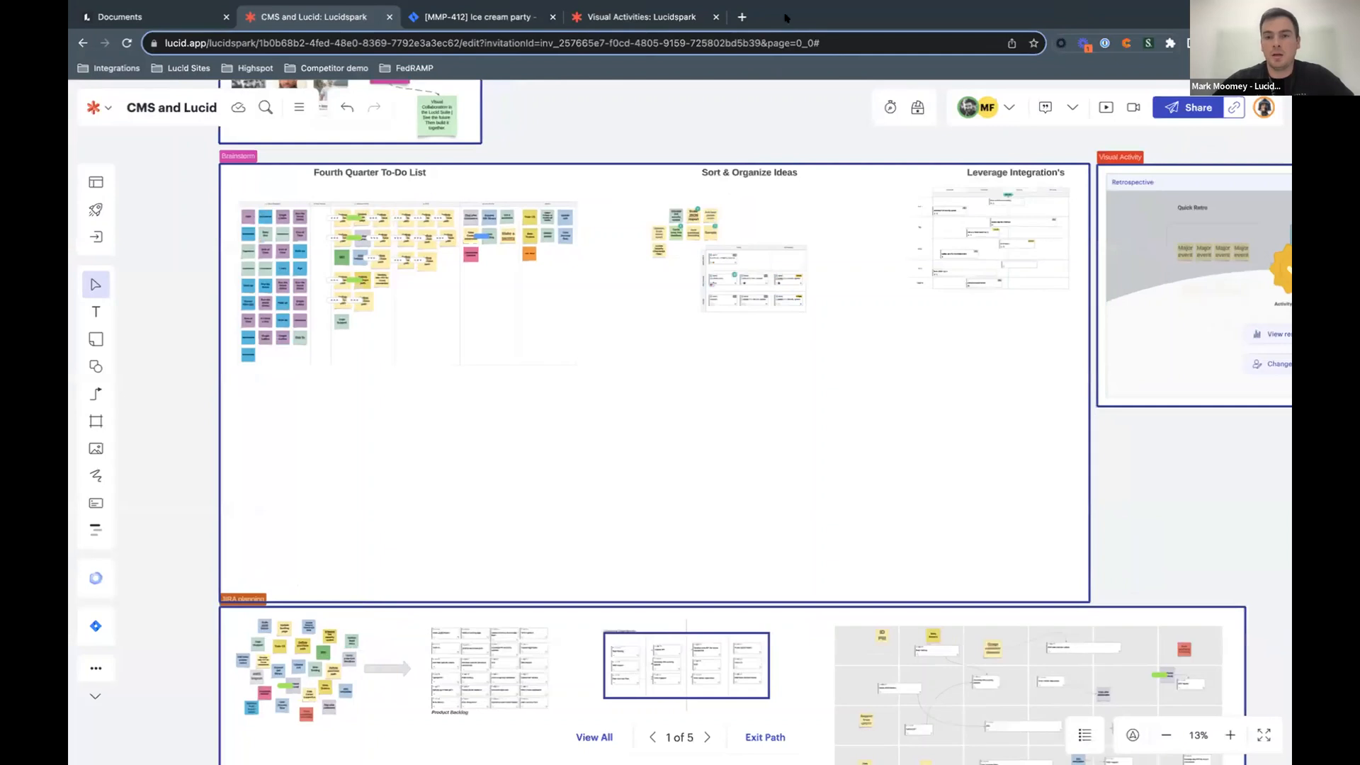
{"action": "mouse_move", "coordinate": [783, 15]}
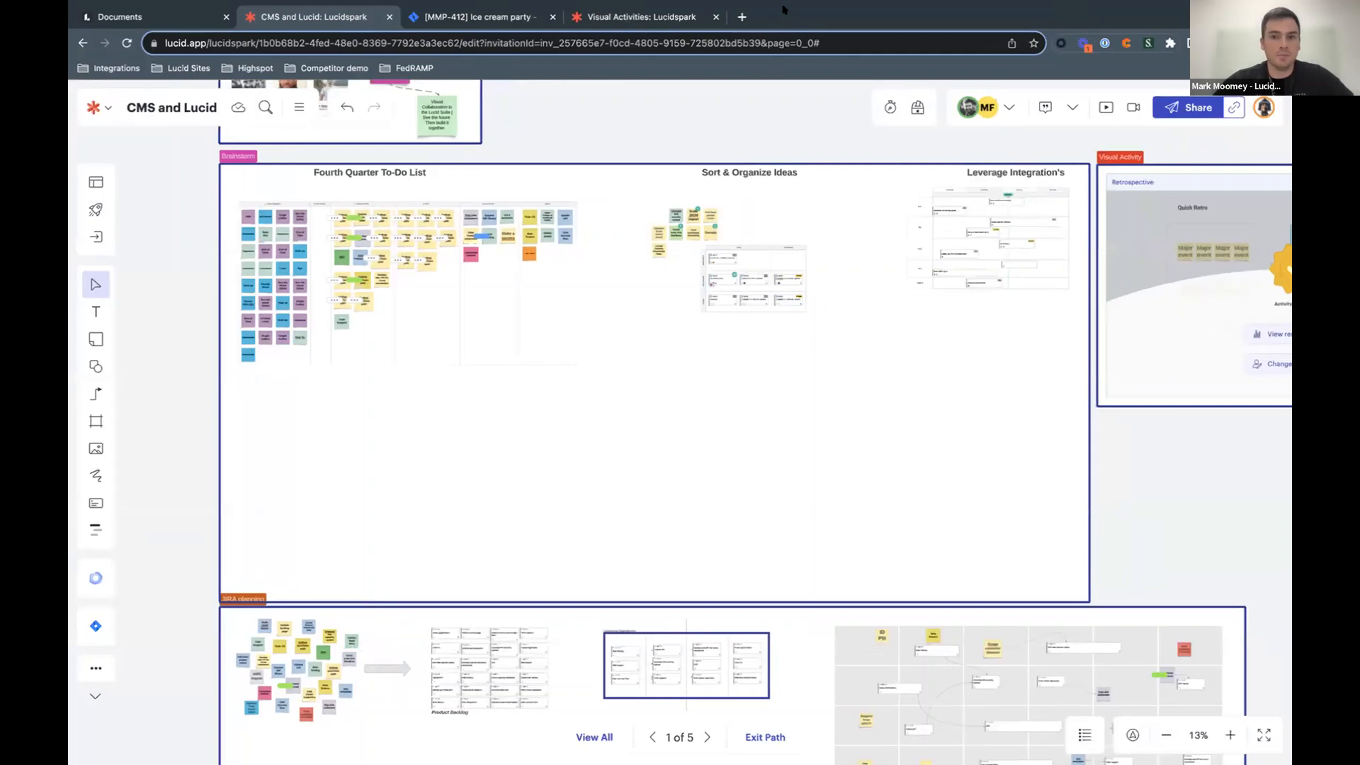